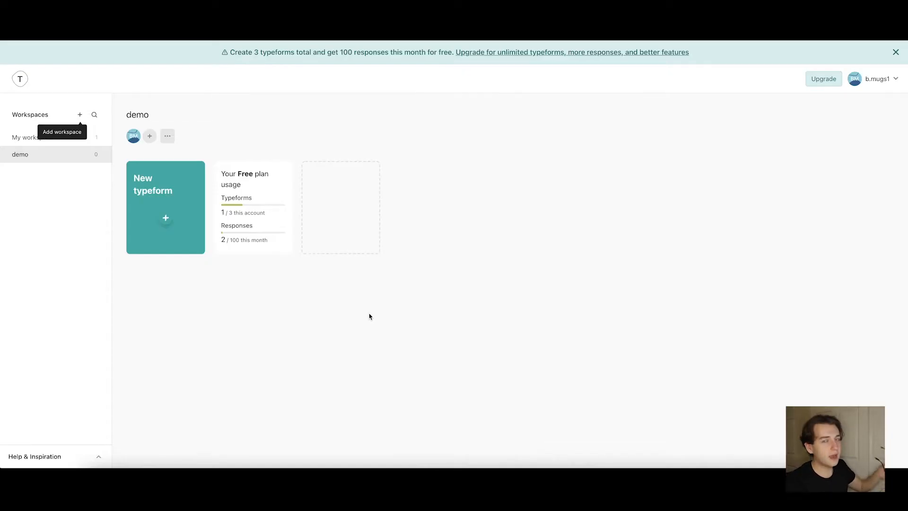
mouse_move(364, 332)
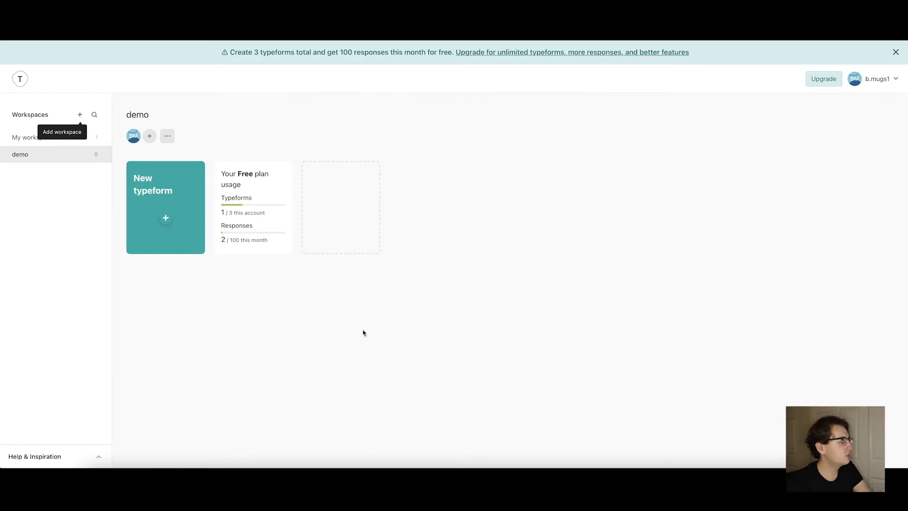
Step: Start a new typeform in the demo workspace and browse the template gallery, searching 're'
click(164, 207)
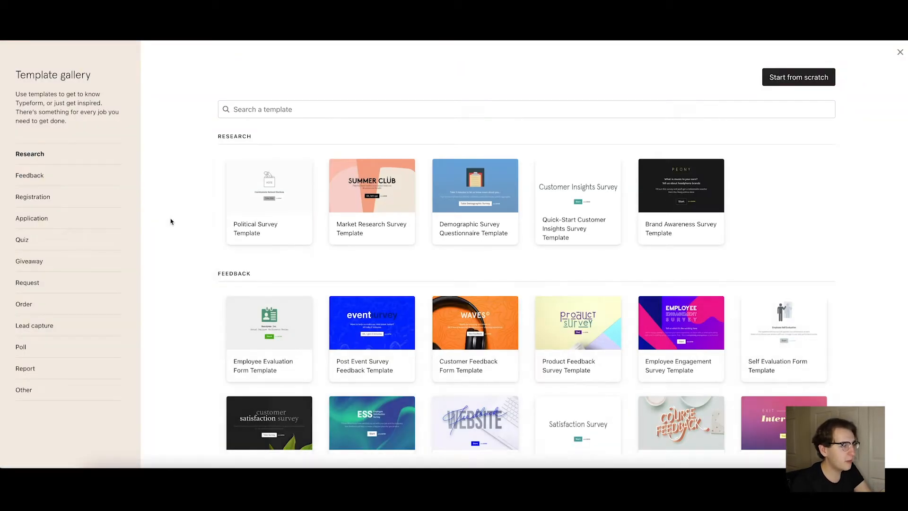
scroll(down, 3)
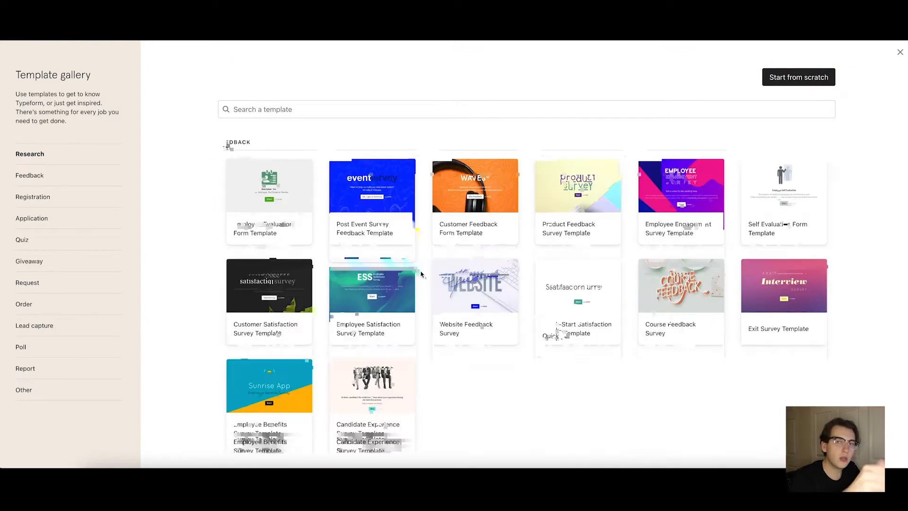
scroll(up, 3)
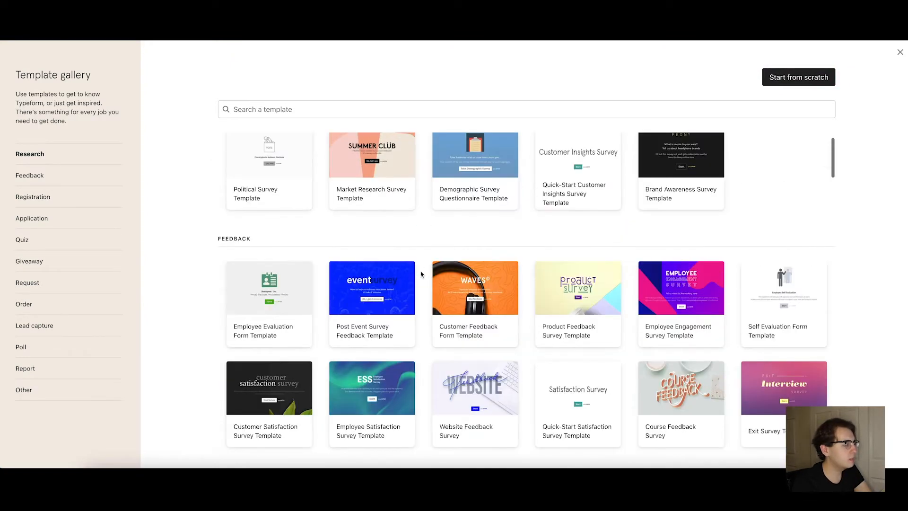
scroll(up, 3)
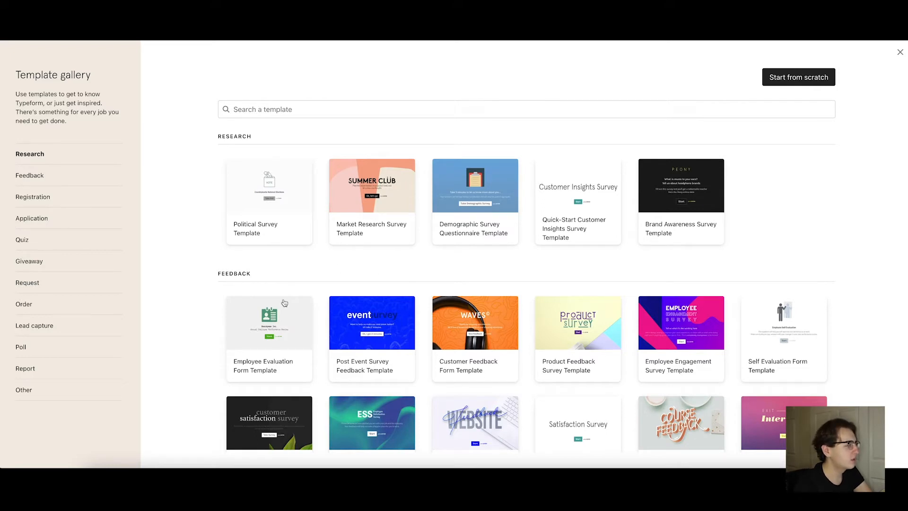
text(rel)
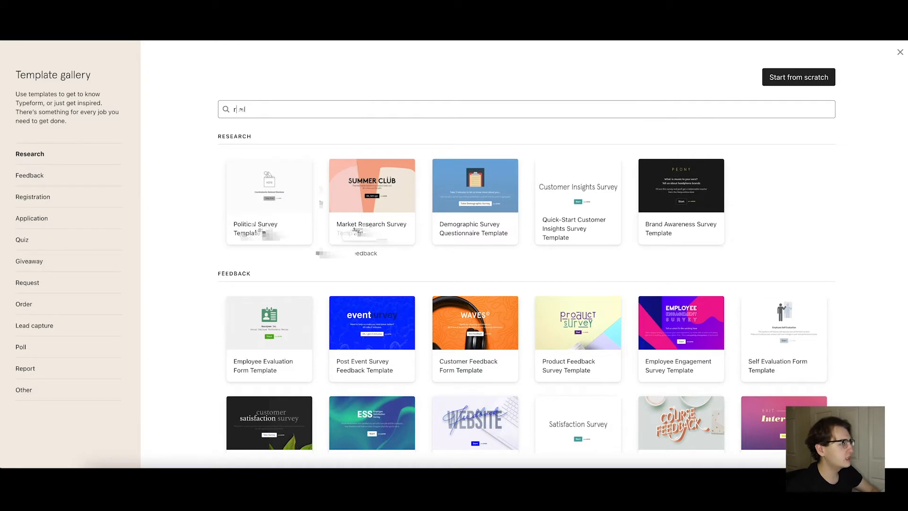
text(re)
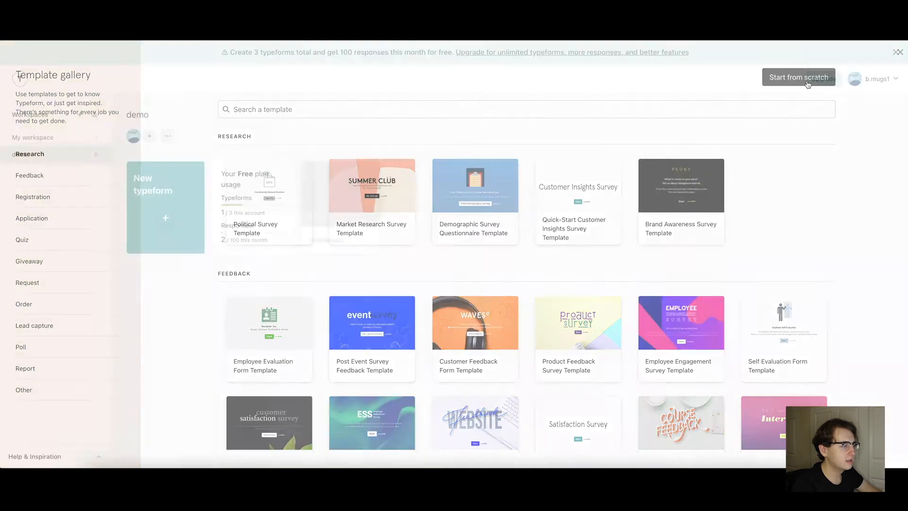
Step: Start from scratch and name the new typeform 'Client questionaire'
click(798, 76)
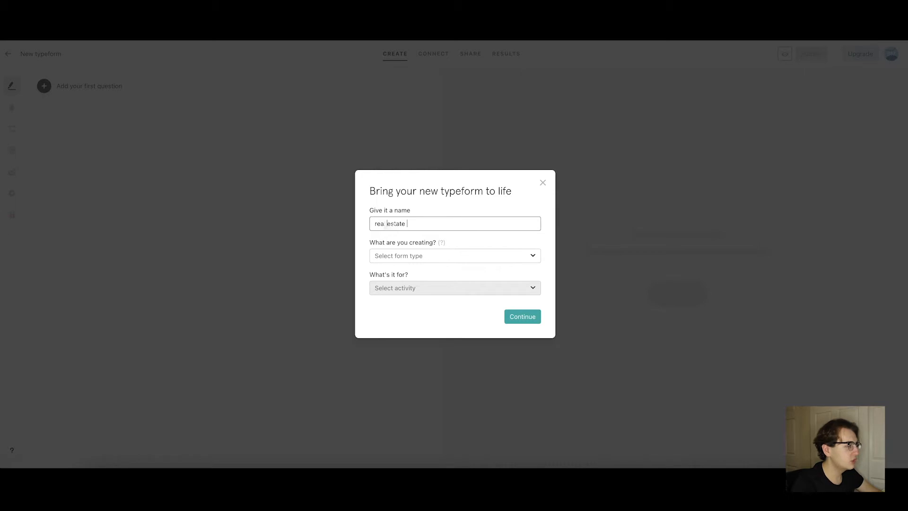
text(l)
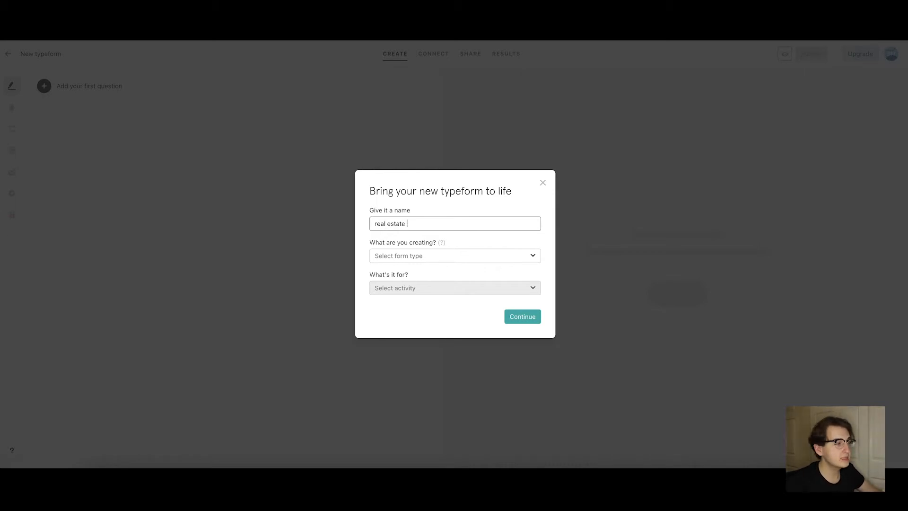
key(Backspace)
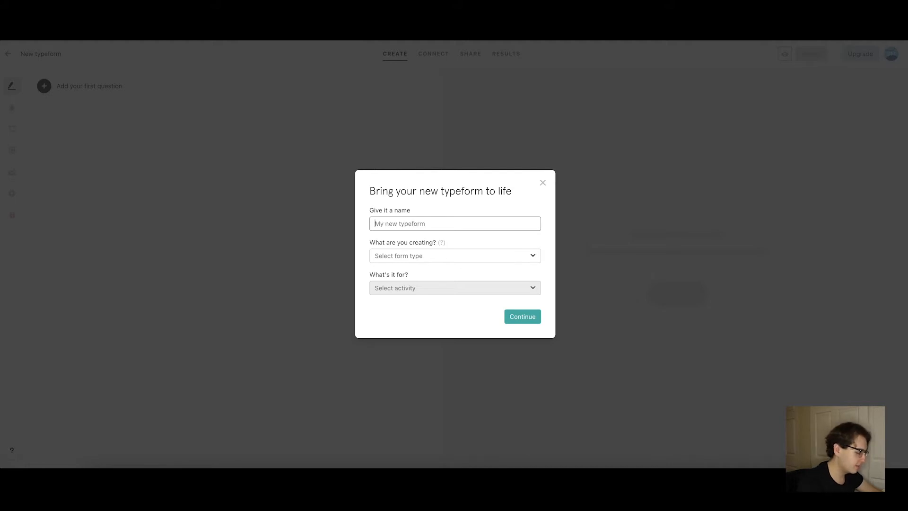
text(Client)
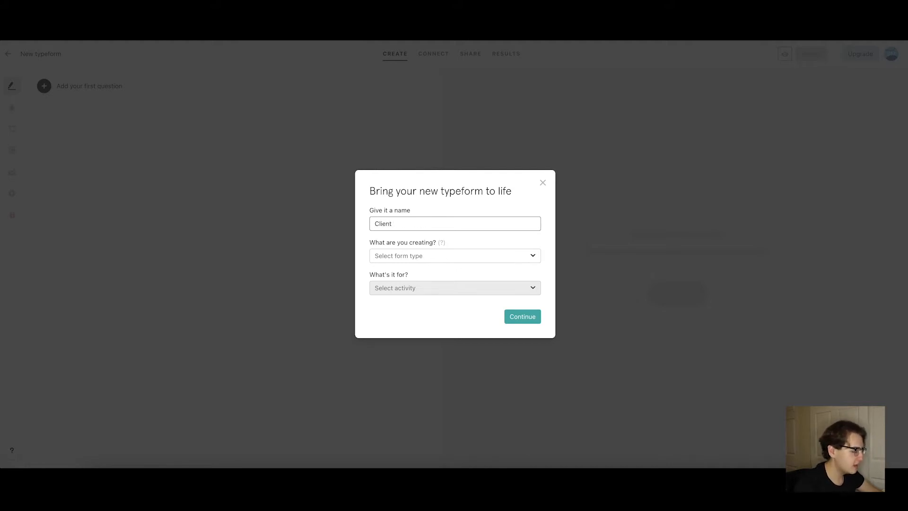
text(questionaire)
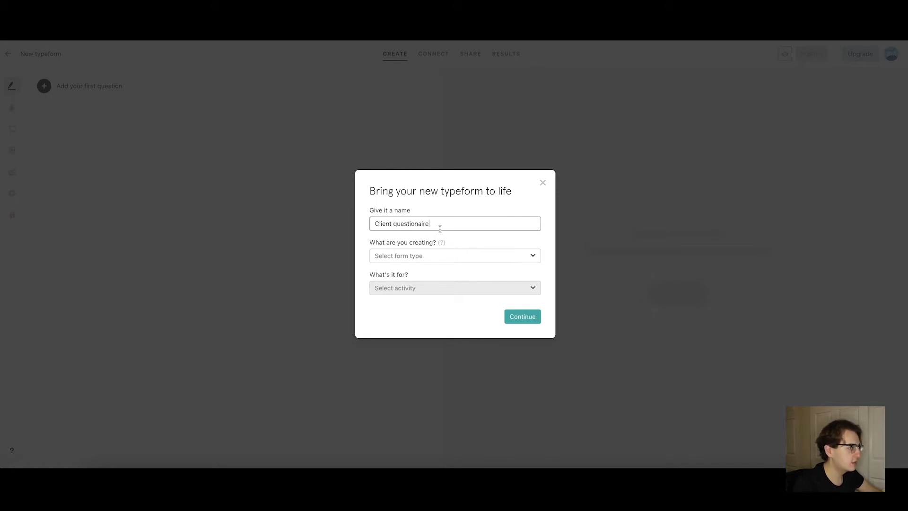
mouse_move(441, 243)
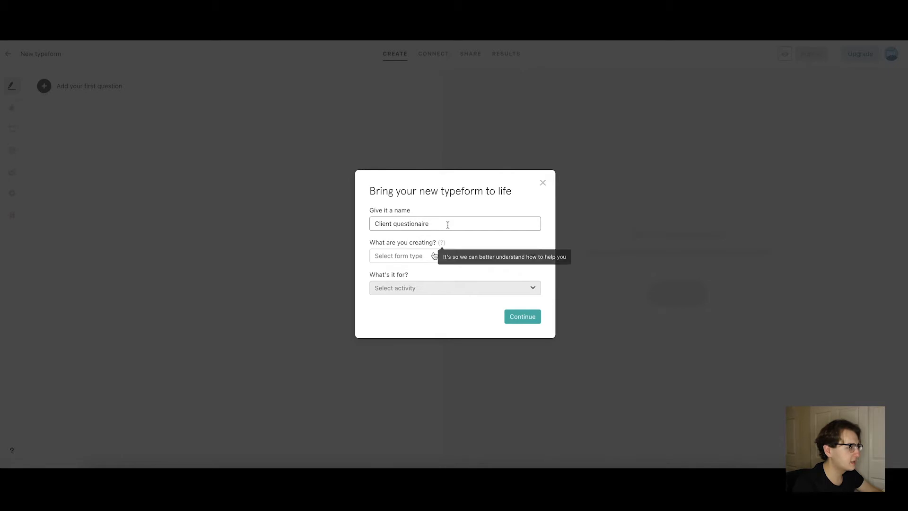
Step: Choose a form type from the dropdown and continue into the empty editor
click(453, 255)
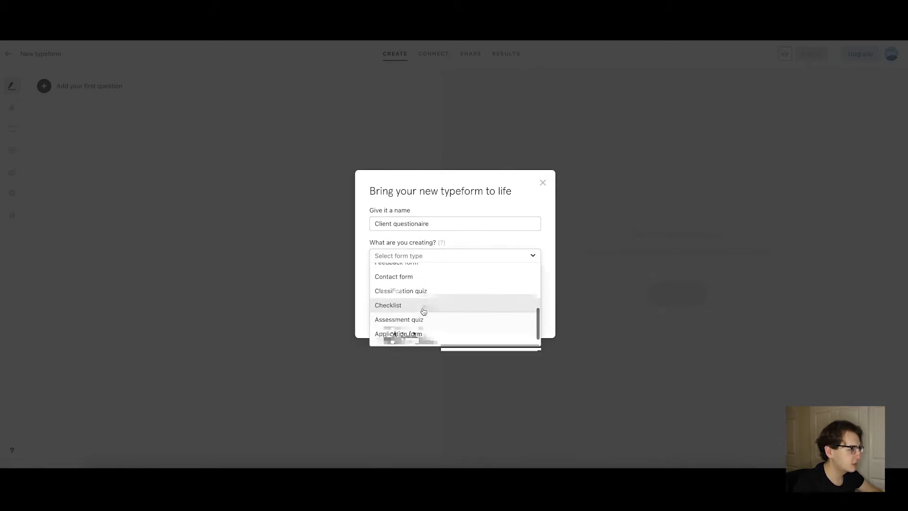
scroll(up, 3)
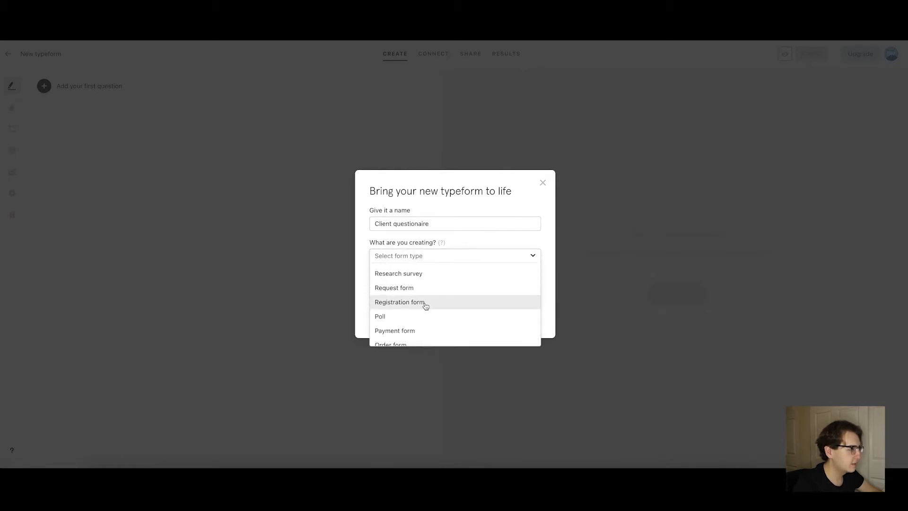
scroll(down, 3)
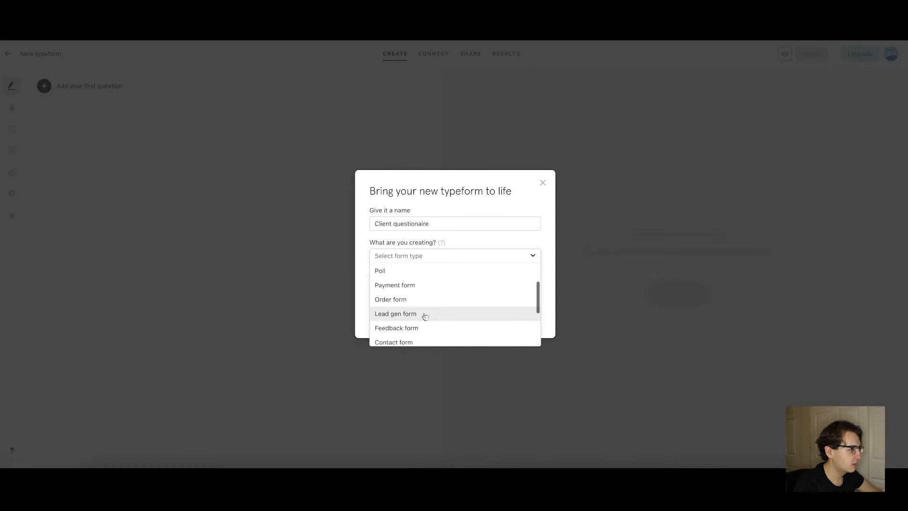
click(395, 313)
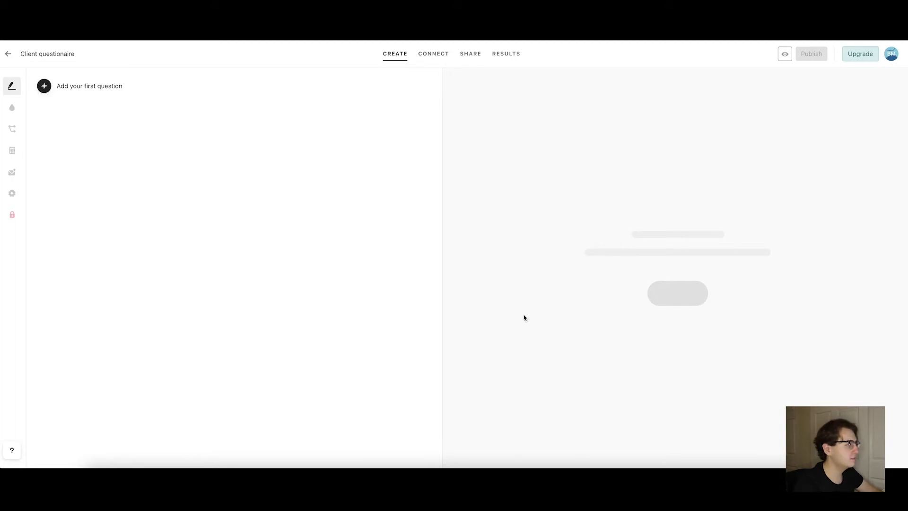
mouse_move(222, 299)
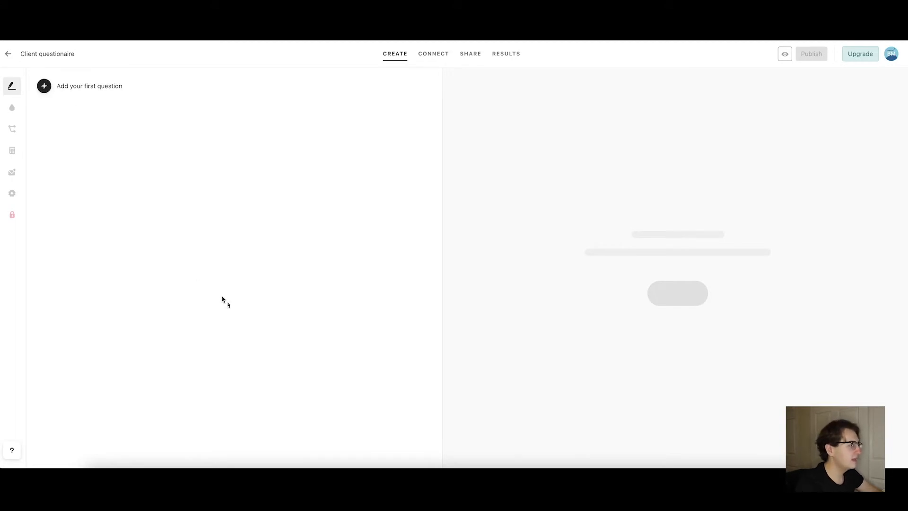
Step: Add question 1 'Are you buying or selling?', correcting the misspelled 'buying'
click(44, 86)
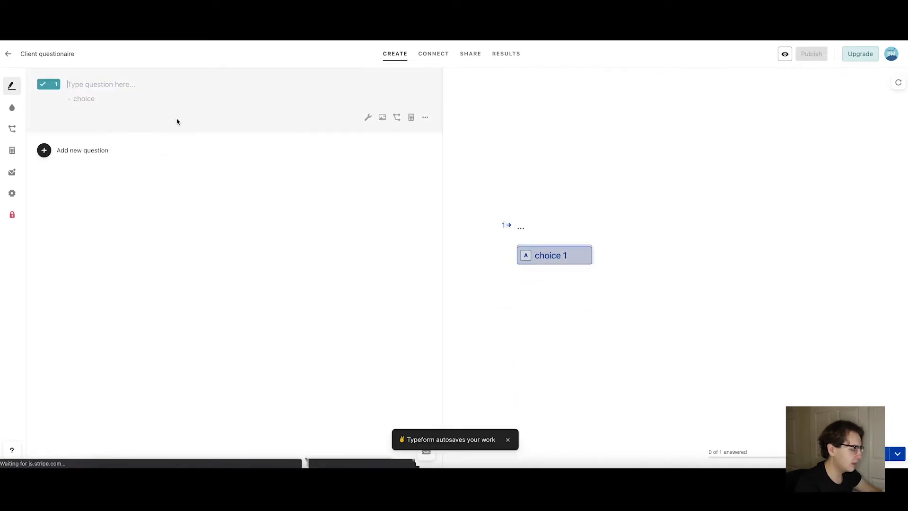
text(Are you buting or selling?)
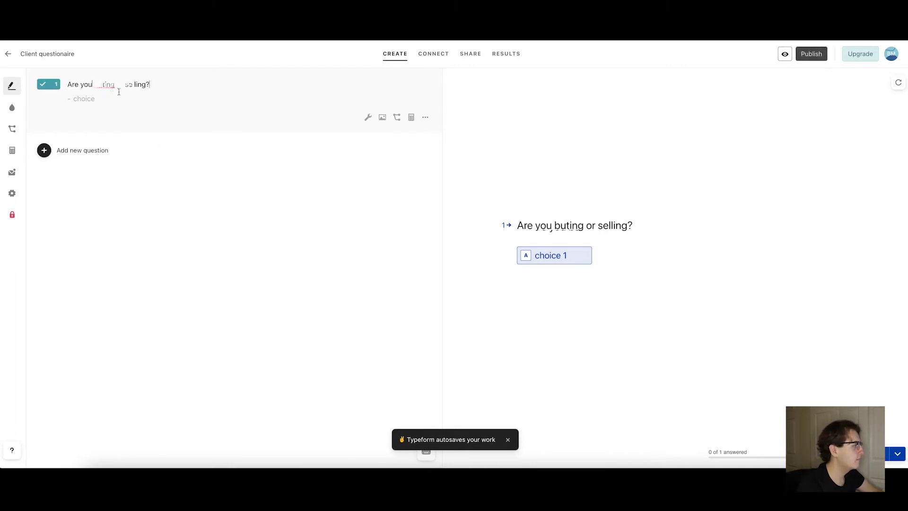
double_click(104, 84)
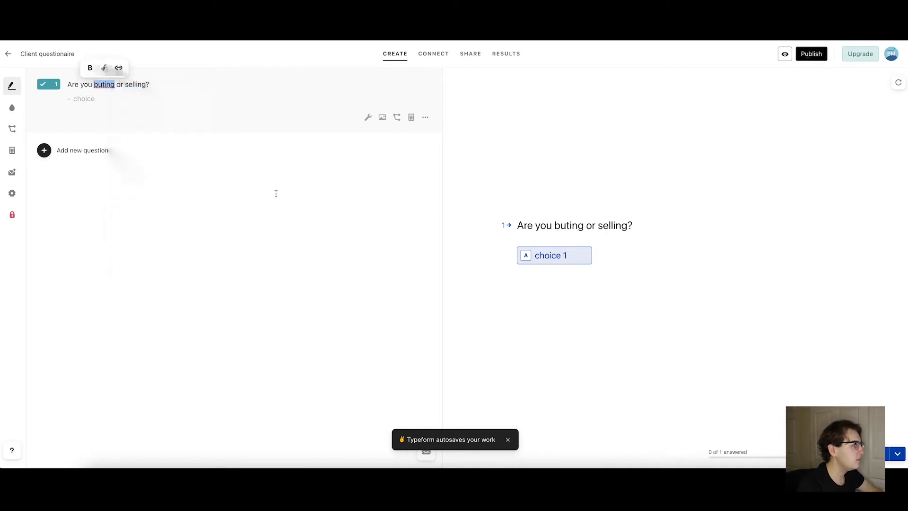
text(buying)
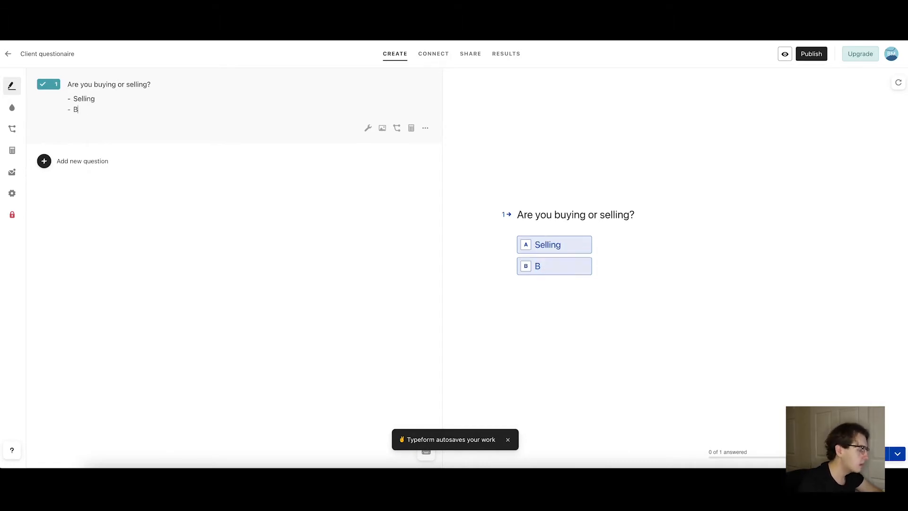
text(uying)
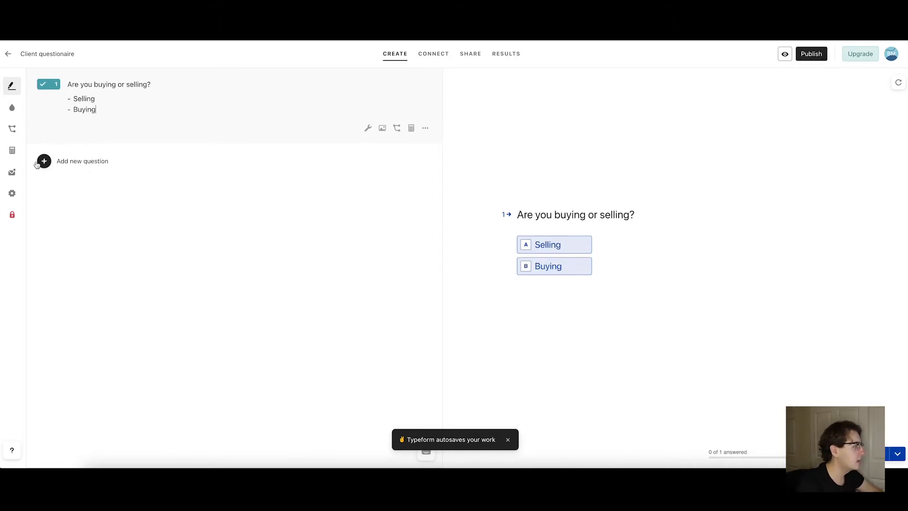
Step: Give question 1 the choices Selling and Buying and start adding another question
click(44, 161)
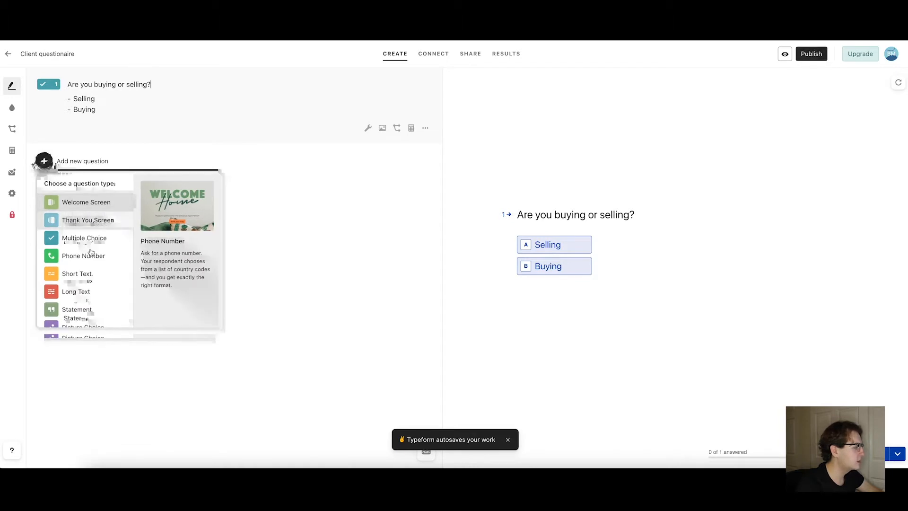
mouse_move(87, 219)
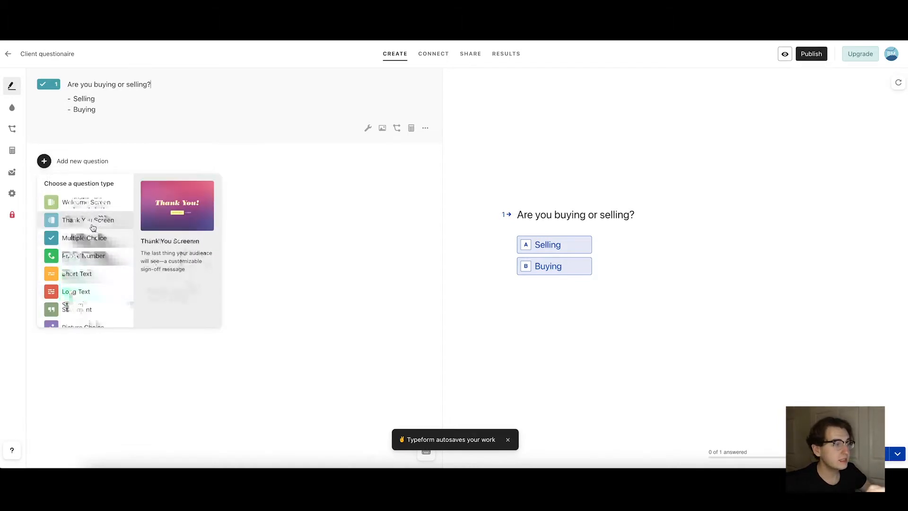
click(507, 439)
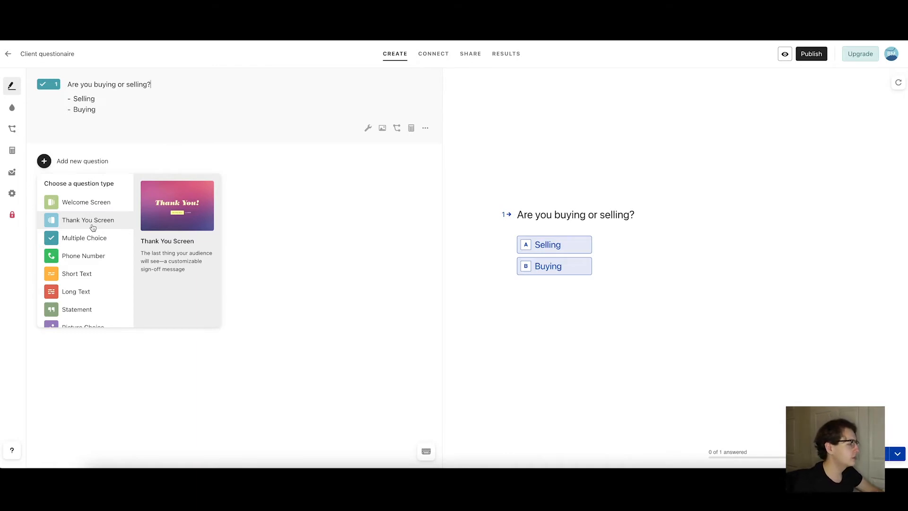
Step: Add multiple-choice question 2 'How soon are you thinking about' recalling question 1's answer via @
click(84, 238)
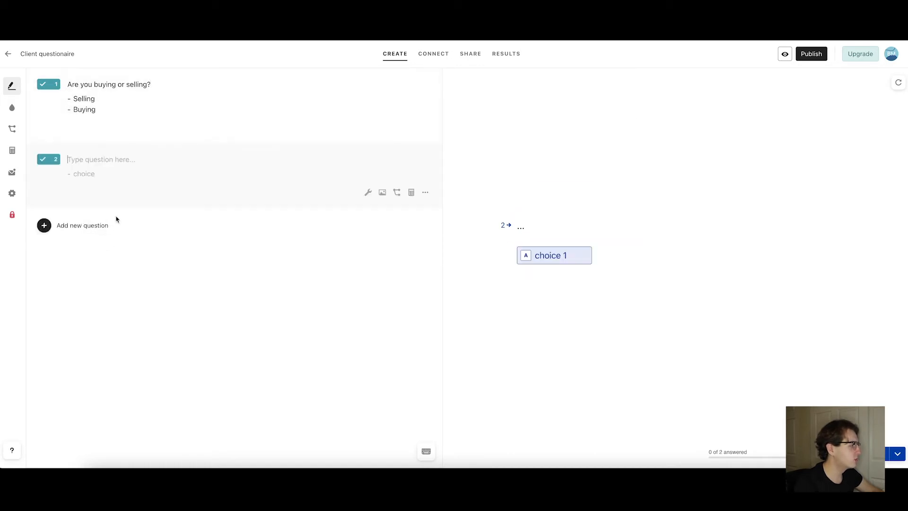
text(How s)
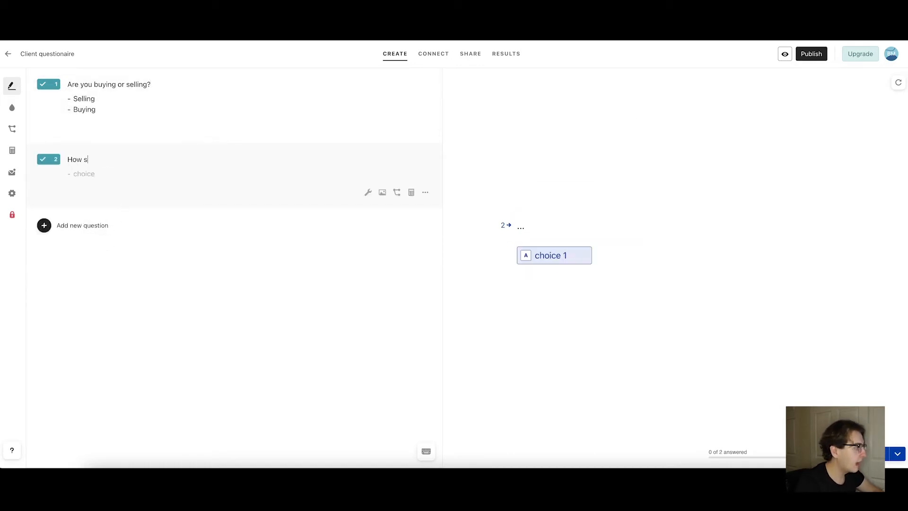
text(oon are you thinking about)
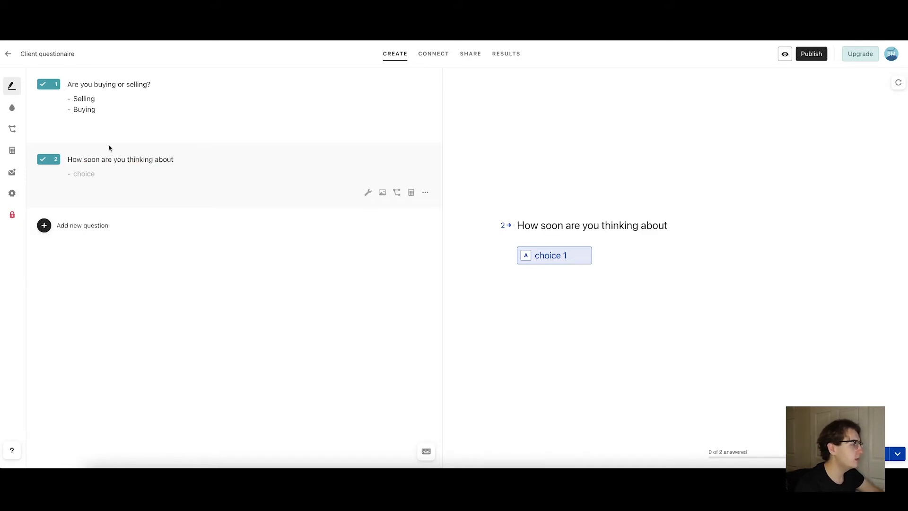
mouse_move(12, 127)
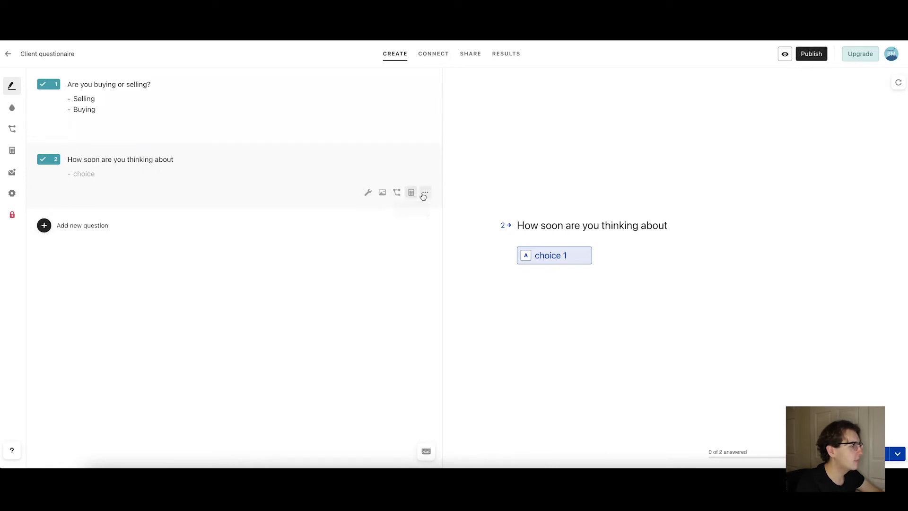
click(368, 192)
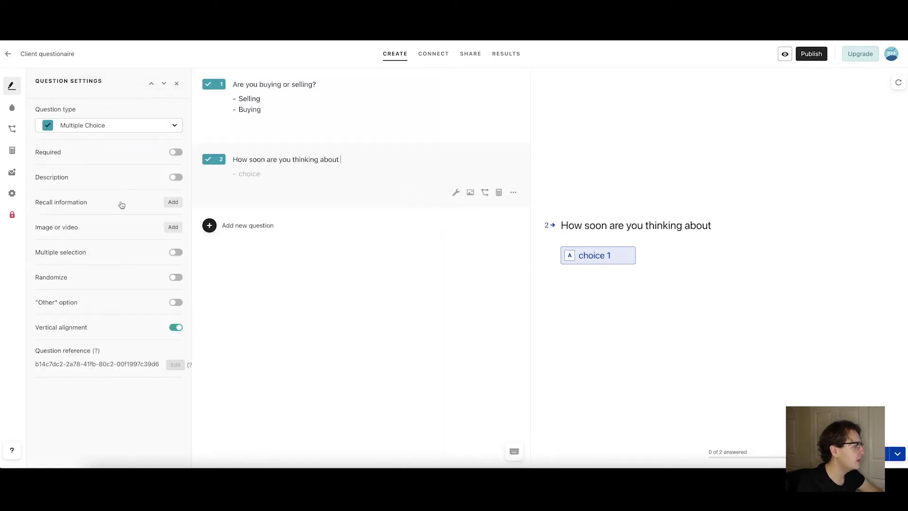
text(@)
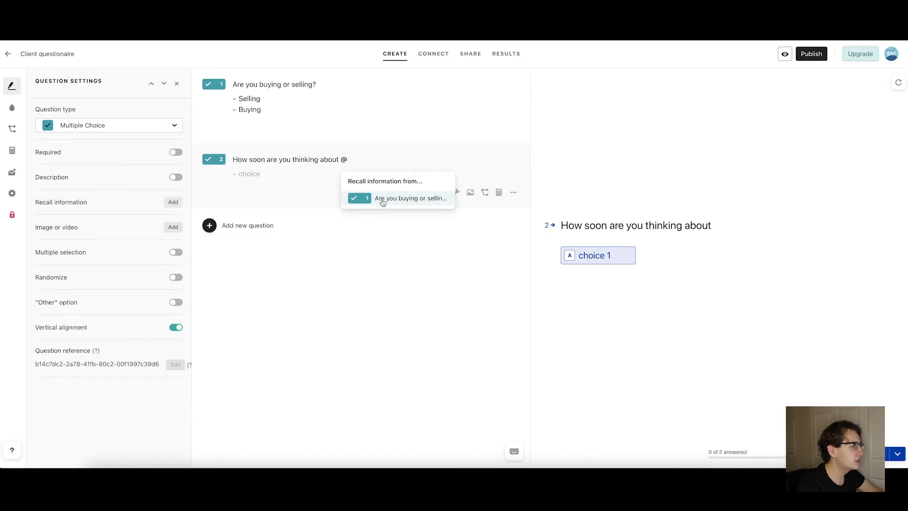
click(409, 197)
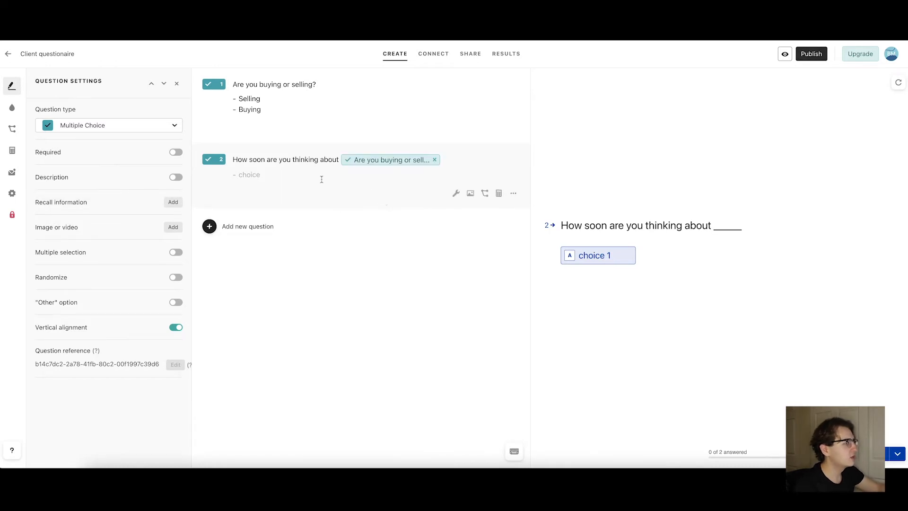
mouse_move(274, 98)
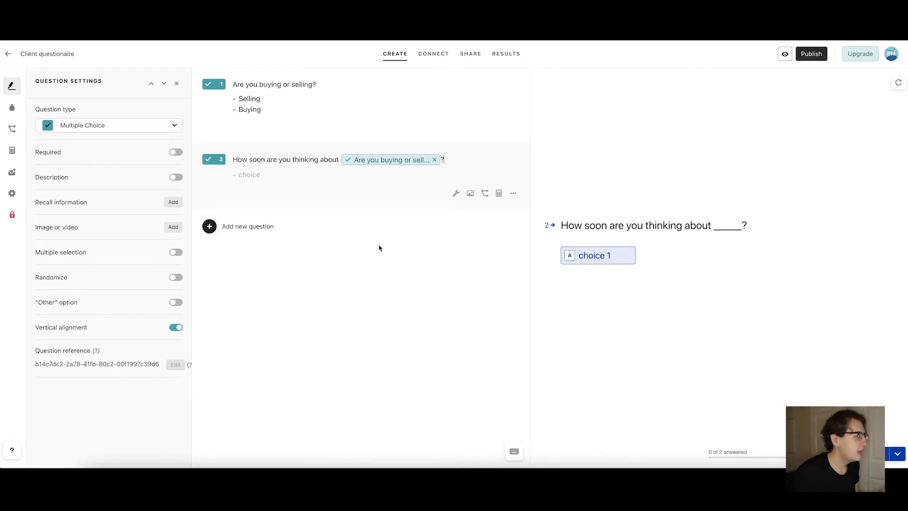
mouse_move(483, 193)
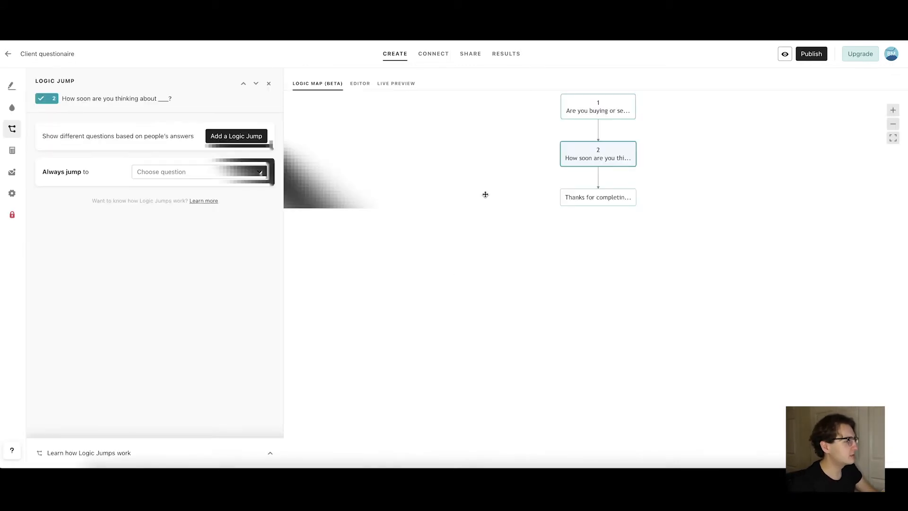
mouse_move(526, 151)
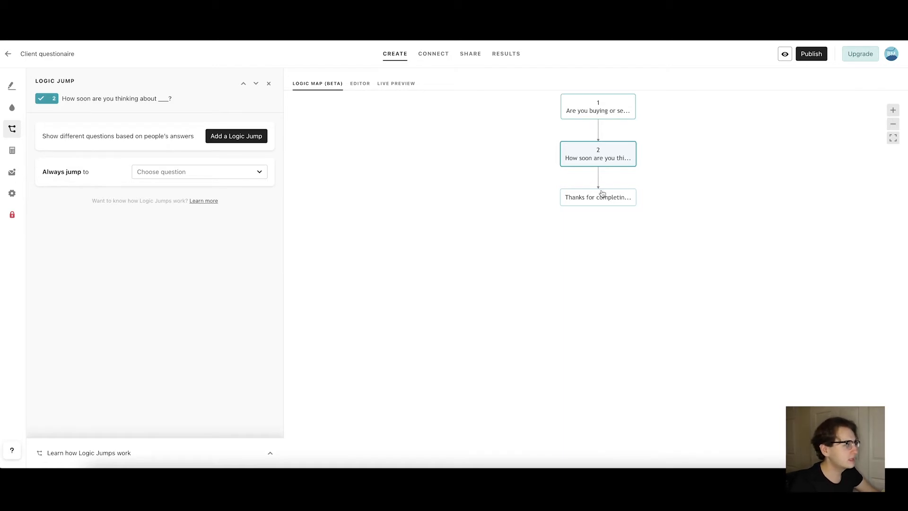
mouse_move(364, 182)
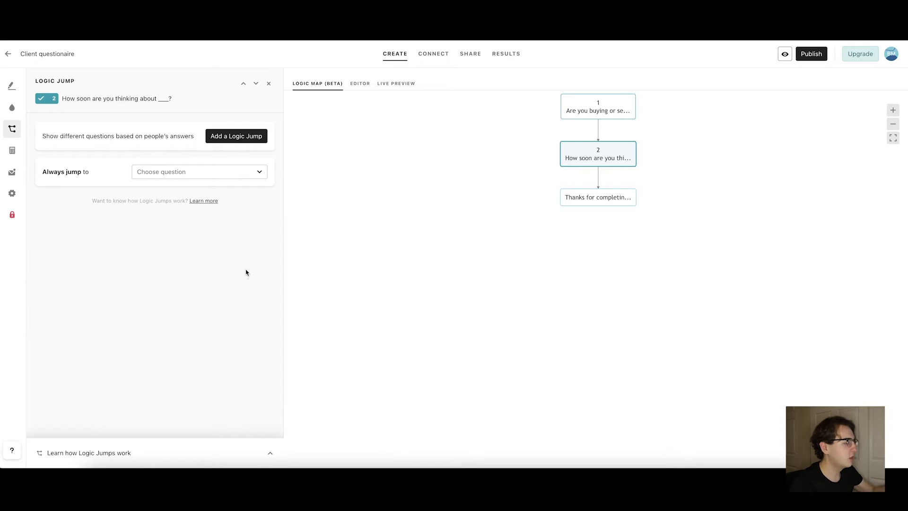
mouse_move(210, 235)
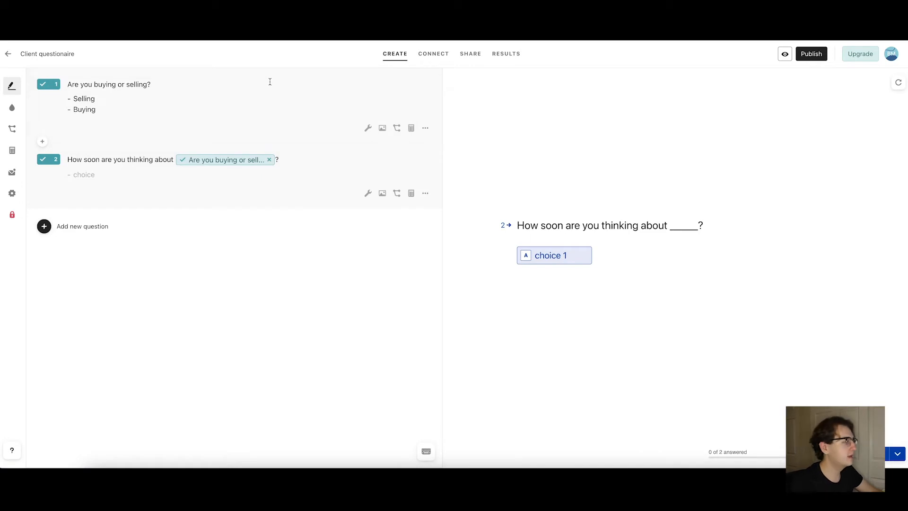
mouse_move(9, 53)
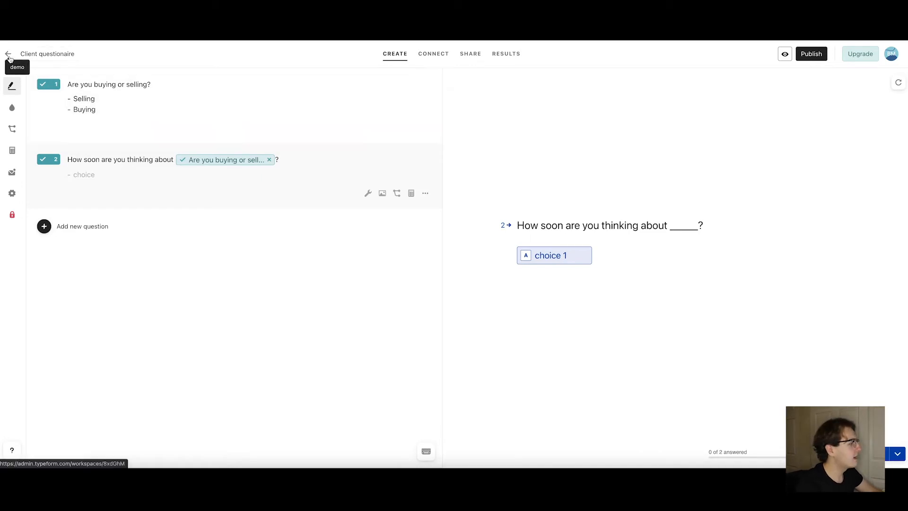
Step: Return from the editor to the demo workspace overview
click(8, 53)
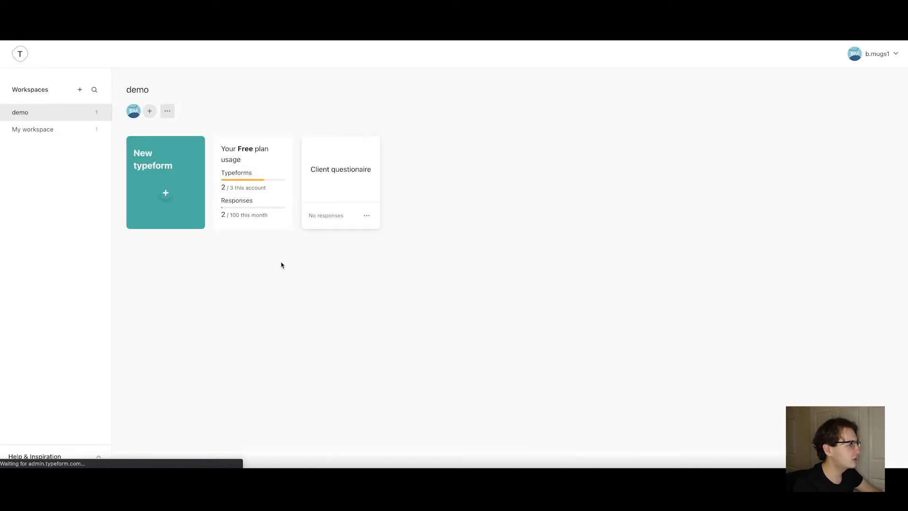
Step: Give question 2 the choices ASAP, 1-3 months, 3-6 months and 6+ months
click(341, 169)
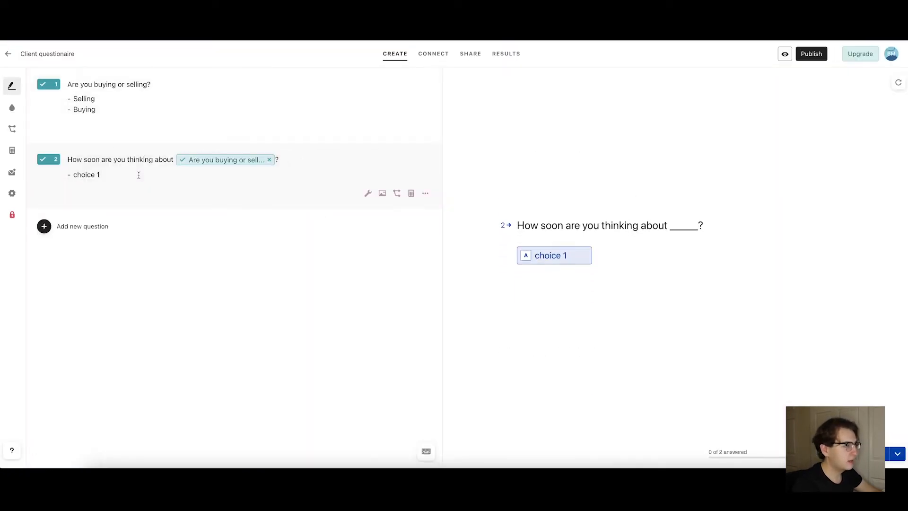
key(Backspace)
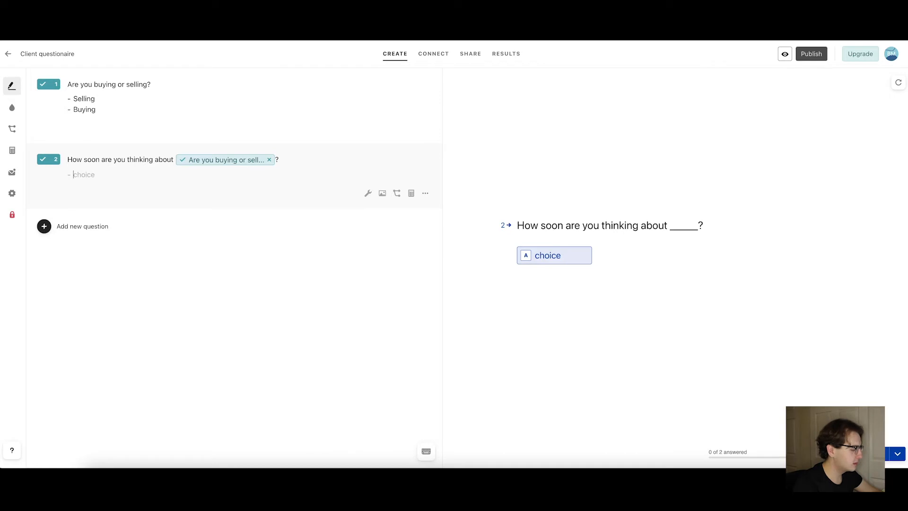
text(A)
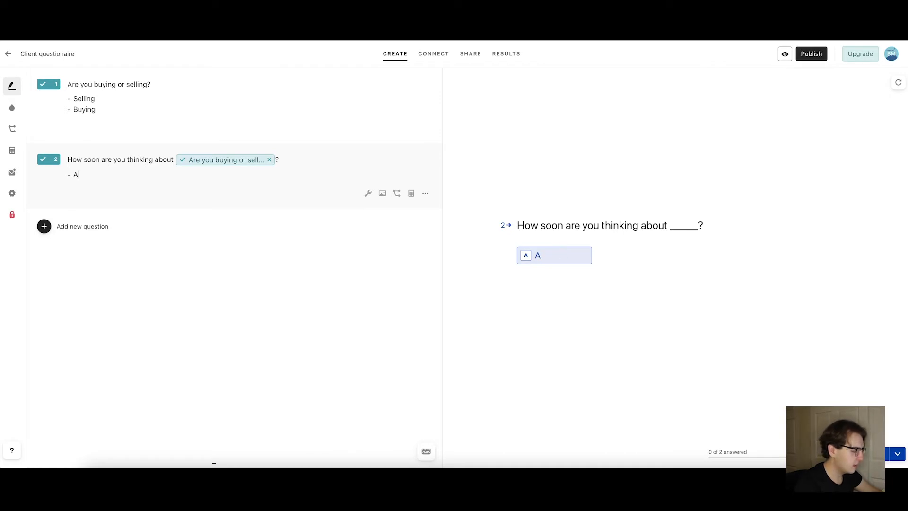
text(SAP)
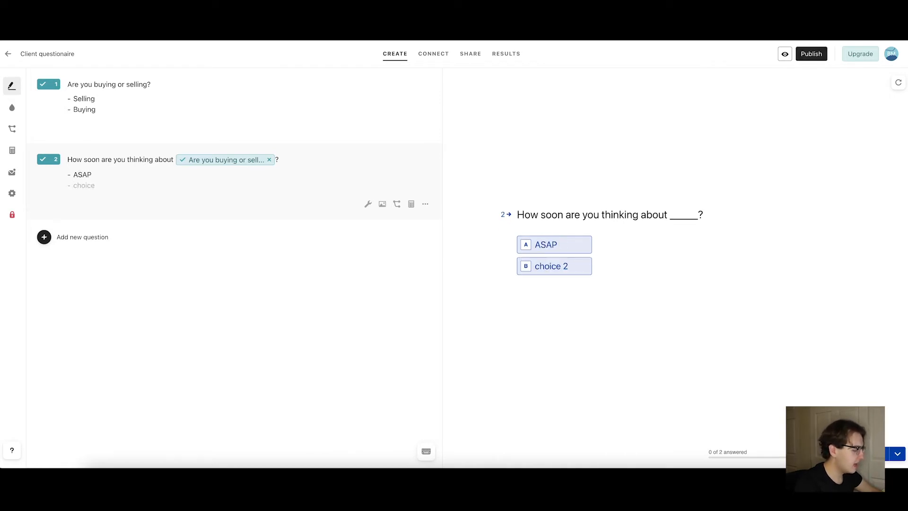
text(1-3 months)
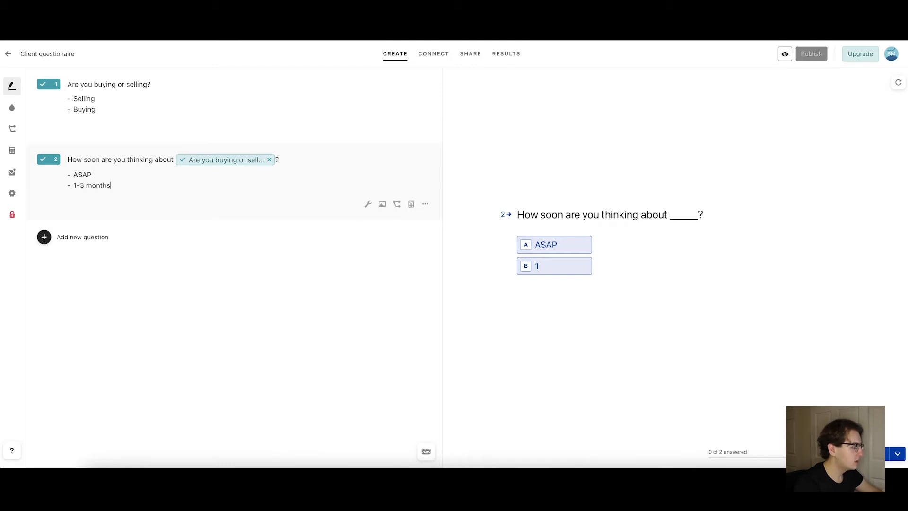
text(3-6 months)
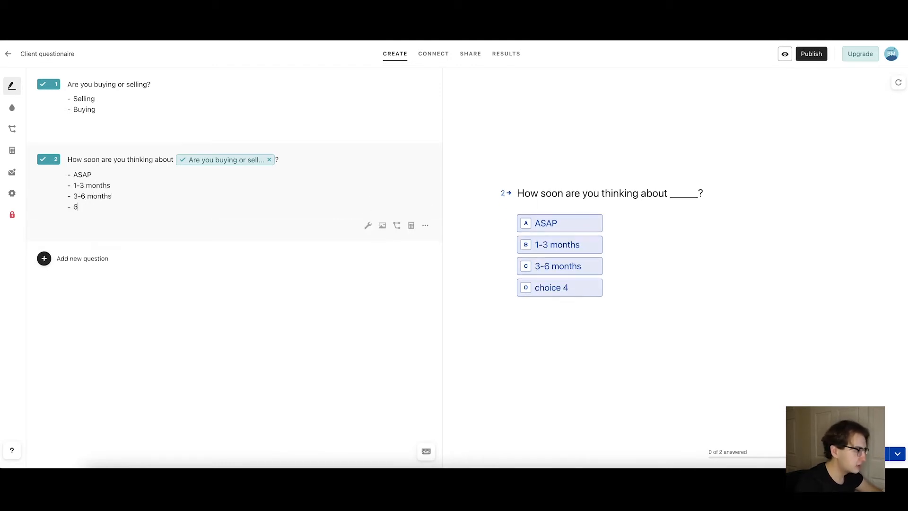
text(+ months)
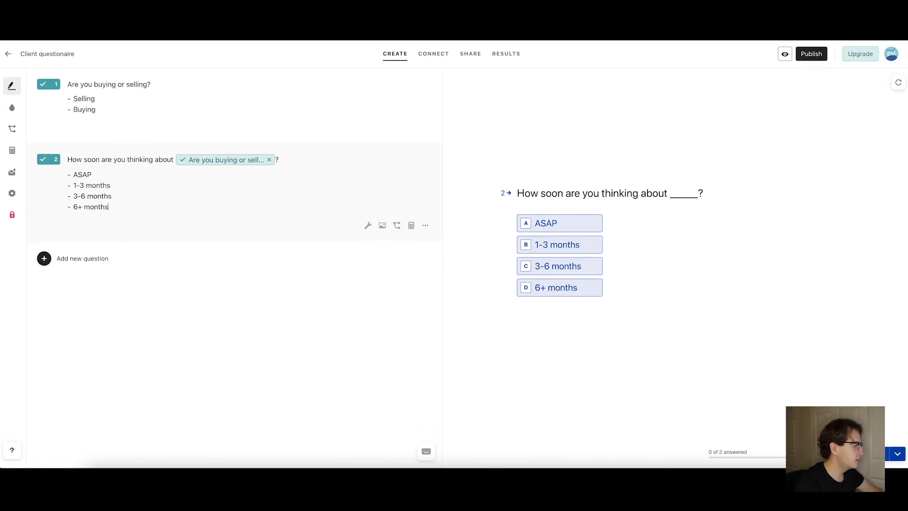
mouse_move(67, 262)
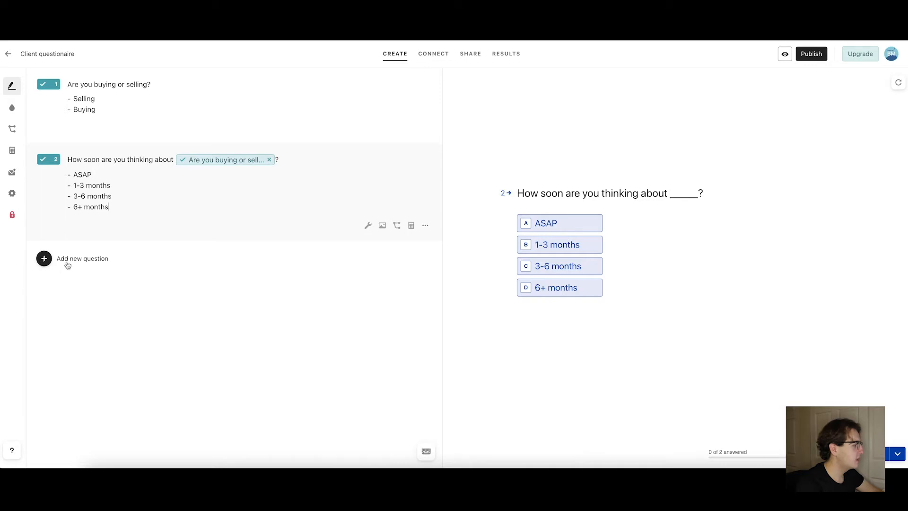
Step: Start a new question after question 2 and browse the question-type list
click(44, 258)
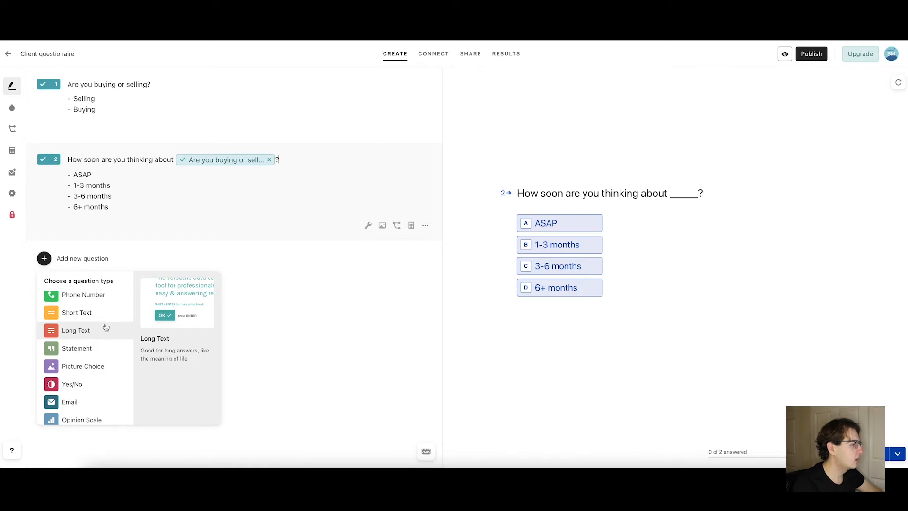
mouse_move(76, 312)
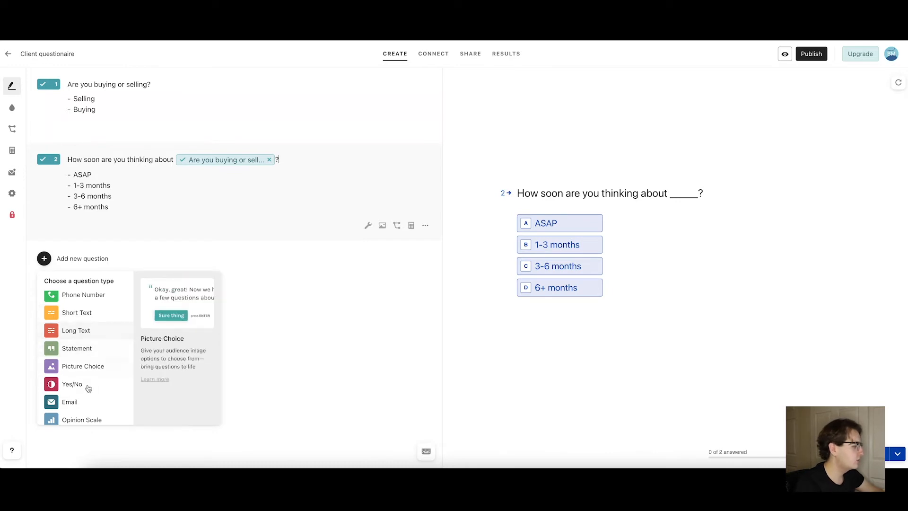
scroll(down, 3)
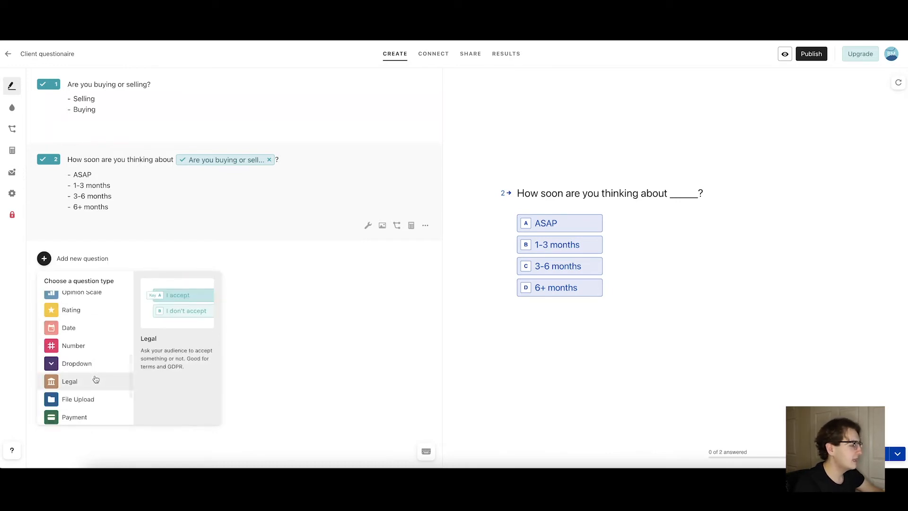
scroll(up, 3)
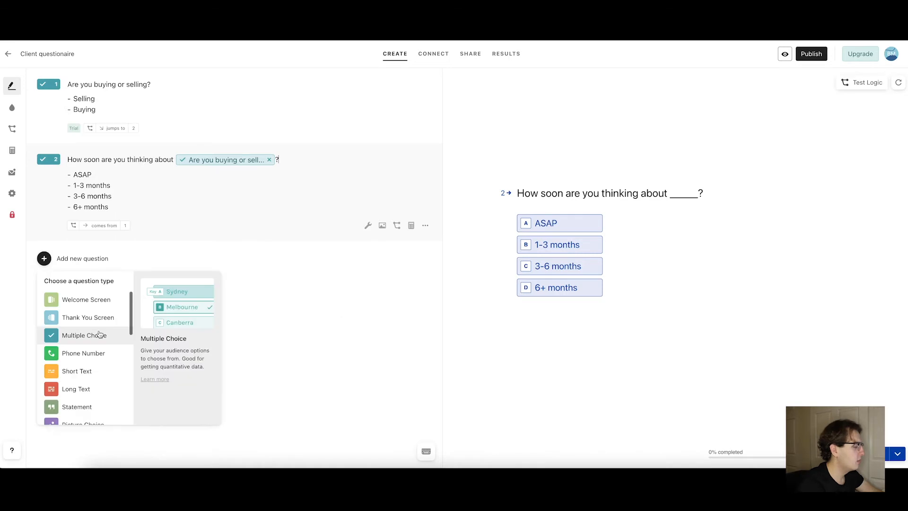
mouse_move(90, 338)
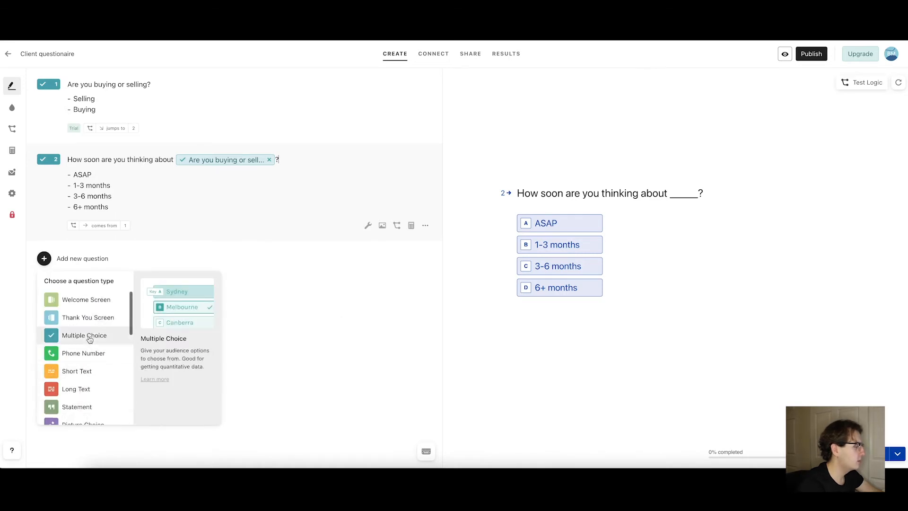
Step: Add multiple-choice question 3 'What's your budget?' with ranges 100-200k through 1M +
click(84, 335)
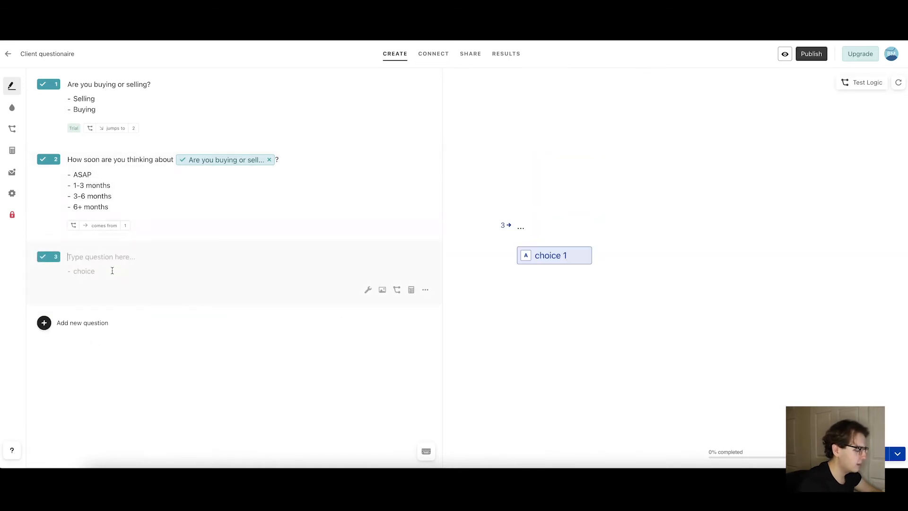
text(What)
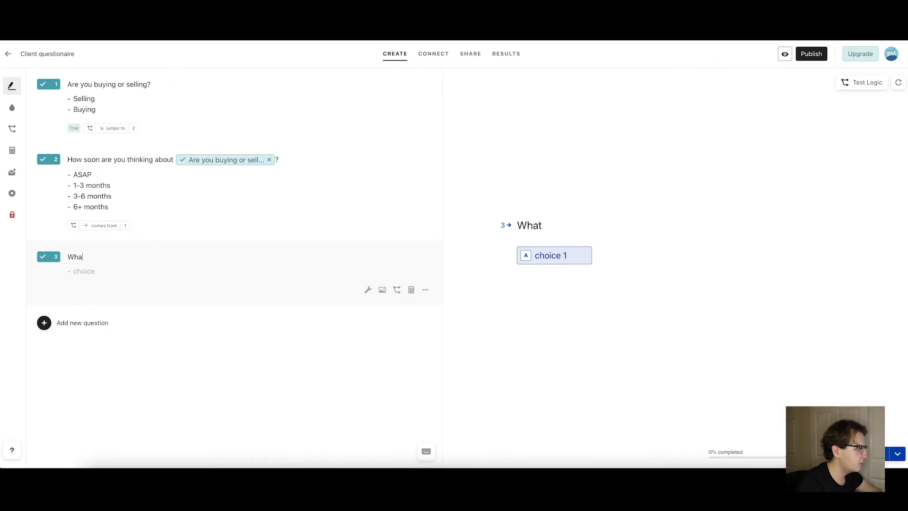
text(t's you)
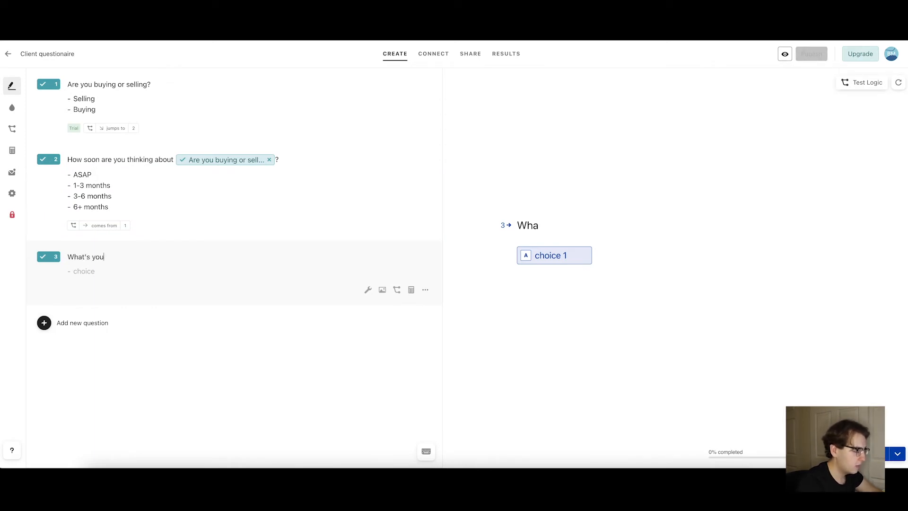
text(r budget?)
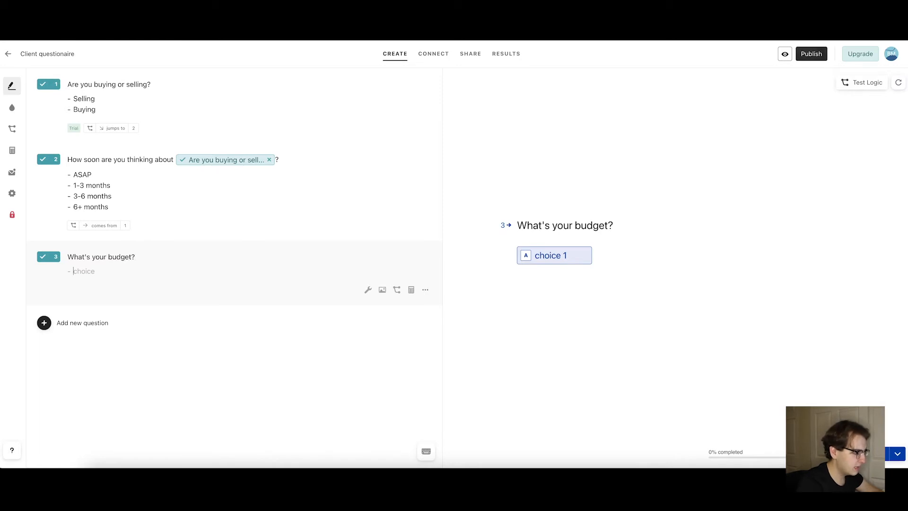
text(100-200k)
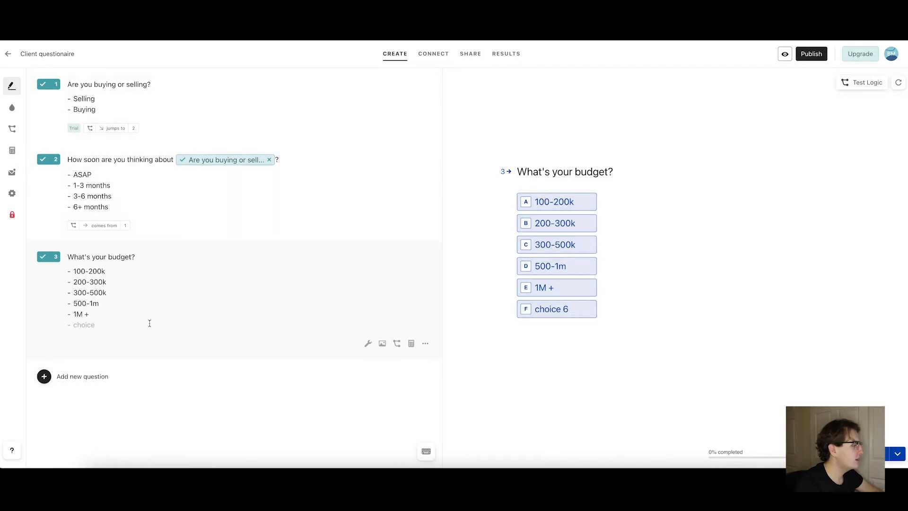
mouse_move(143, 207)
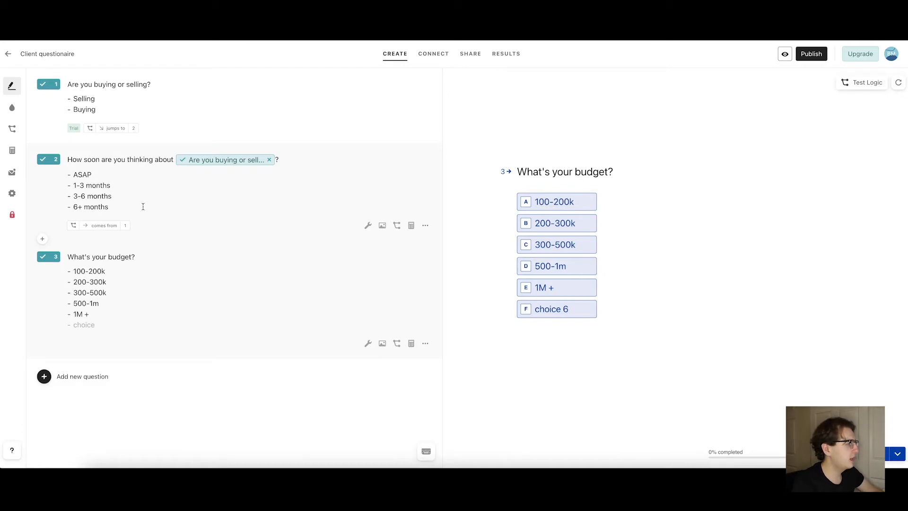
mouse_move(11, 132)
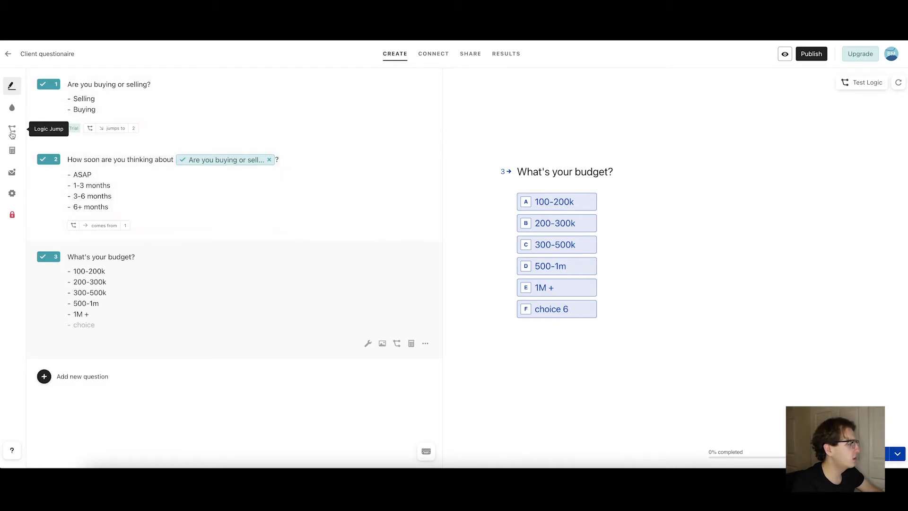
Step: View the logic jump map and move the budget question to second place
click(11, 129)
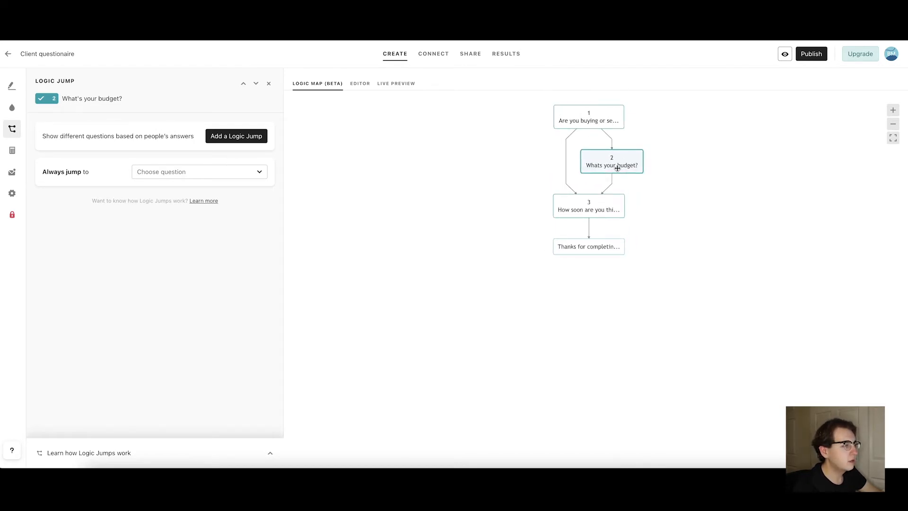
mouse_move(593, 214)
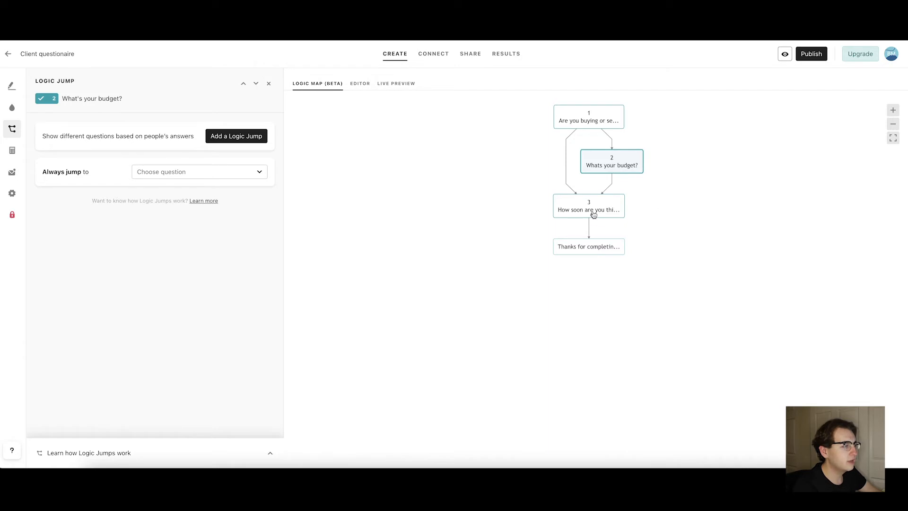
mouse_move(588, 130)
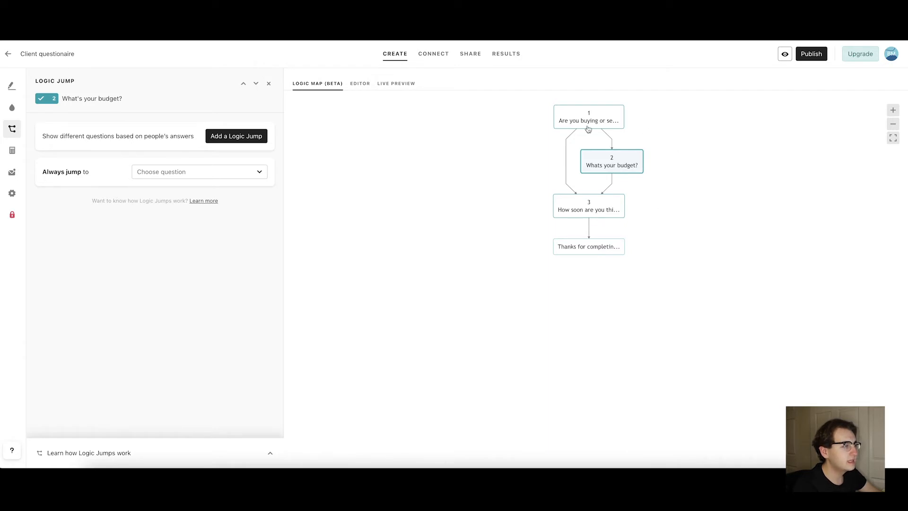
mouse_move(576, 123)
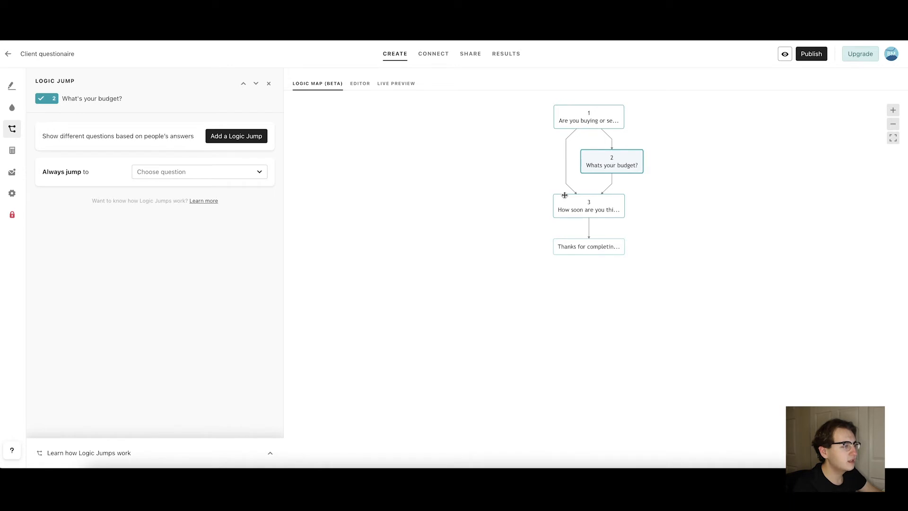
mouse_move(568, 201)
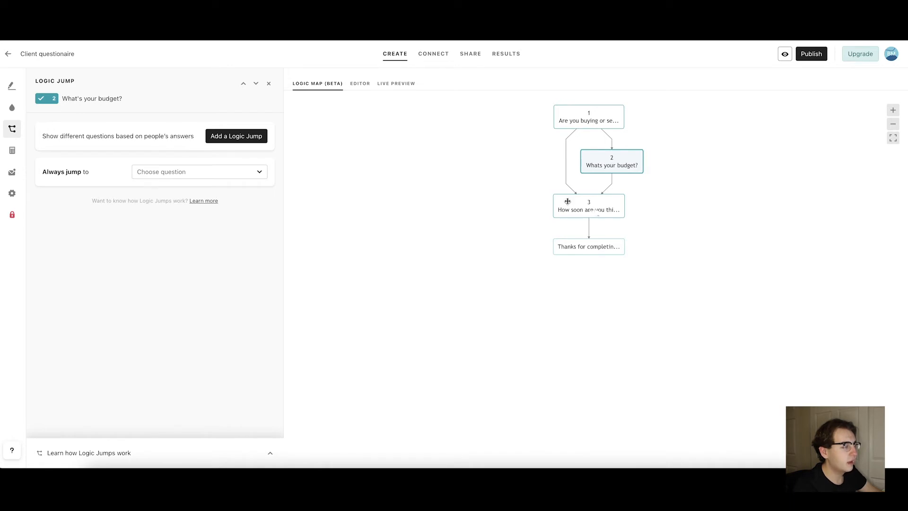
mouse_move(592, 210)
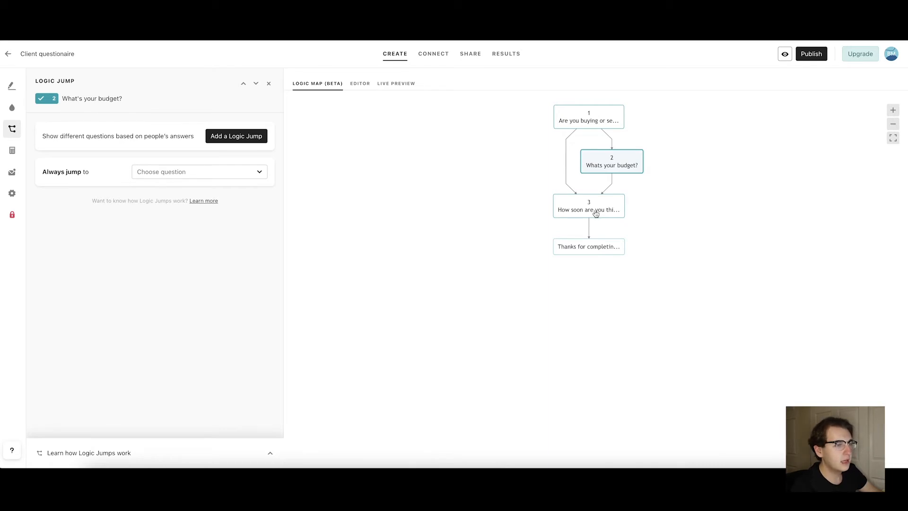
mouse_move(627, 224)
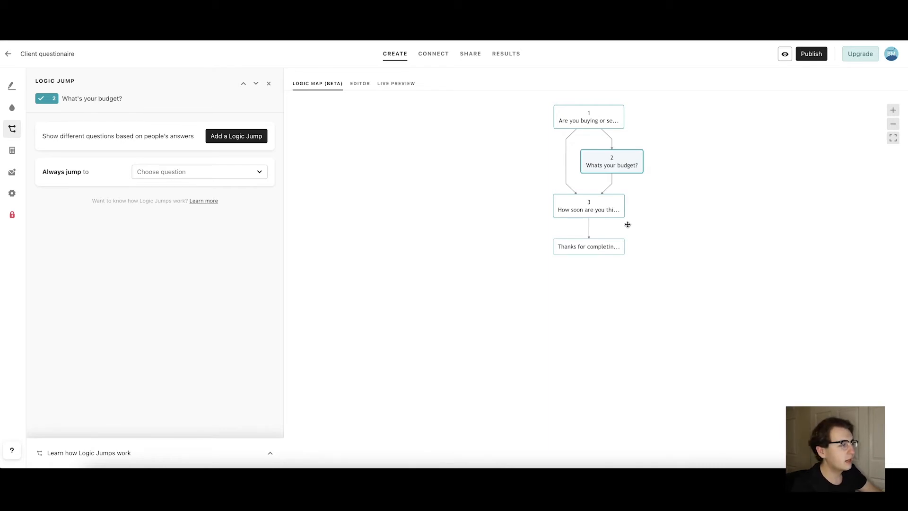
mouse_move(694, 256)
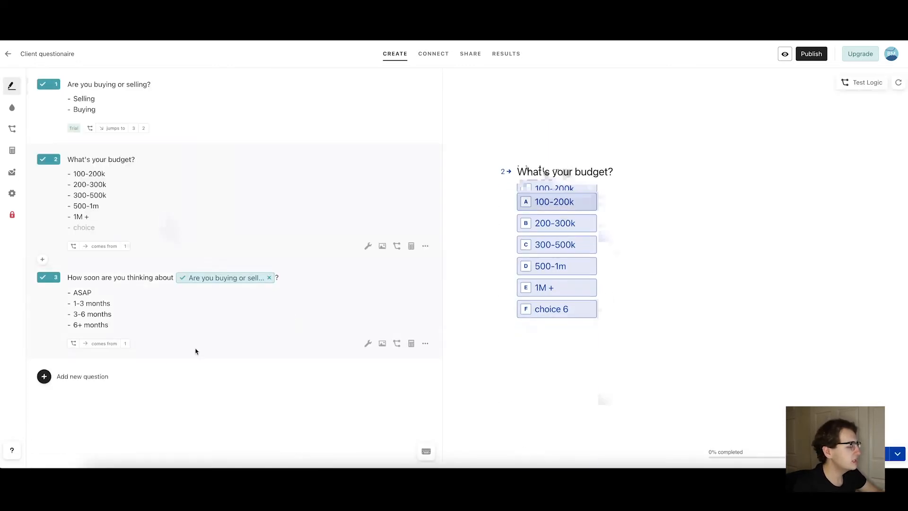
Step: Add picture-choice question 4 'What type of home is it?' after question 3
click(43, 376)
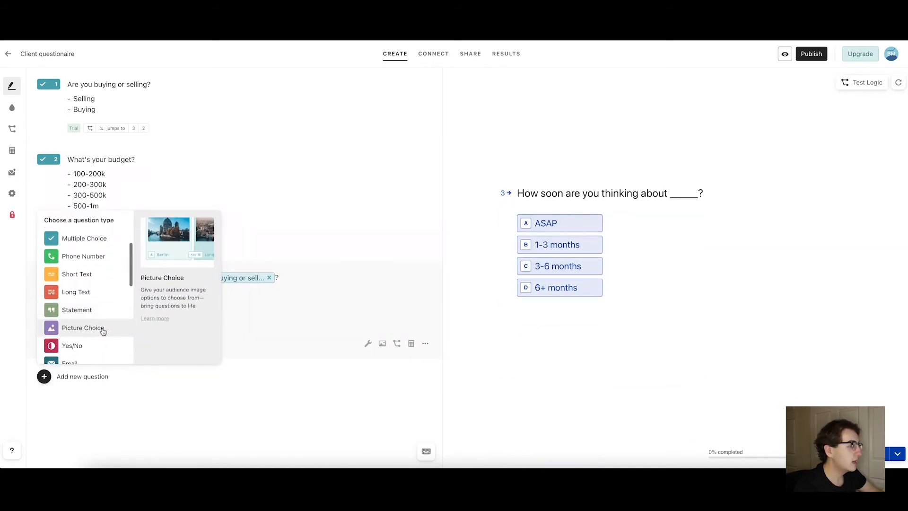
click(83, 328)
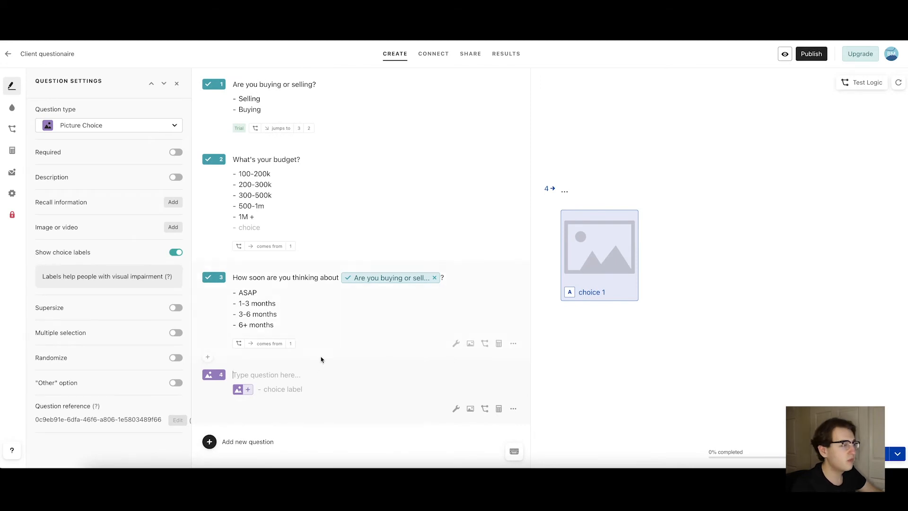
text(What)
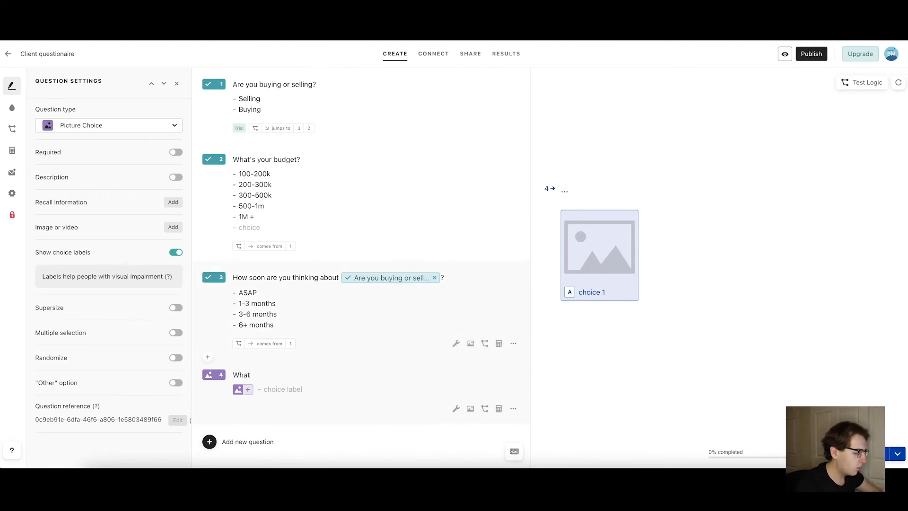
text(type of home is)
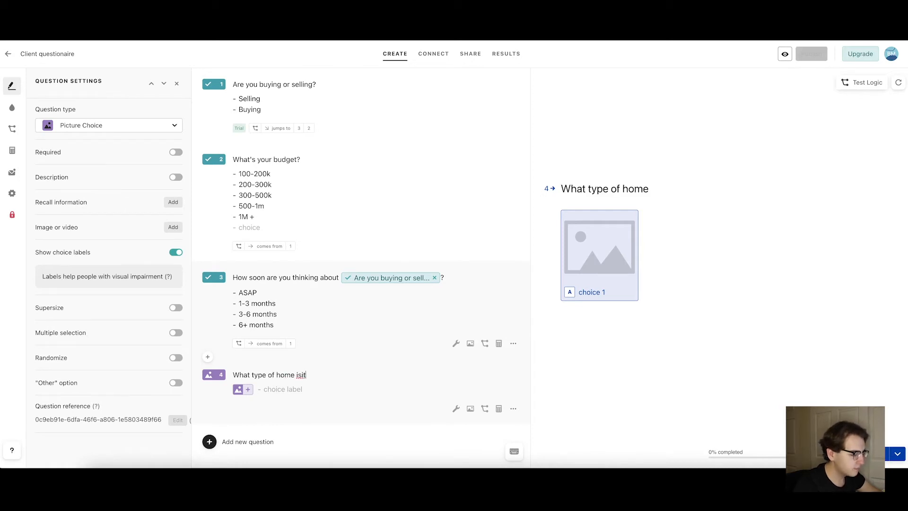
text(it?)
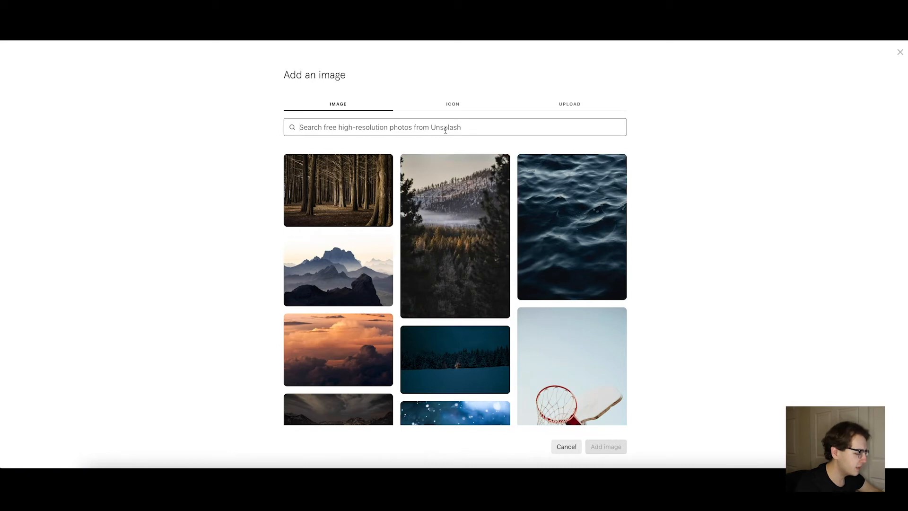
Step: Search 'condo', pick the high-rise tower photo and label the first choice 'Condo'
text(condo)
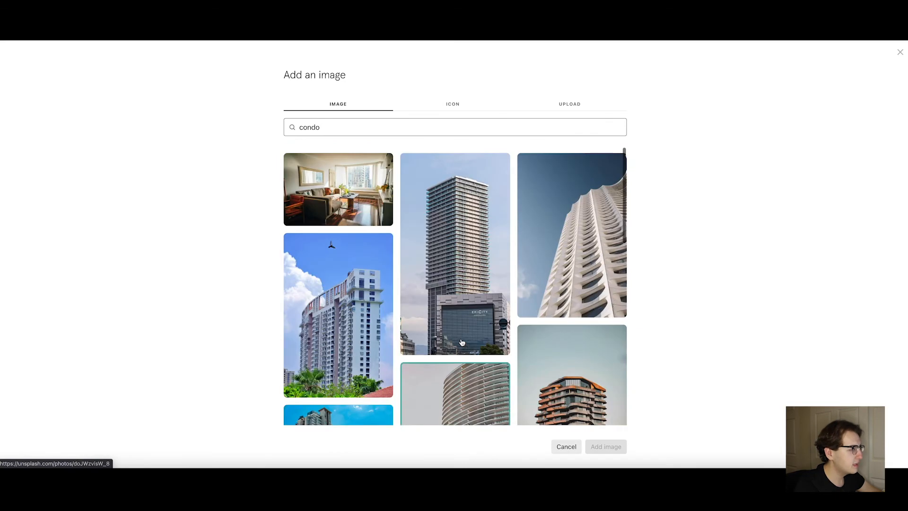
scroll(down, 3)
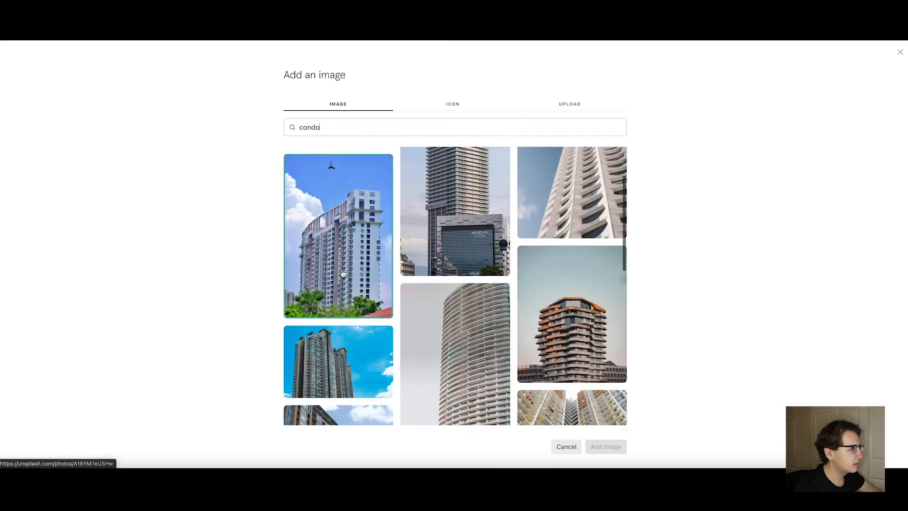
click(338, 235)
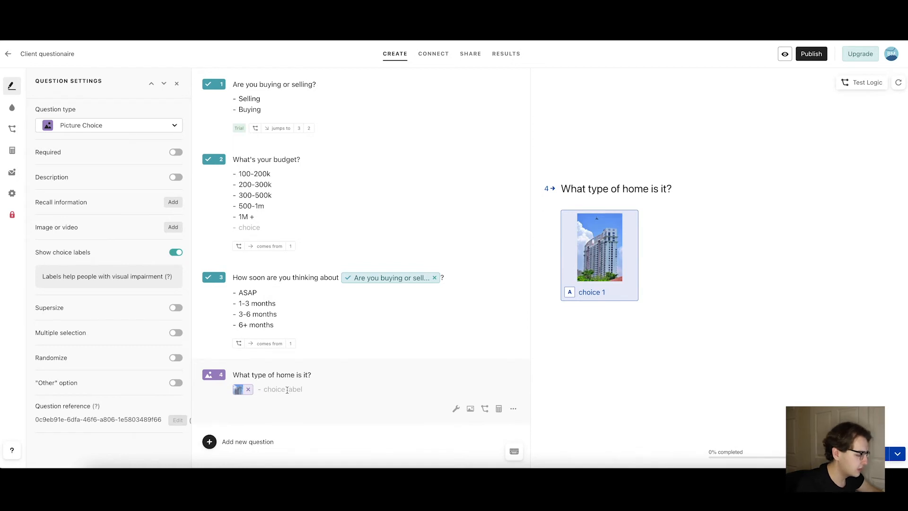
text(Condo)
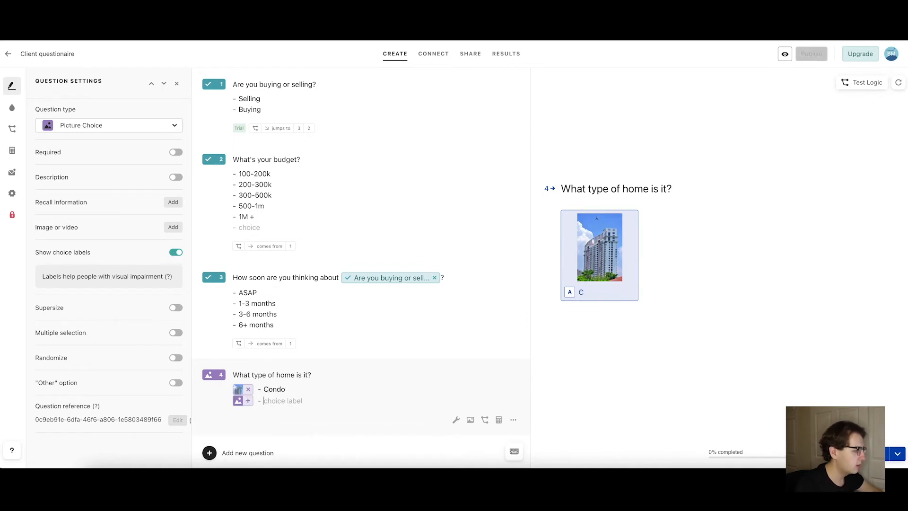
click(239, 401)
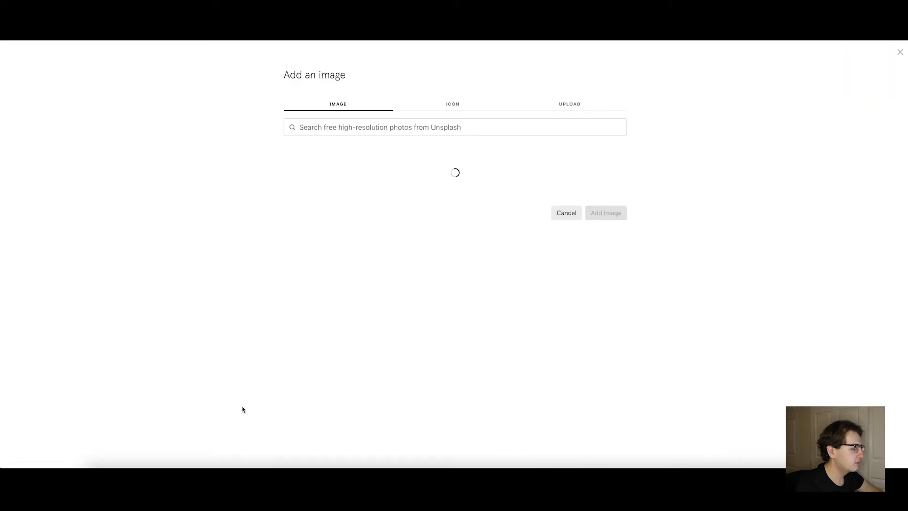
Step: Search the image library for 'single famili' and browse down the results
text(si)
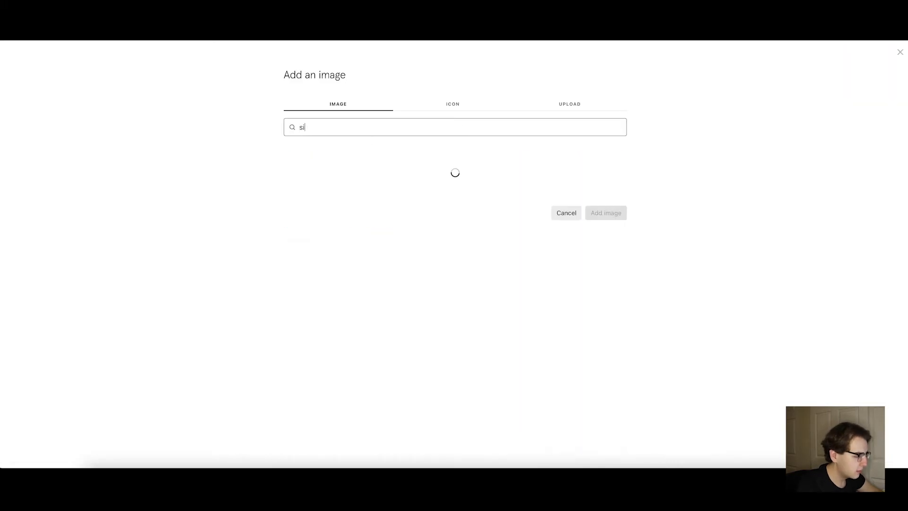
text(ngle famili)
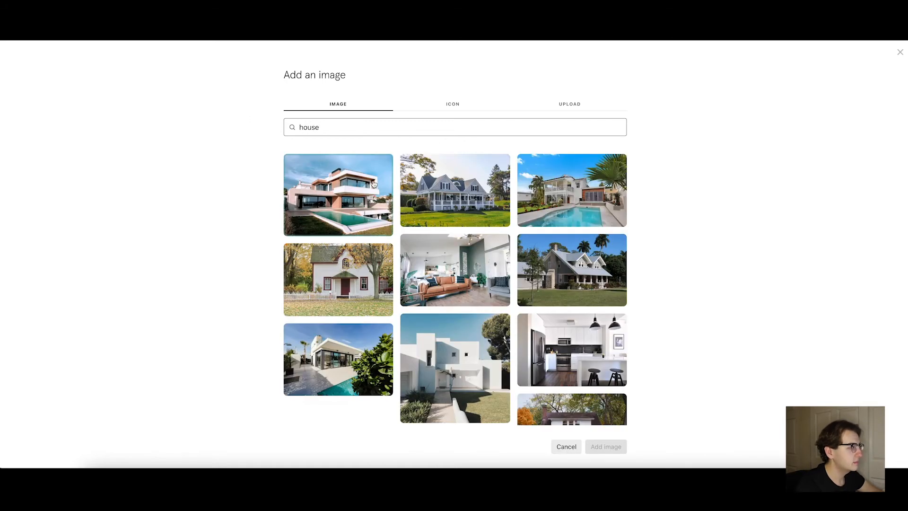
scroll(down, 3)
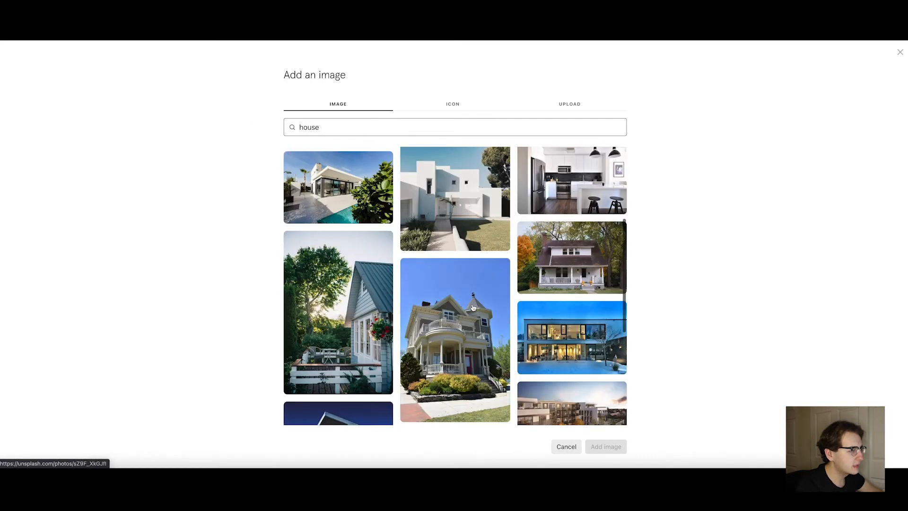
scroll(down, 3)
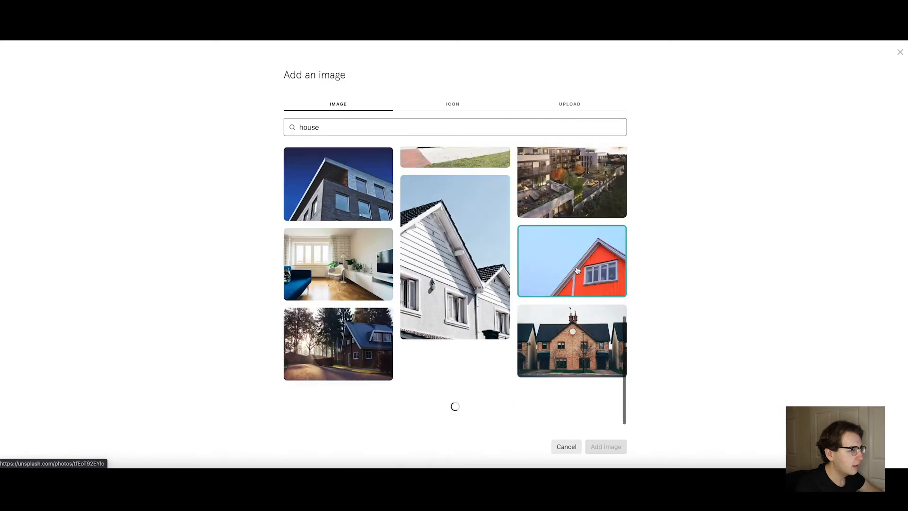
scroll(down, 3)
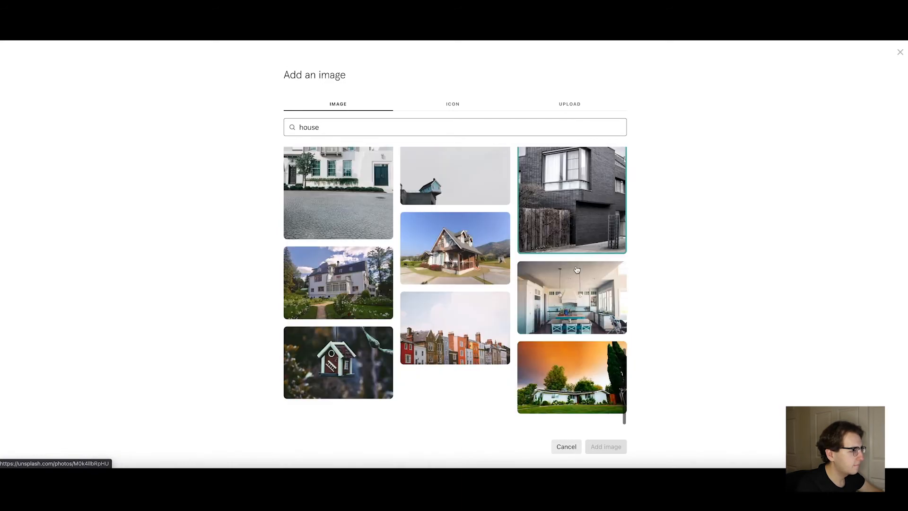
scroll(down, 3)
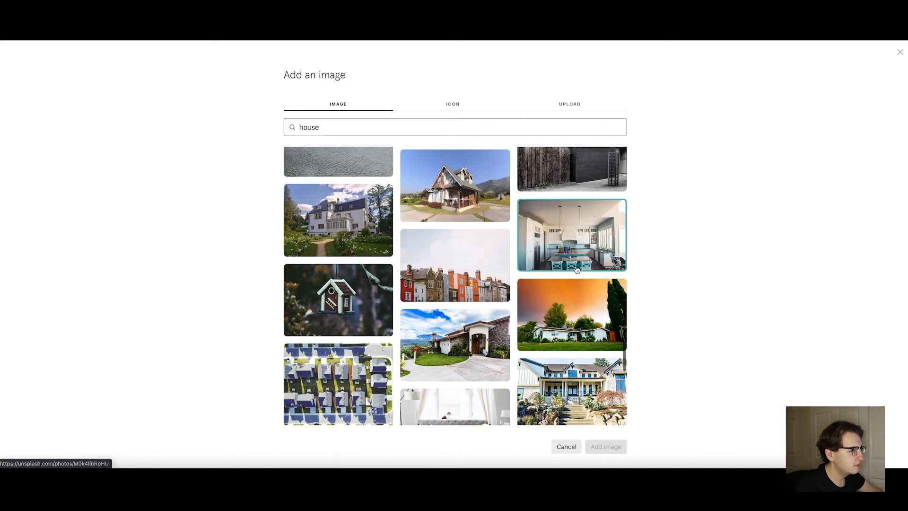
scroll(down, 3)
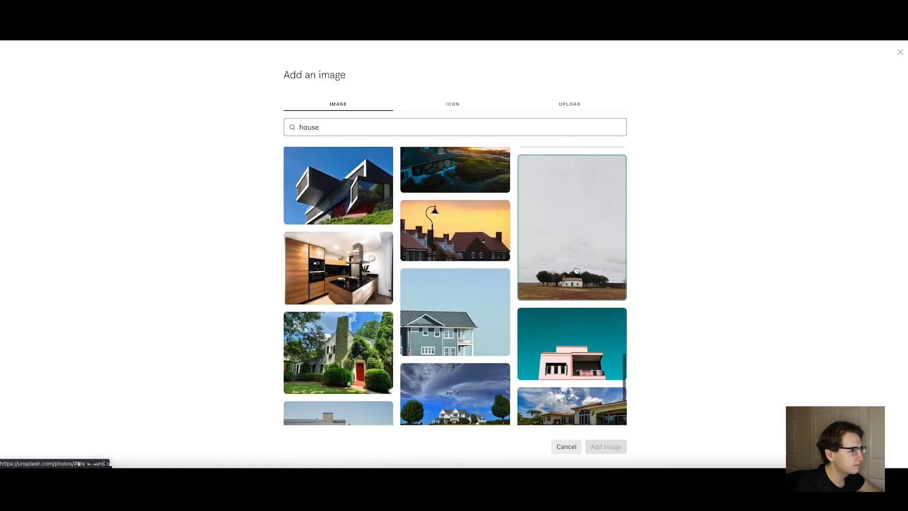
scroll(down, 3)
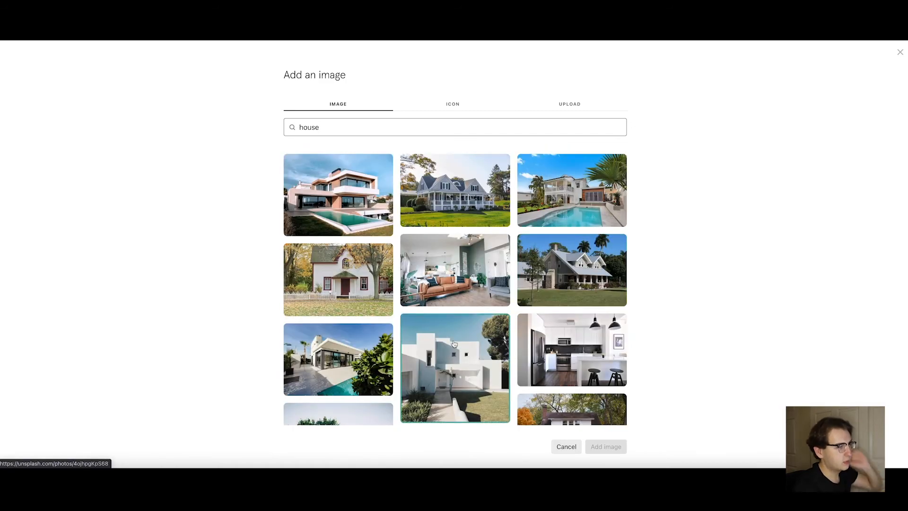
scroll(down, 3)
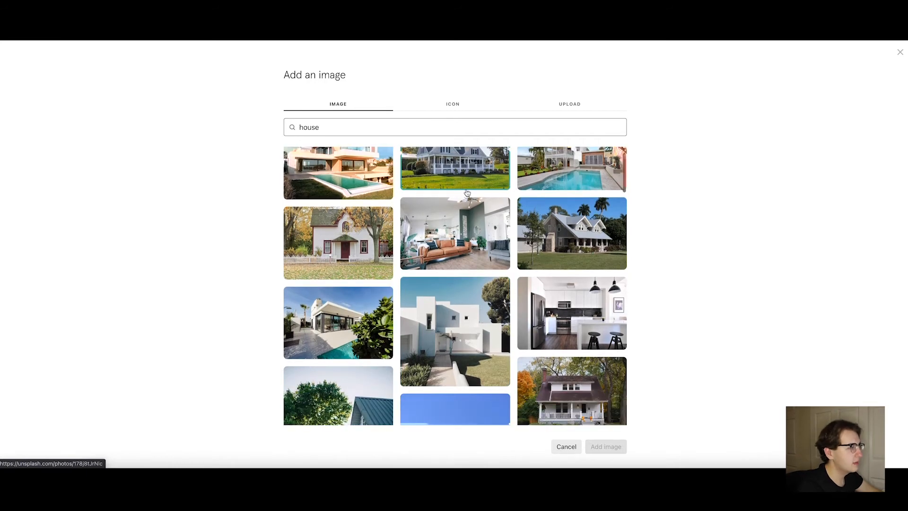
scroll(down, 3)
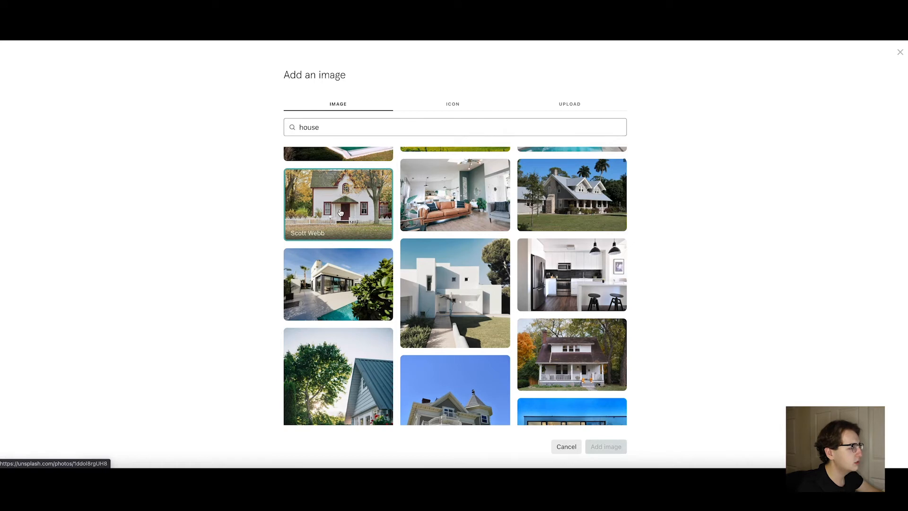
Step: Choose the white cottage photo and add it to the second picture choice
click(571, 411)
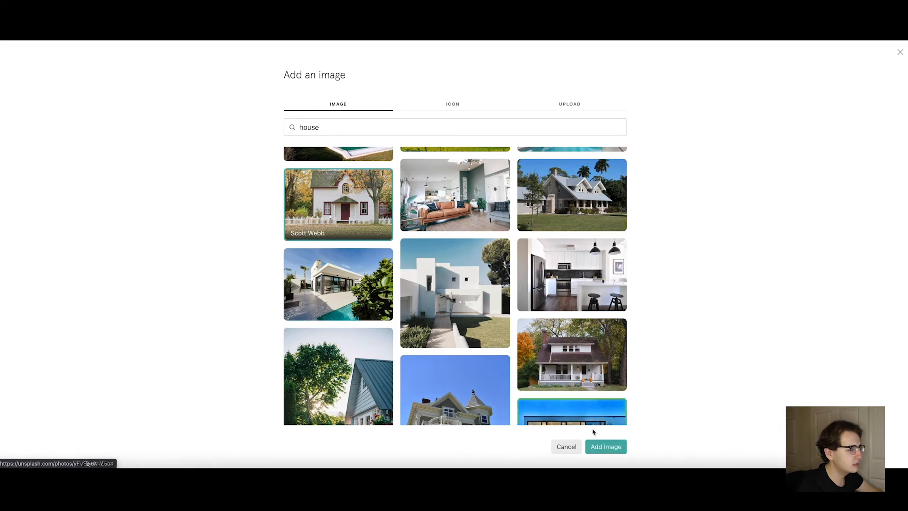
click(605, 445)
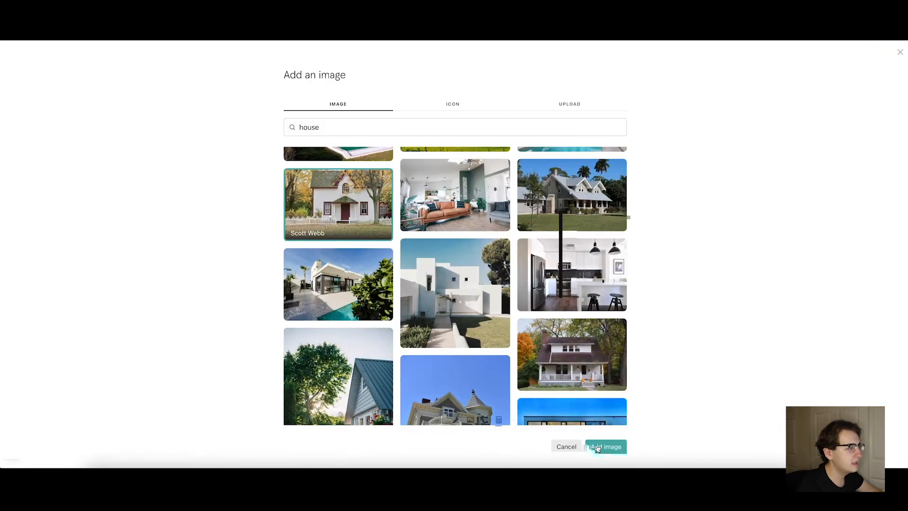
click(604, 446)
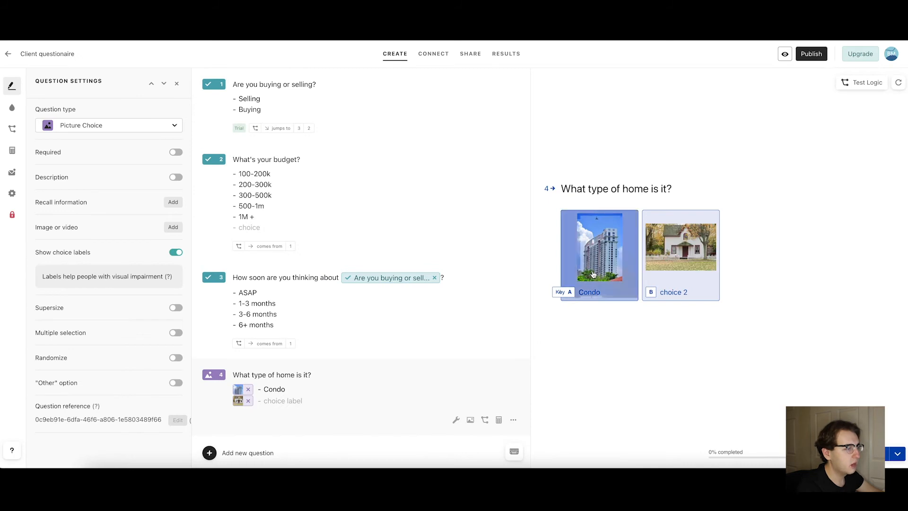
mouse_move(709, 345)
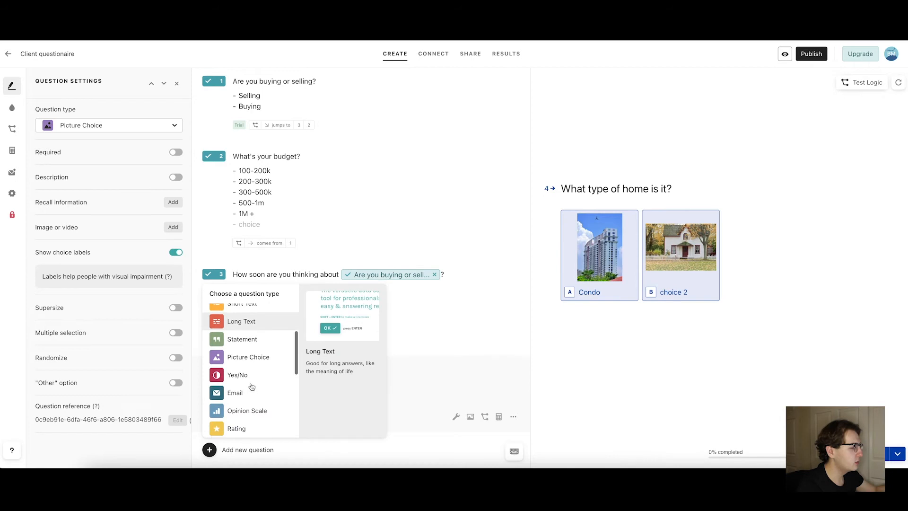
Step: Add an Email question as question 5 and browse the other question types
click(235, 391)
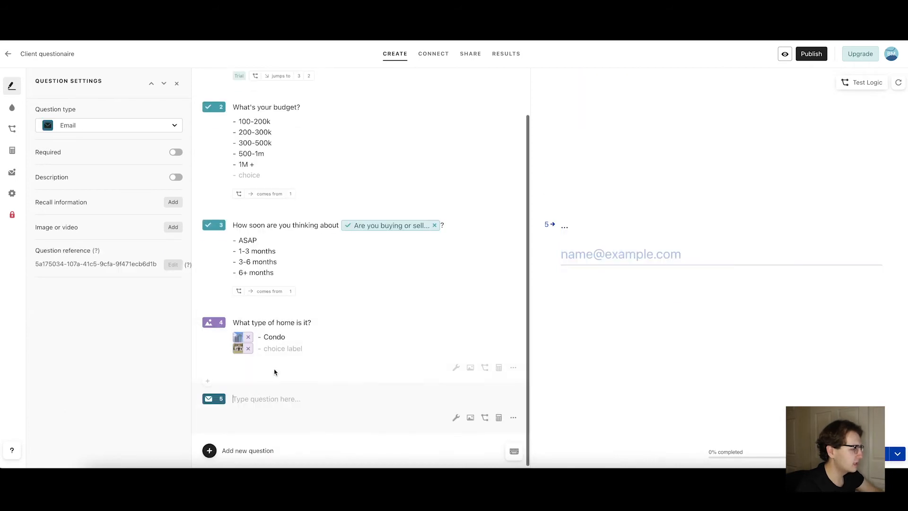
mouse_move(272, 391)
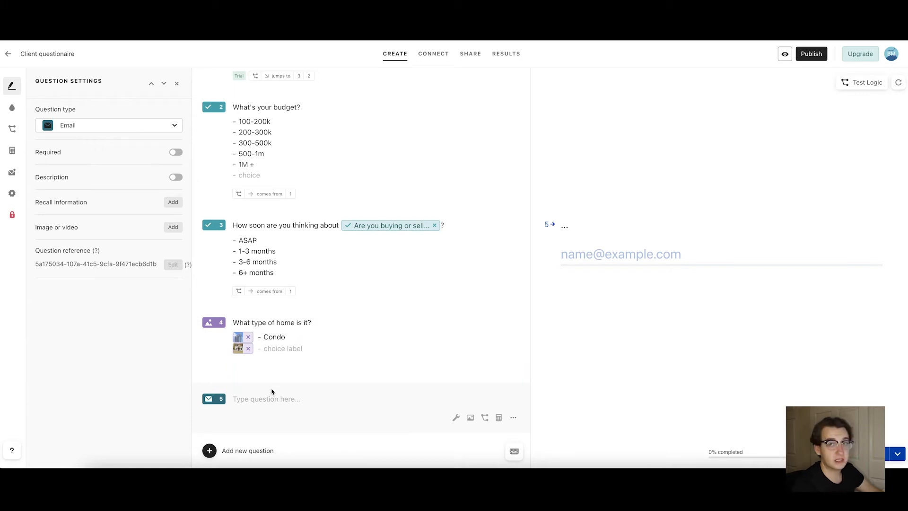
mouse_move(276, 424)
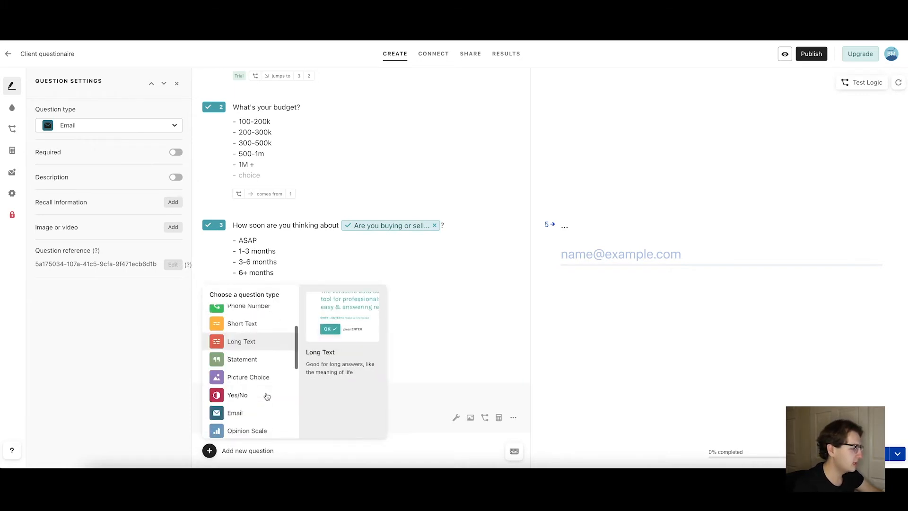
scroll(down, 3)
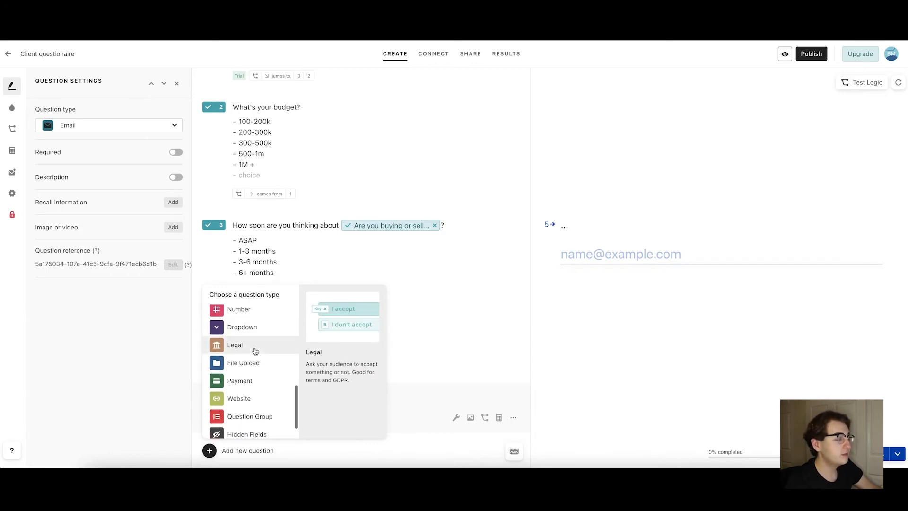
mouse_move(241, 344)
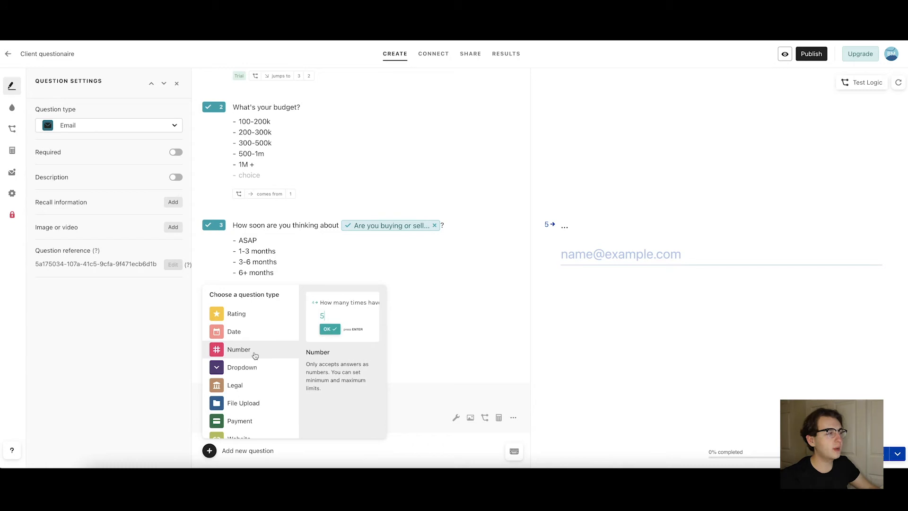
mouse_move(237, 313)
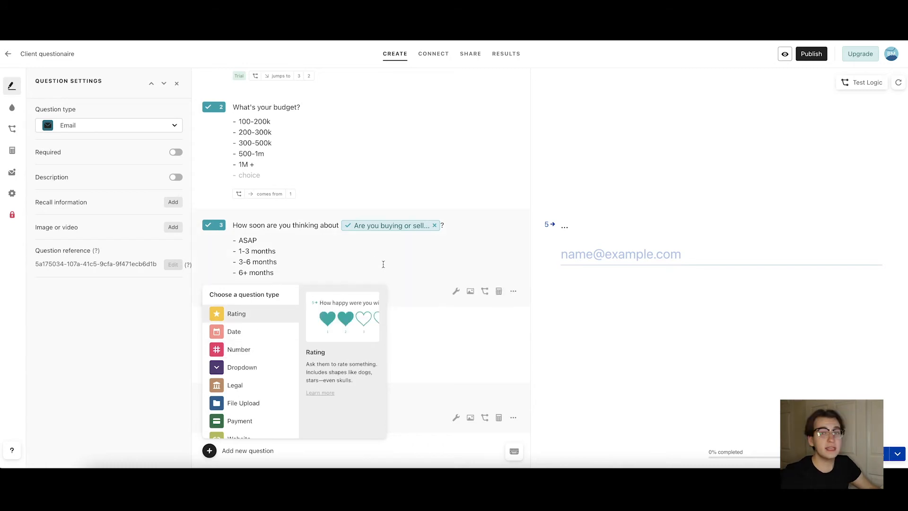
scroll(up, 3)
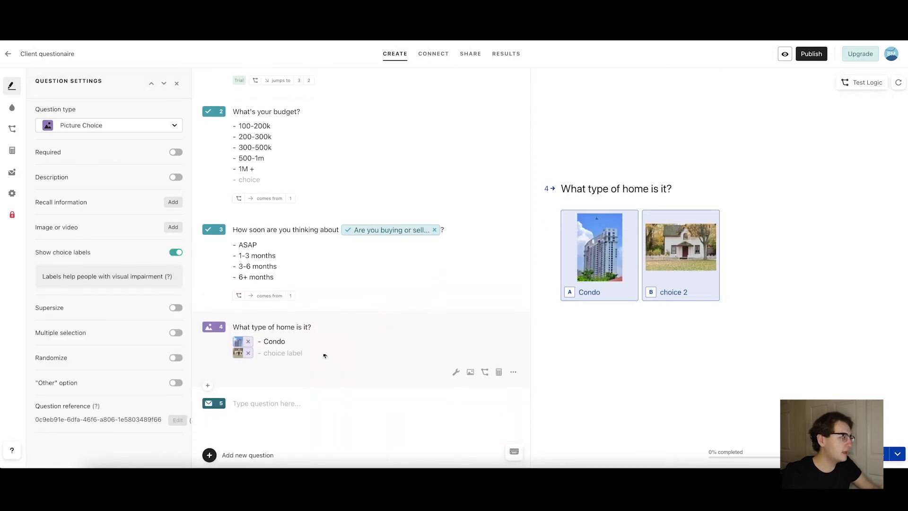
Step: Add a Thank You screen with button text 'again' and social share icons enabled
scroll(up, 3)
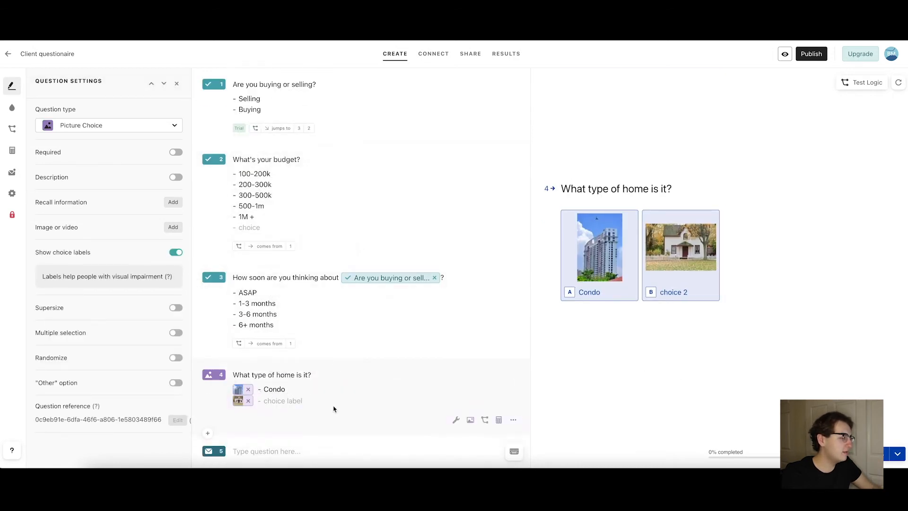
scroll(down, 3)
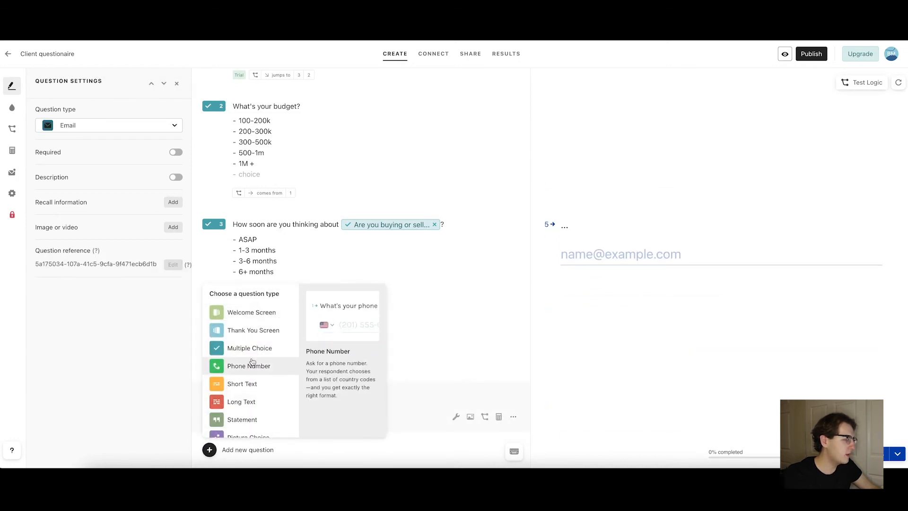
scroll(down, 3)
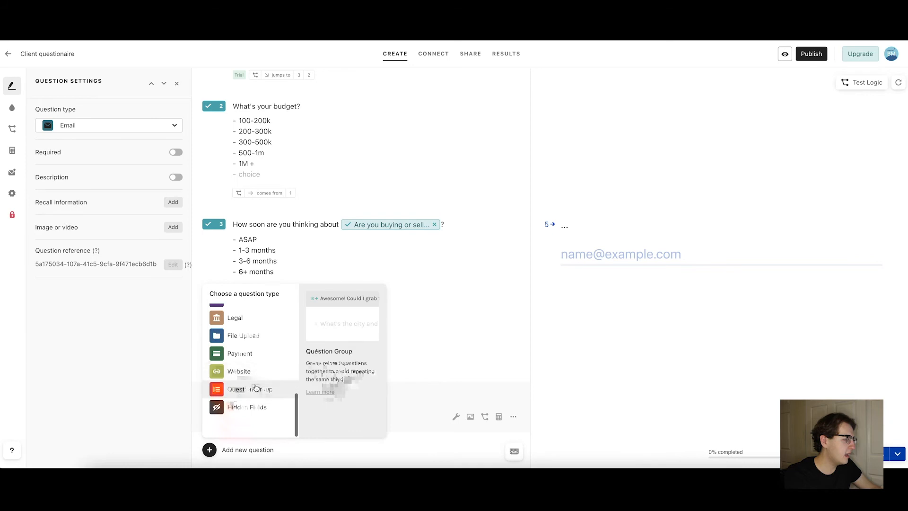
scroll(up, 3)
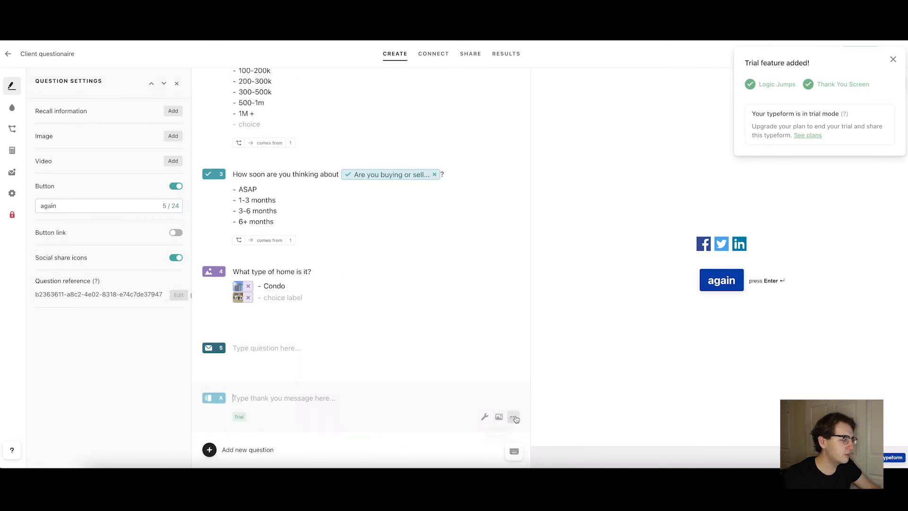
mouse_move(379, 333)
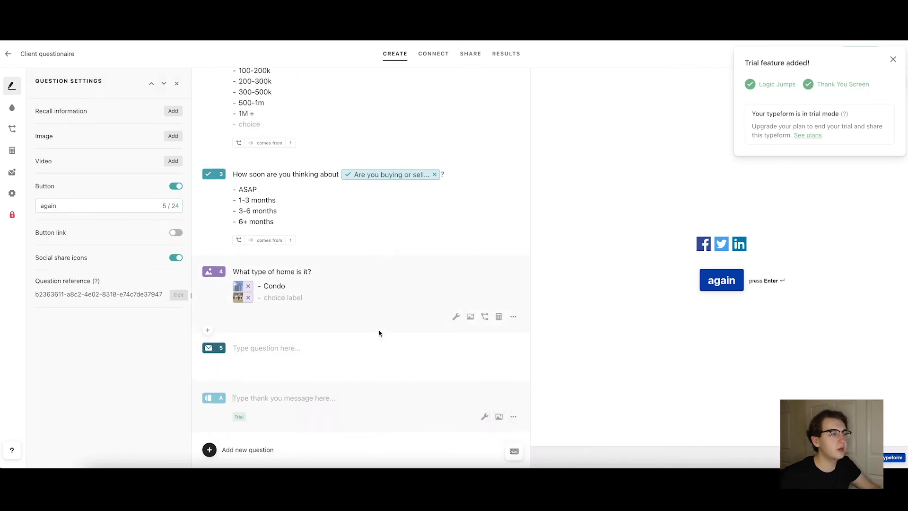
click(893, 58)
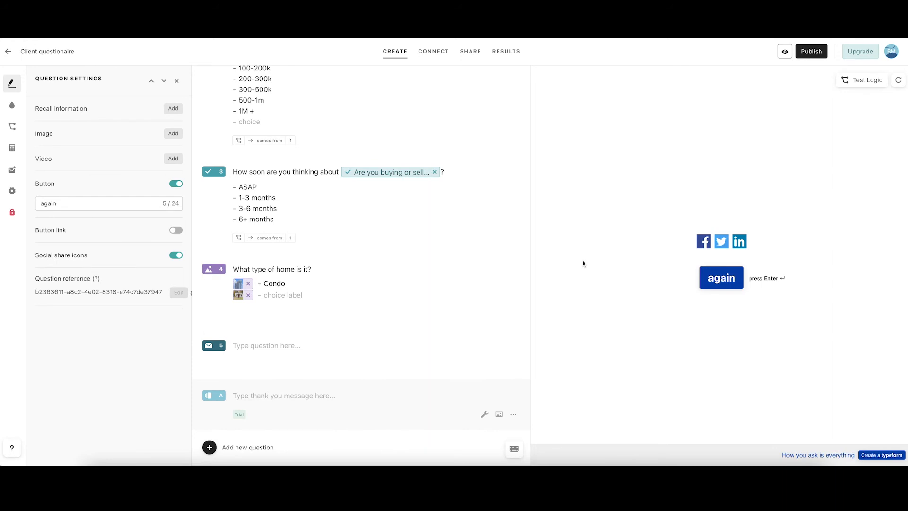
mouse_move(433, 51)
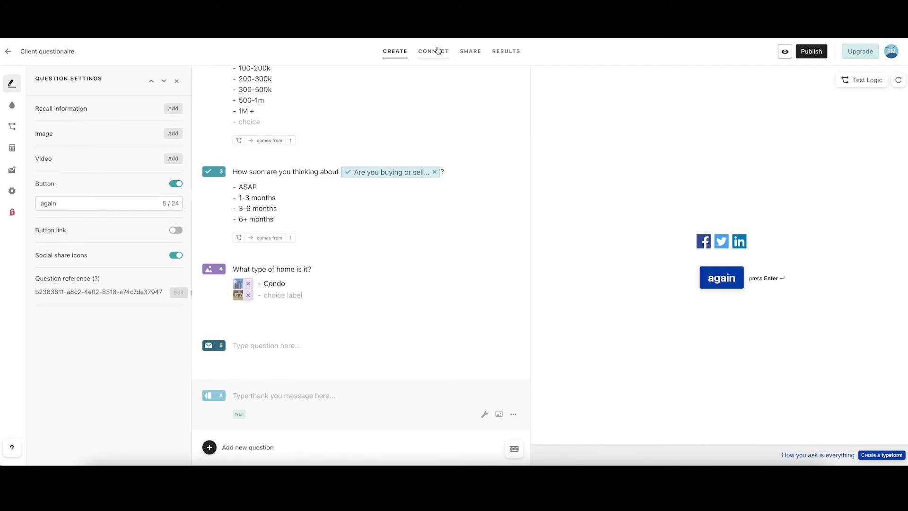
Step: Go to the Connect page listing integrations like Excel and Google Sheets
click(434, 51)
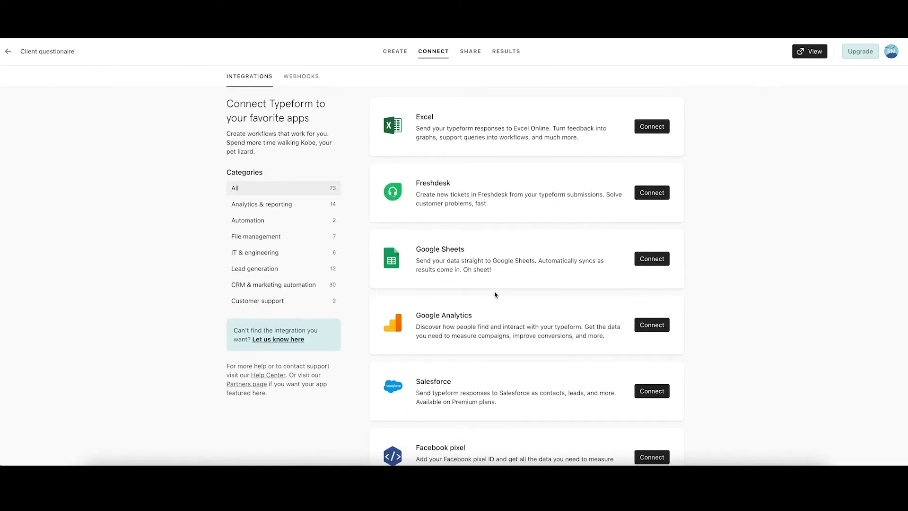
mouse_move(495, 257)
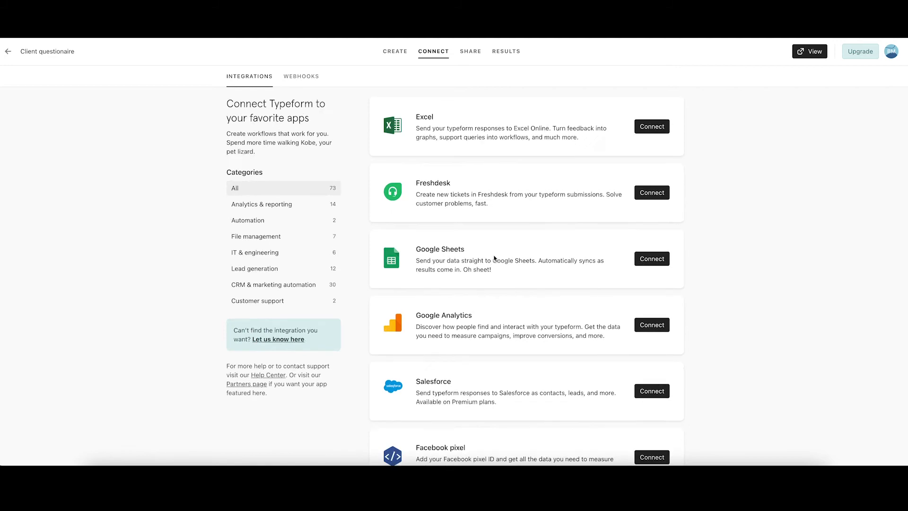
scroll(down, 3)
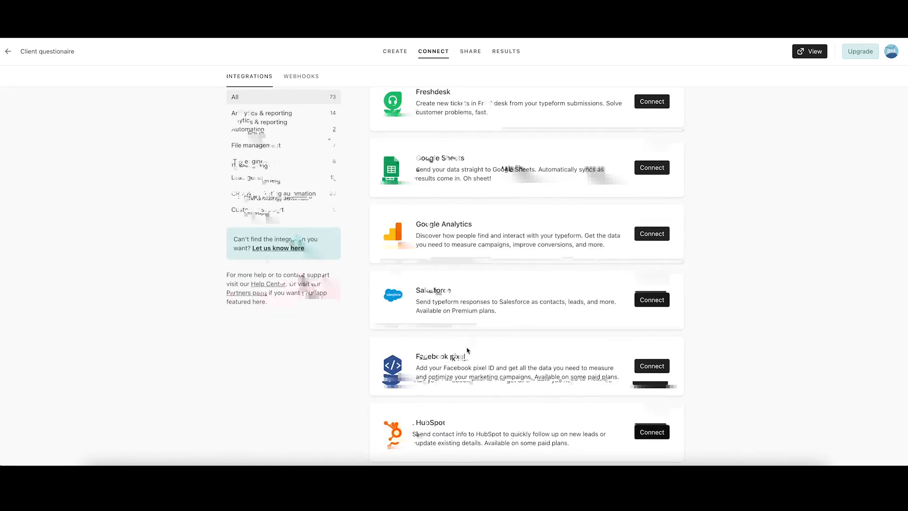
scroll(down, 3)
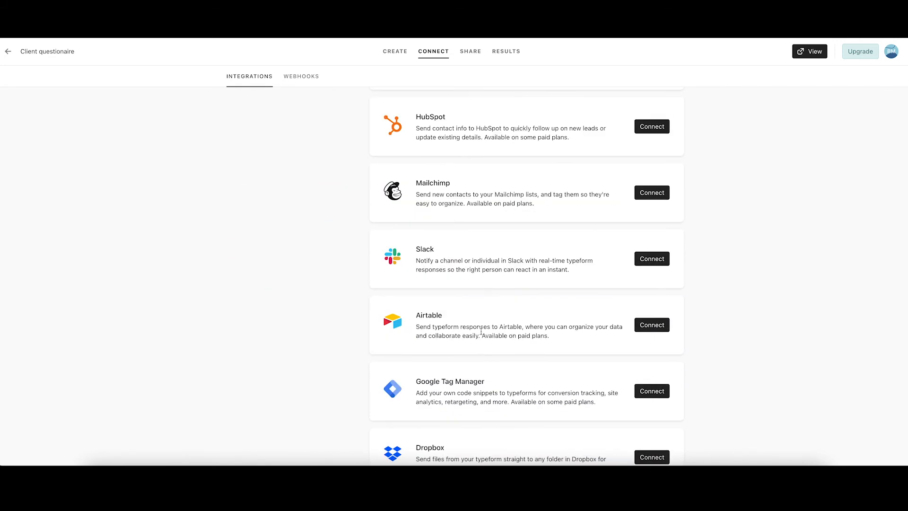
scroll(down, 3)
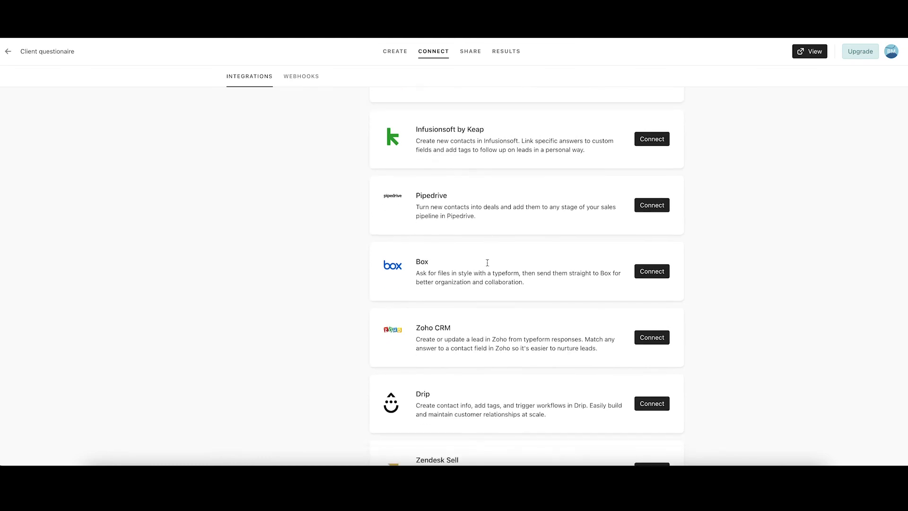
scroll(down, 3)
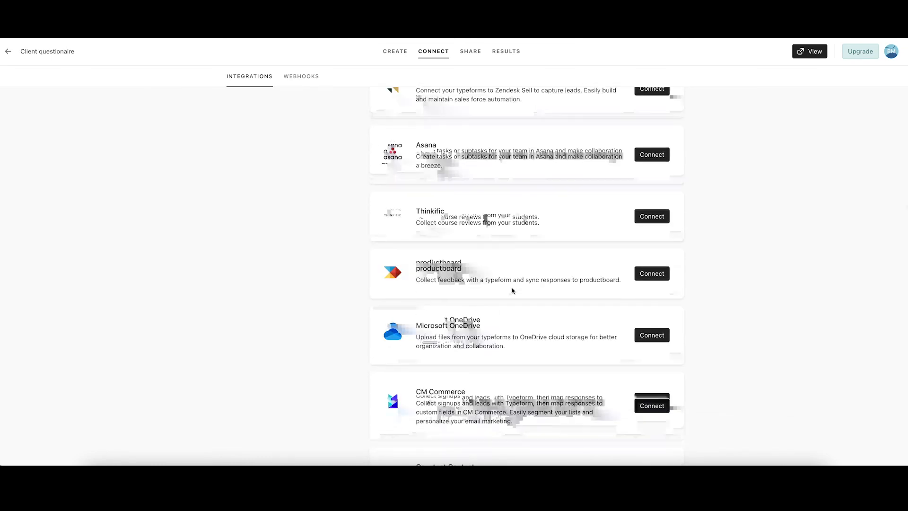
scroll(down, 3)
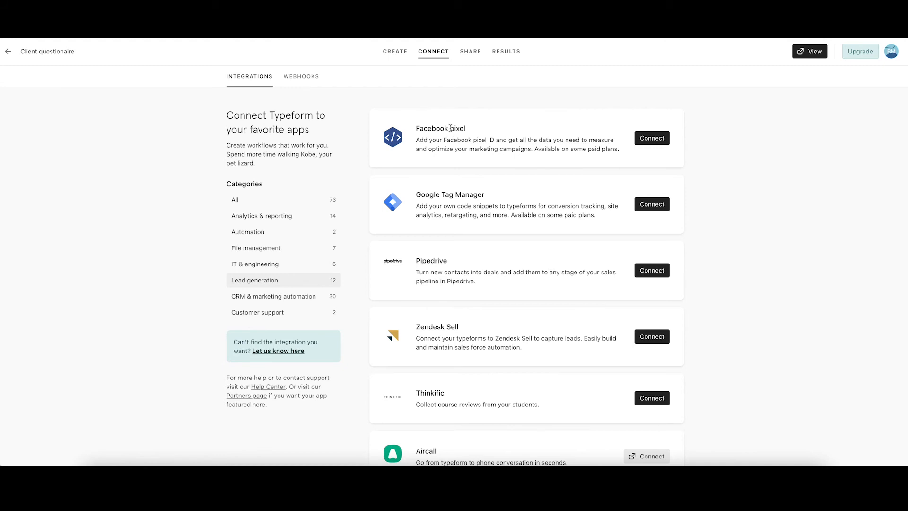
mouse_move(533, 158)
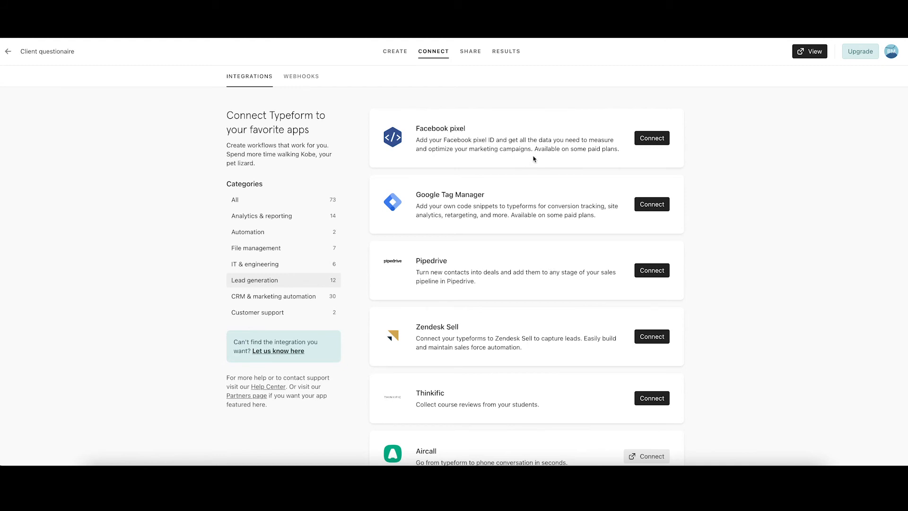
mouse_move(492, 141)
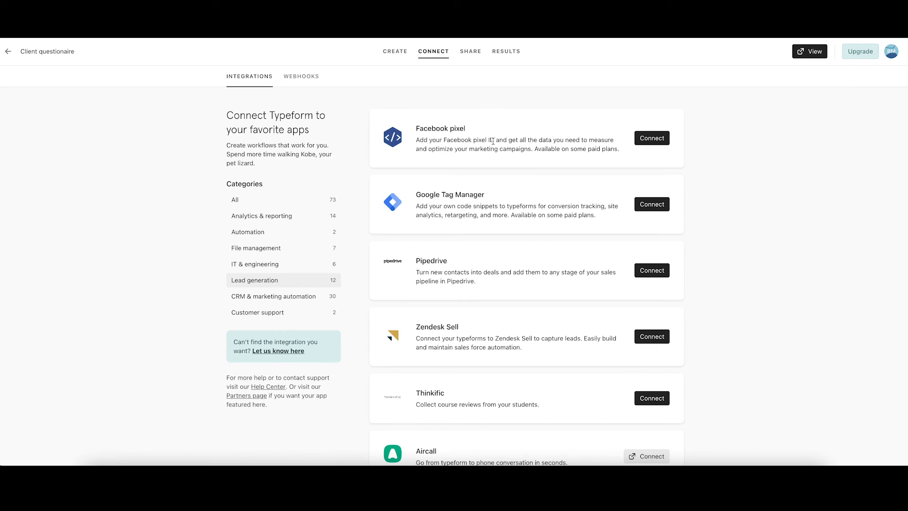
click(470, 51)
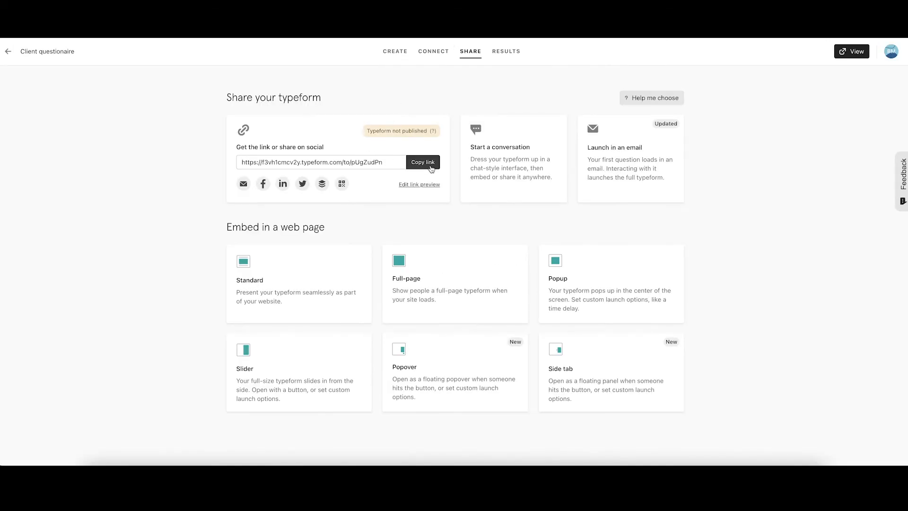
Step: Copy the Client questionnaire's public link from the Share page
click(423, 162)
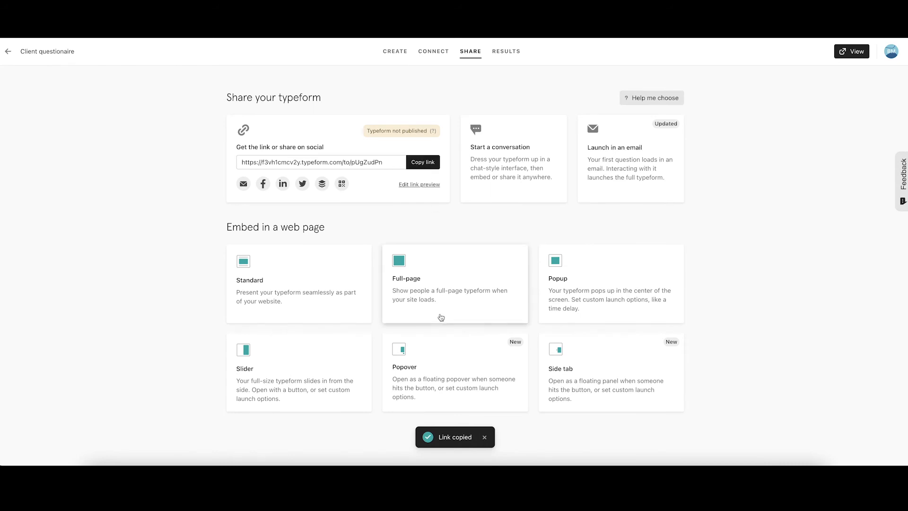
mouse_move(628, 164)
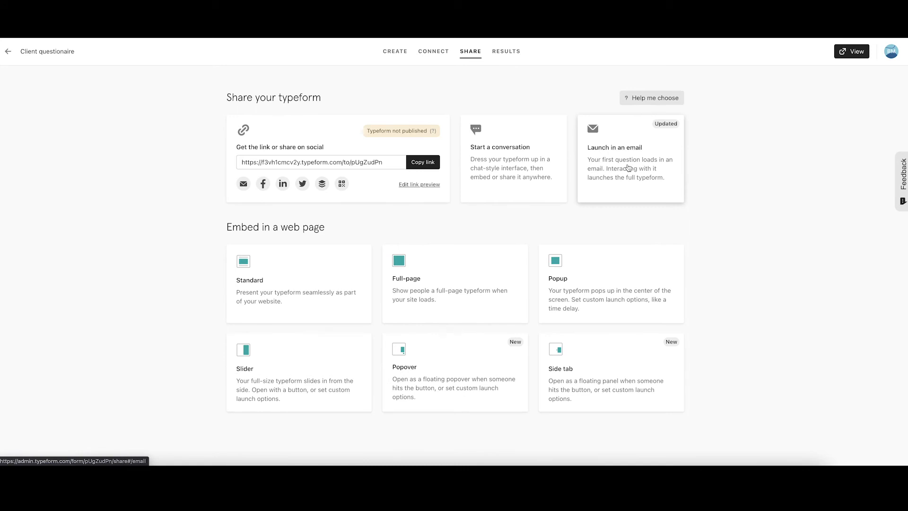
click(629, 162)
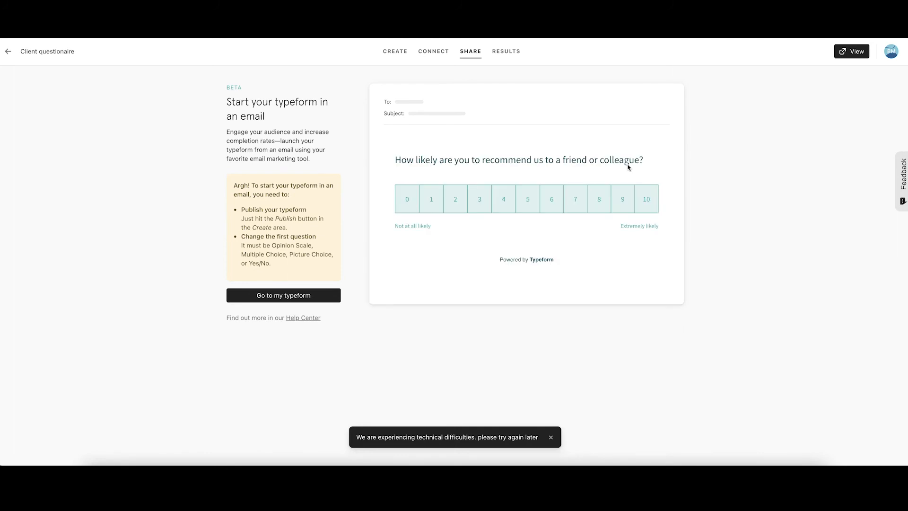
mouse_move(441, 195)
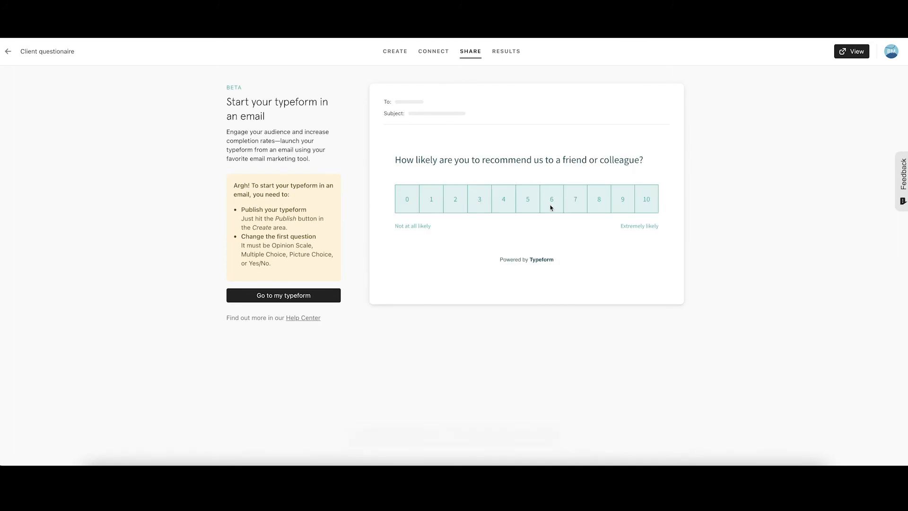
mouse_move(698, 215)
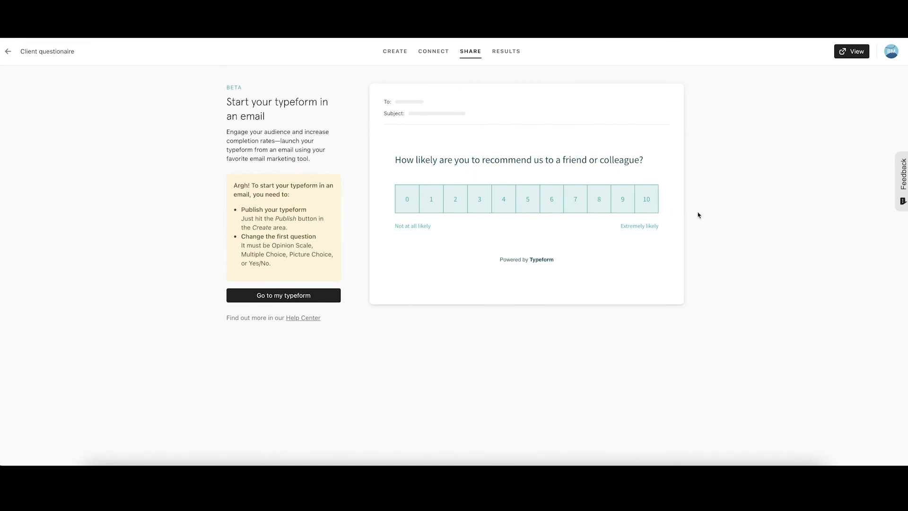
mouse_move(529, 216)
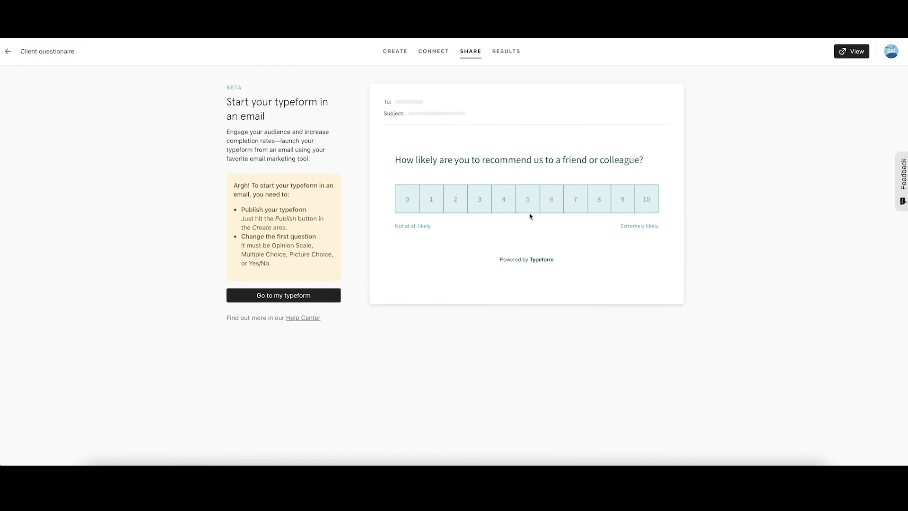
click(470, 51)
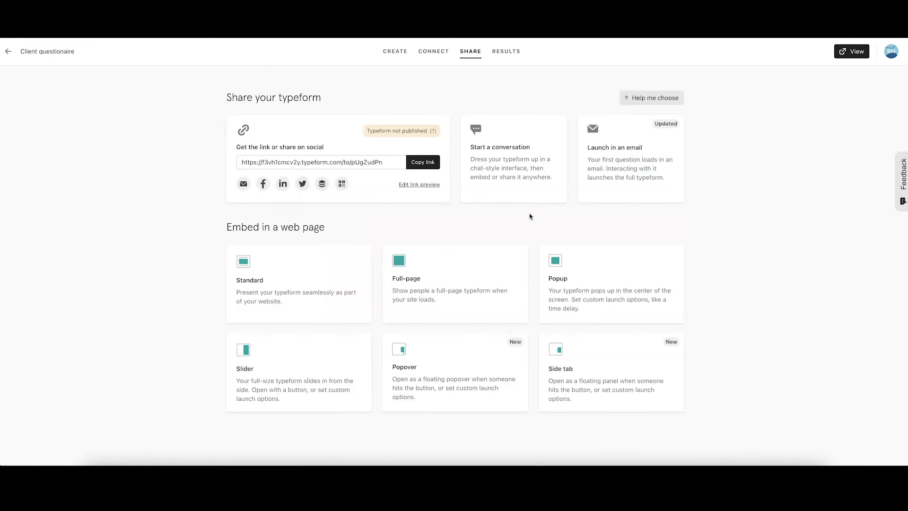
mouse_move(527, 267)
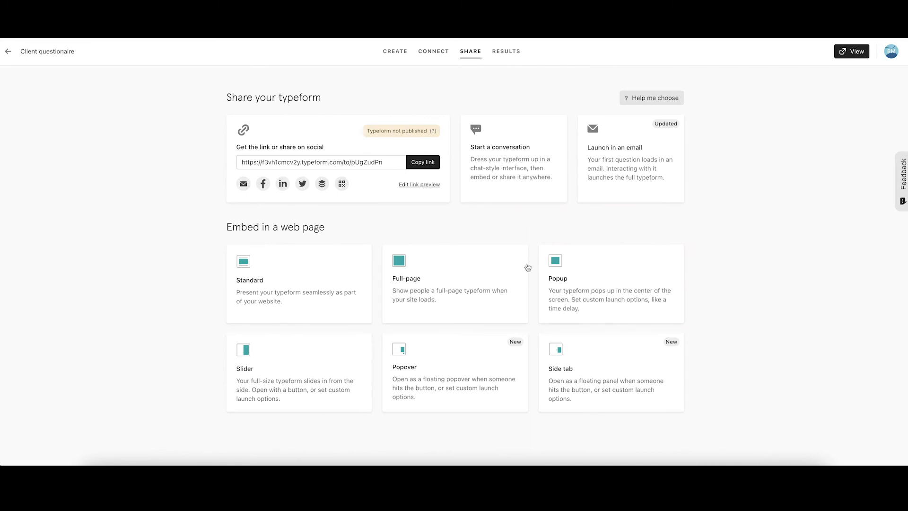
mouse_move(470, 368)
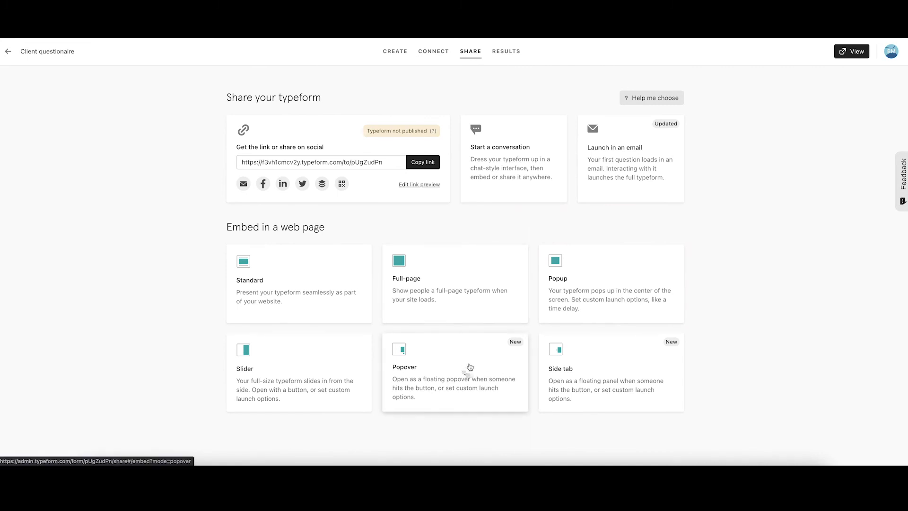
mouse_move(418, 289)
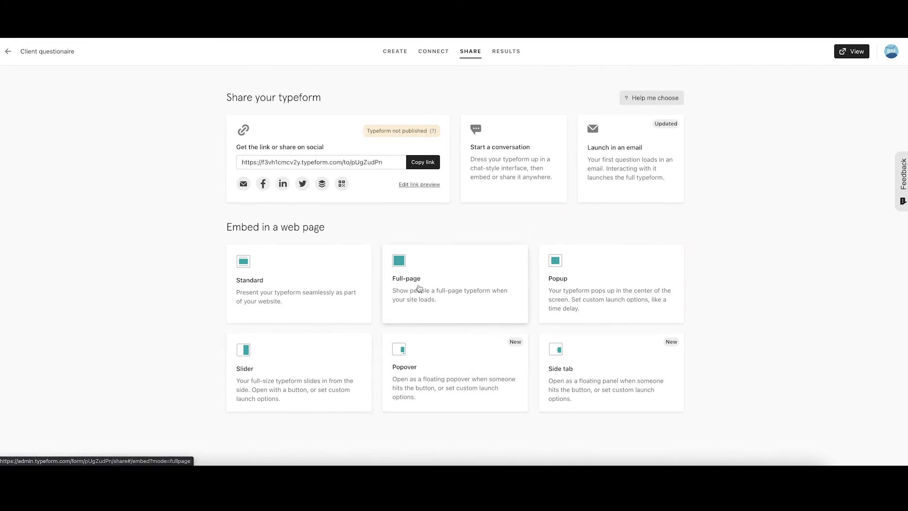
mouse_move(487, 242)
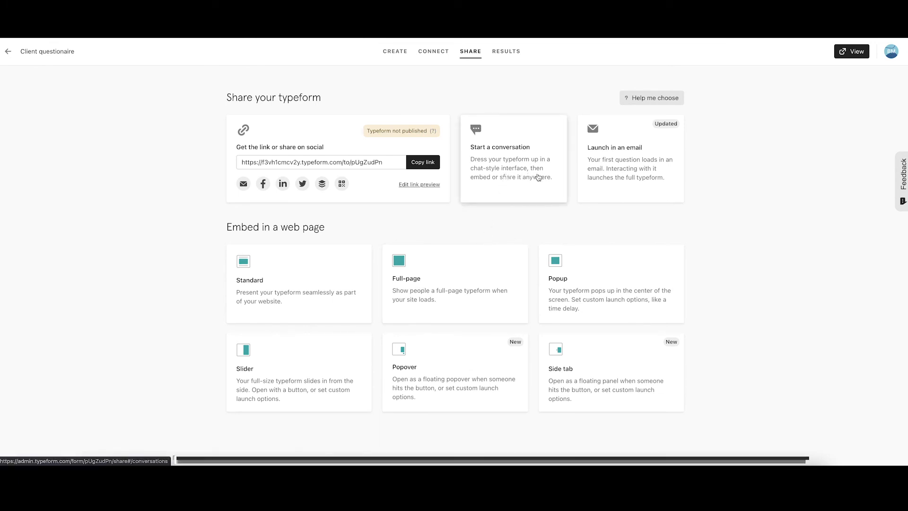
mouse_move(512, 174)
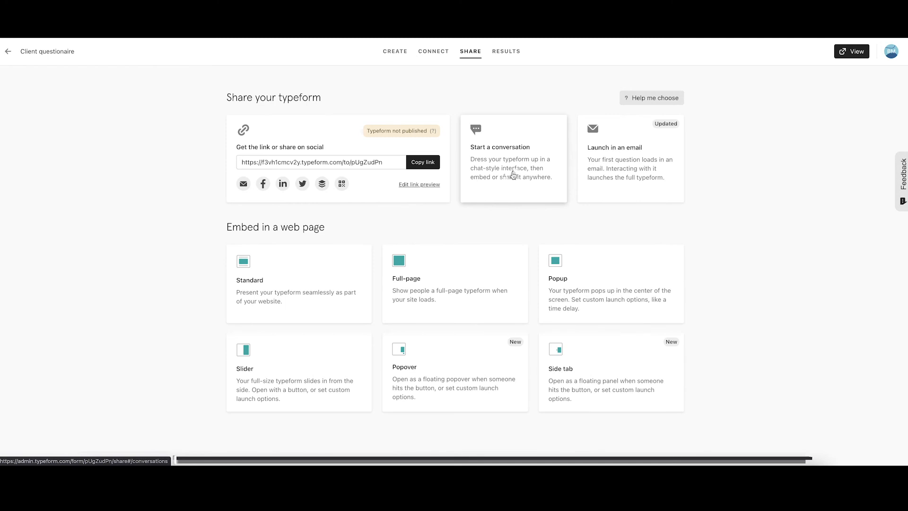
mouse_move(523, 189)
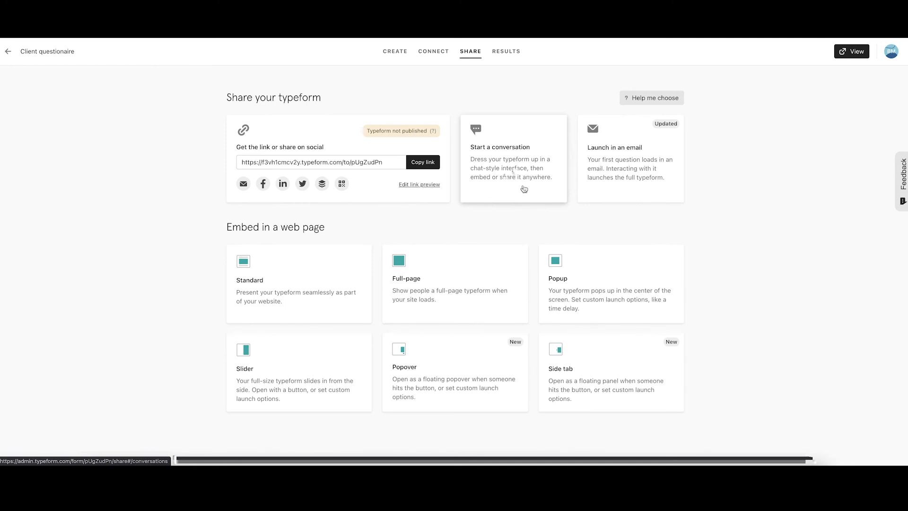
mouse_move(516, 183)
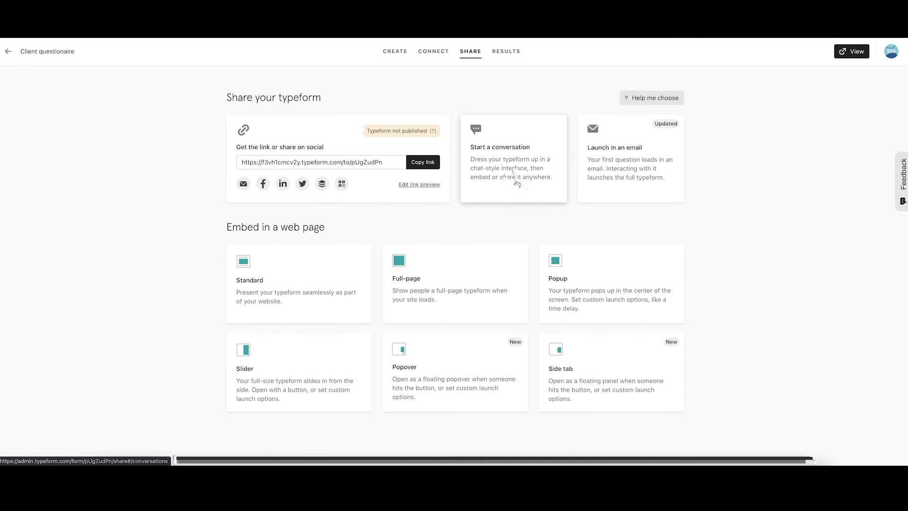
mouse_move(497, 167)
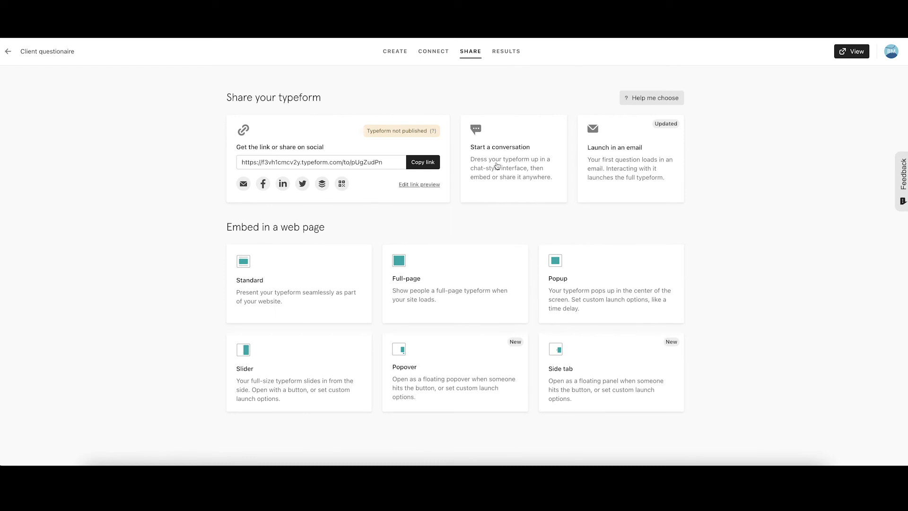
mouse_move(496, 165)
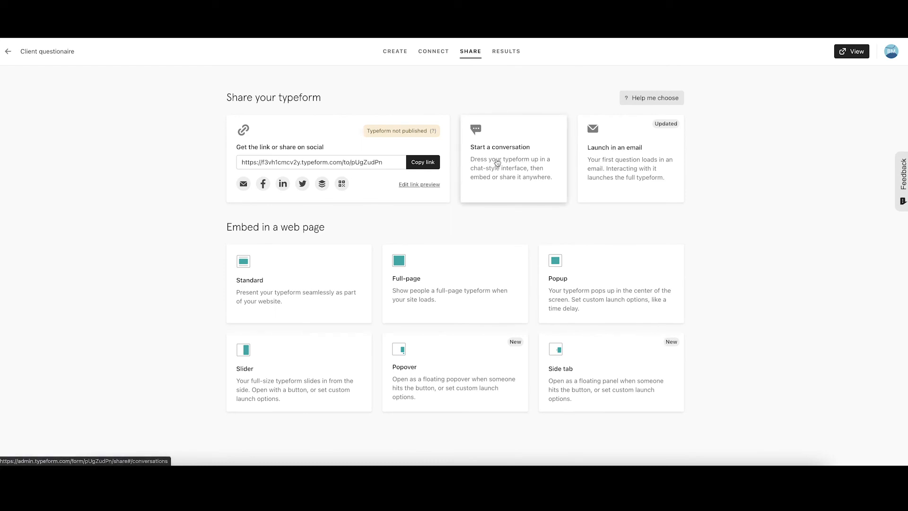
mouse_move(521, 172)
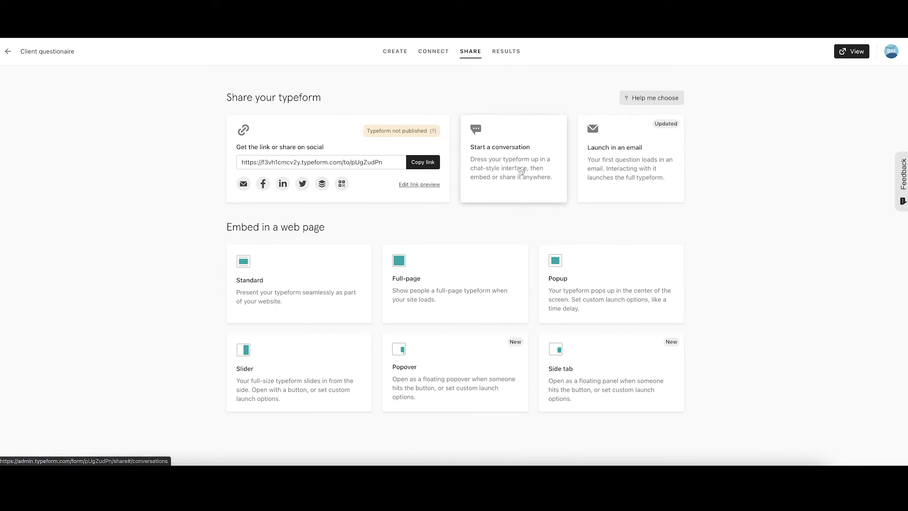
mouse_move(569, 224)
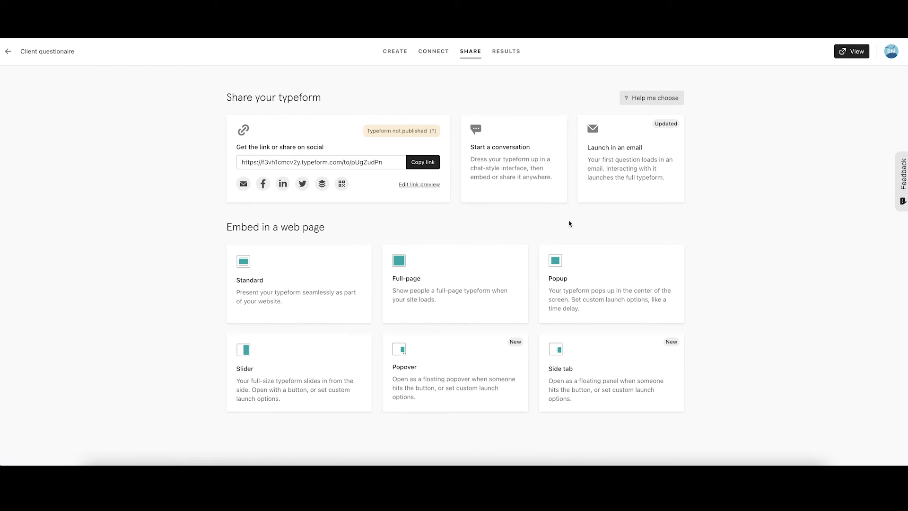
mouse_move(473, 243)
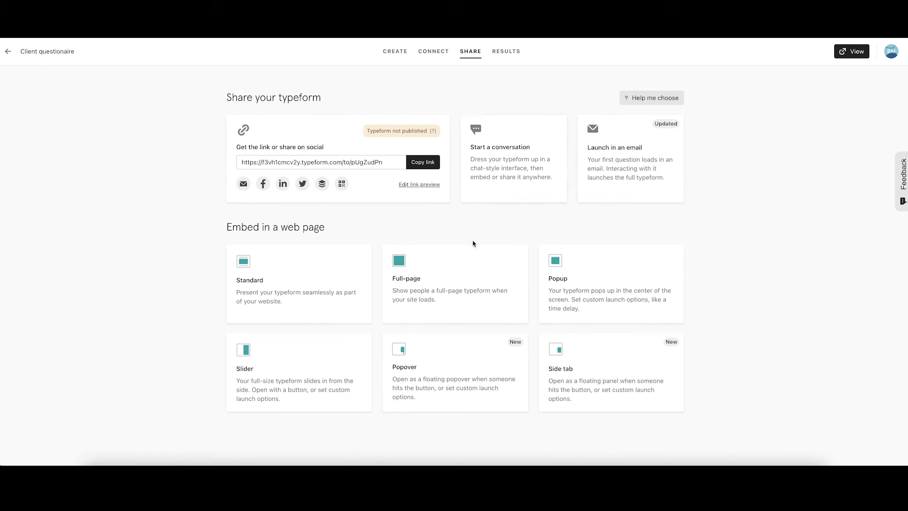
mouse_move(193, 182)
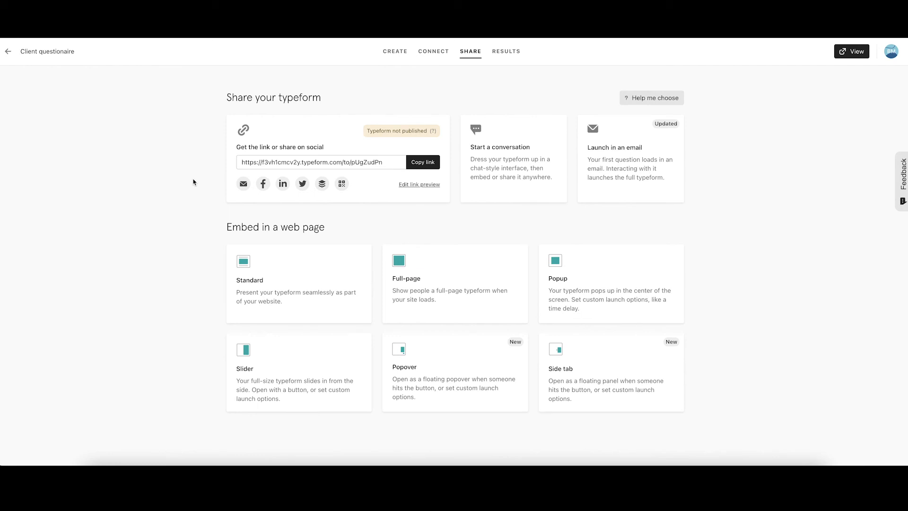
mouse_move(310, 212)
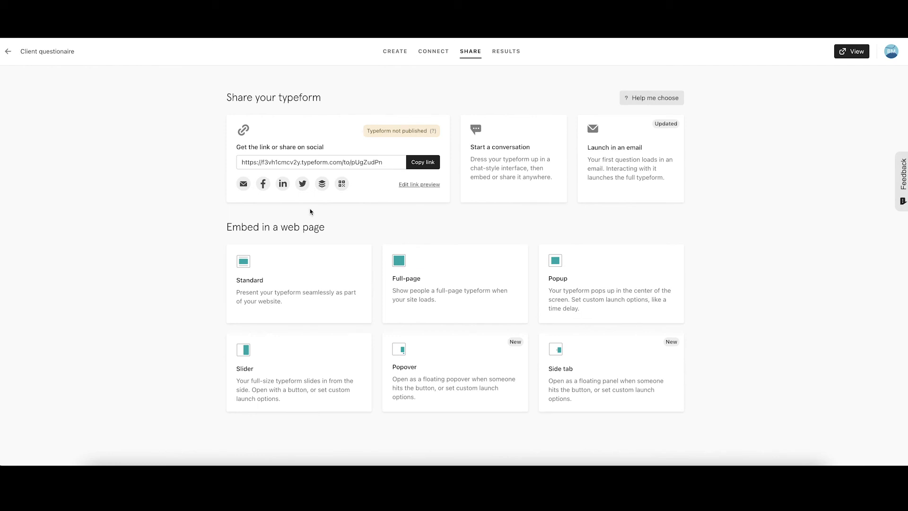
mouse_move(422, 102)
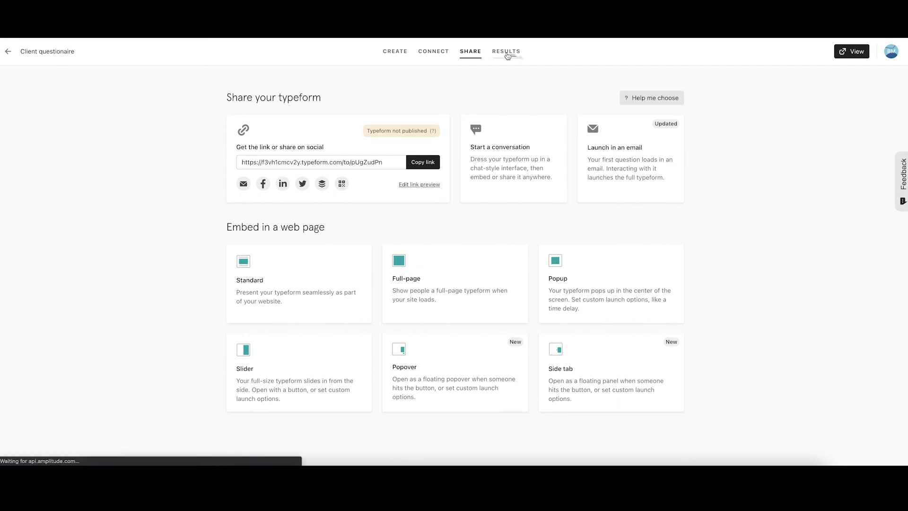
click(505, 51)
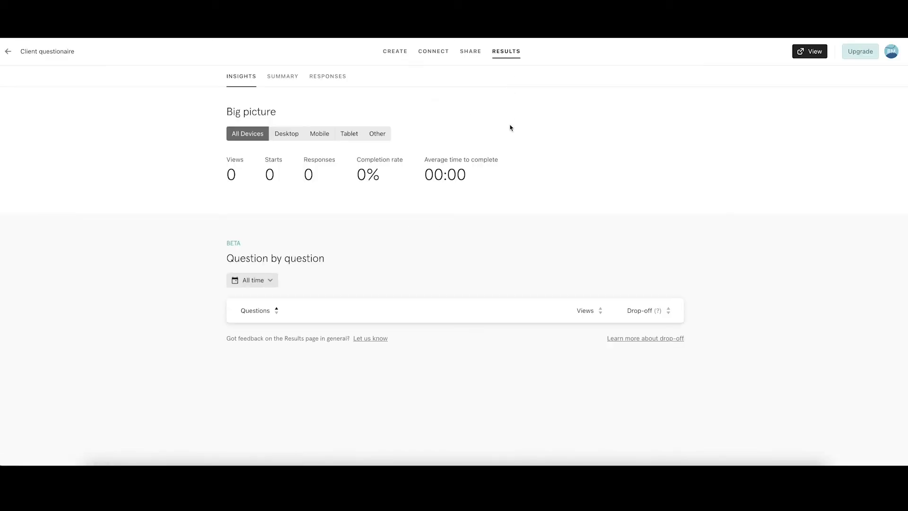
mouse_move(398, 352)
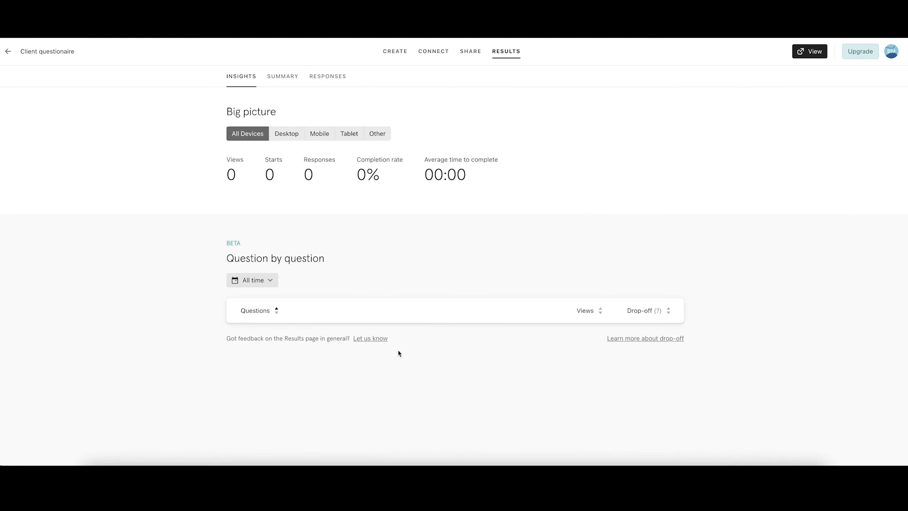
mouse_move(593, 316)
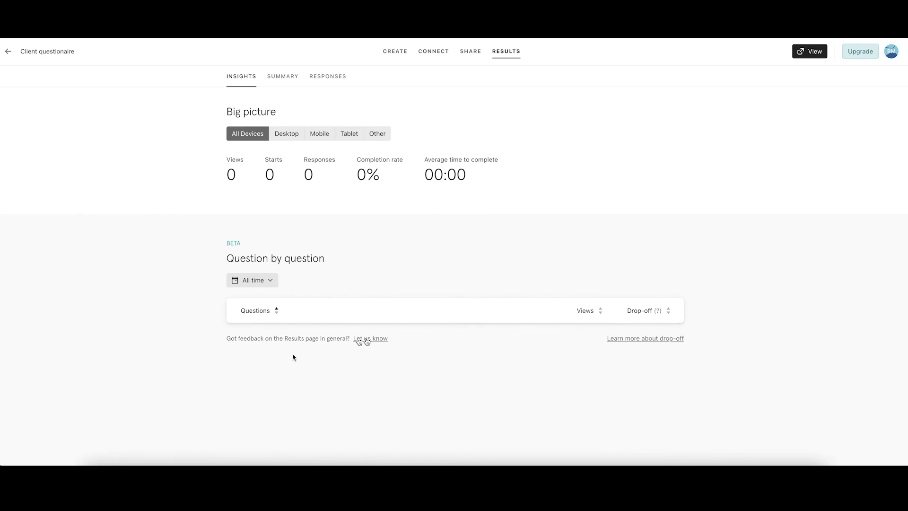
mouse_move(656, 310)
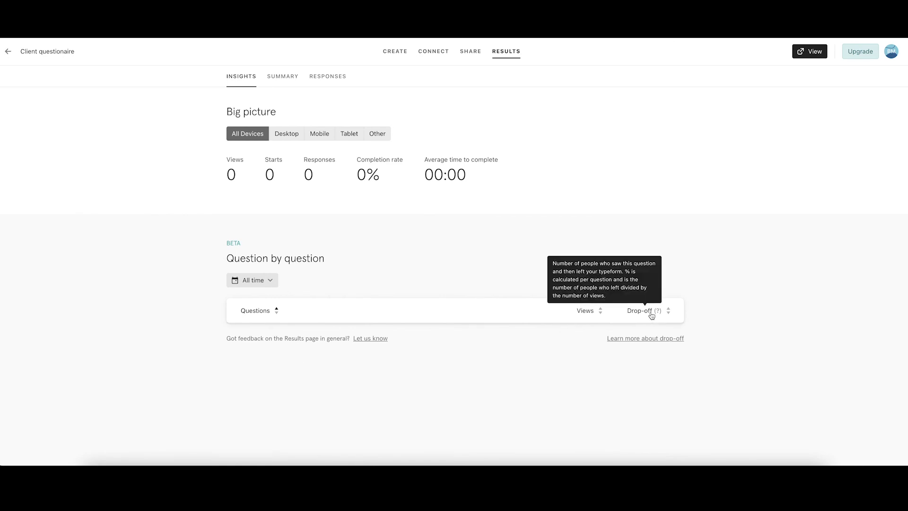
mouse_move(643, 393)
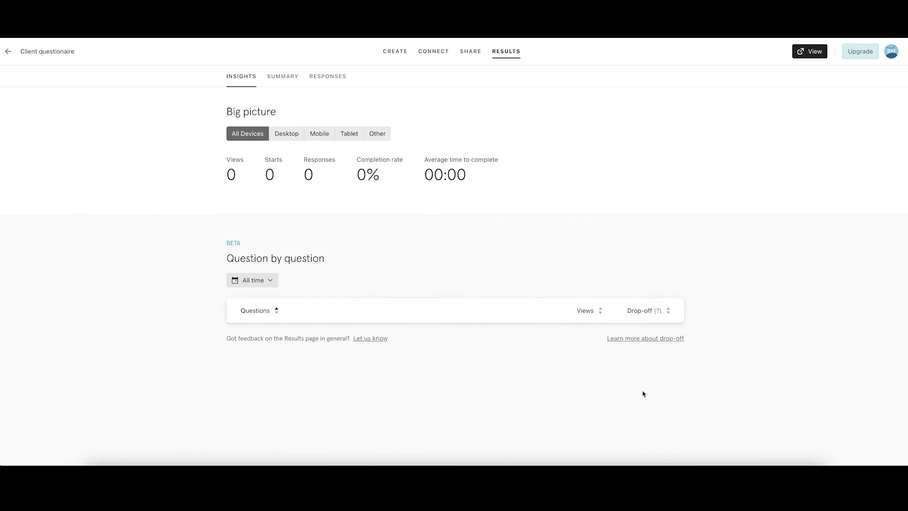
mouse_move(667, 396)
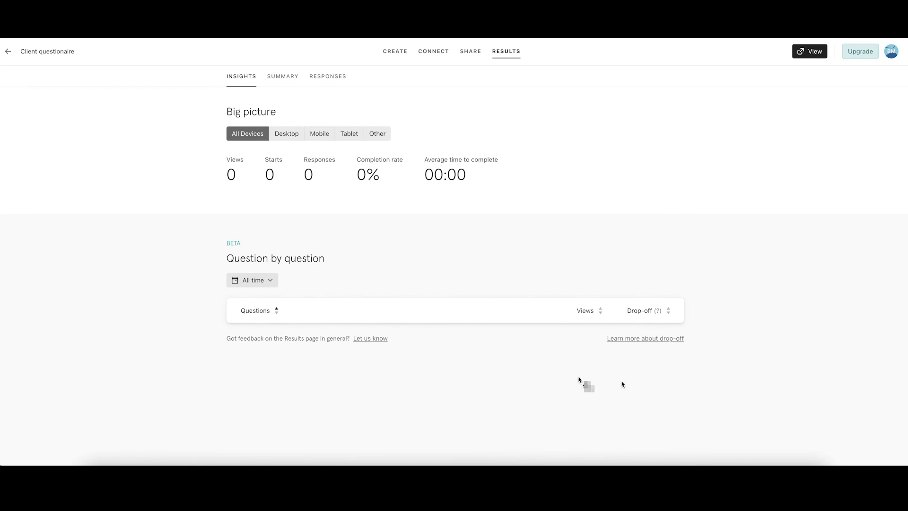
mouse_move(445, 221)
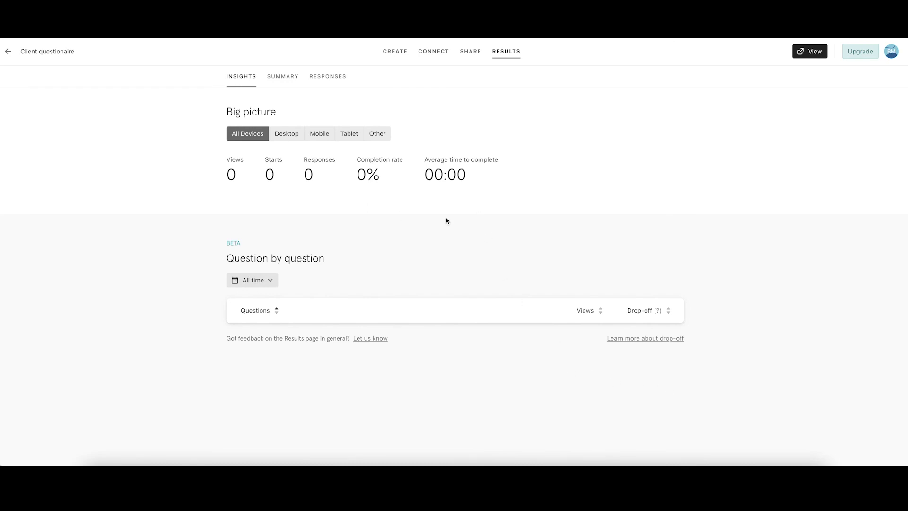
mouse_move(339, 84)
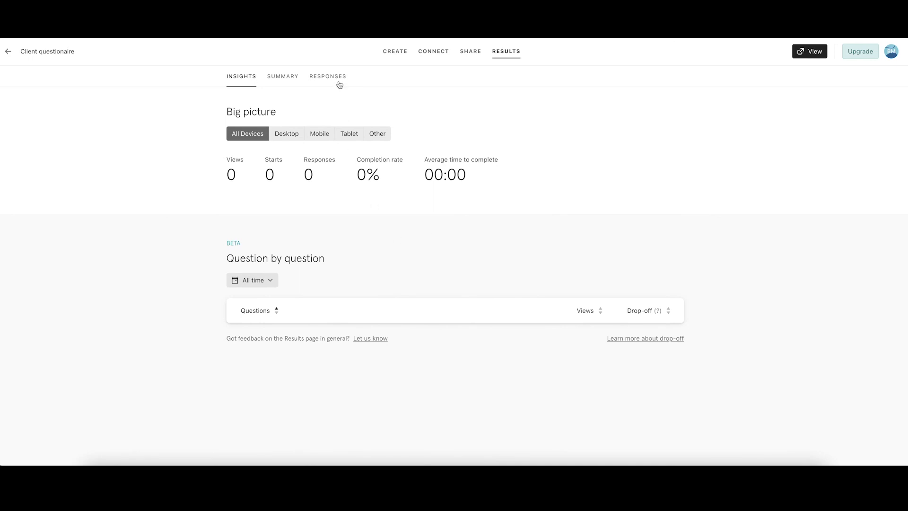
click(327, 76)
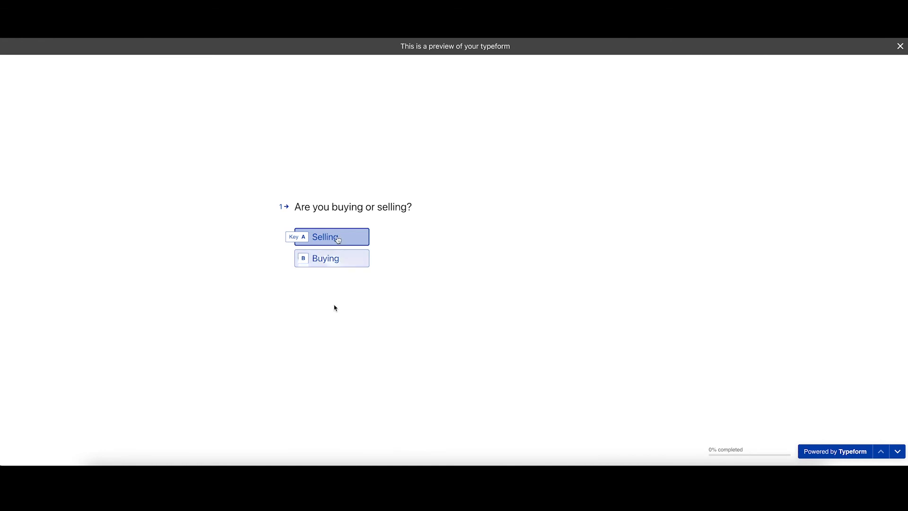
Step: Answer the preview as Selling, 1-3 months, then the house picture, reaching the email question
click(326, 237)
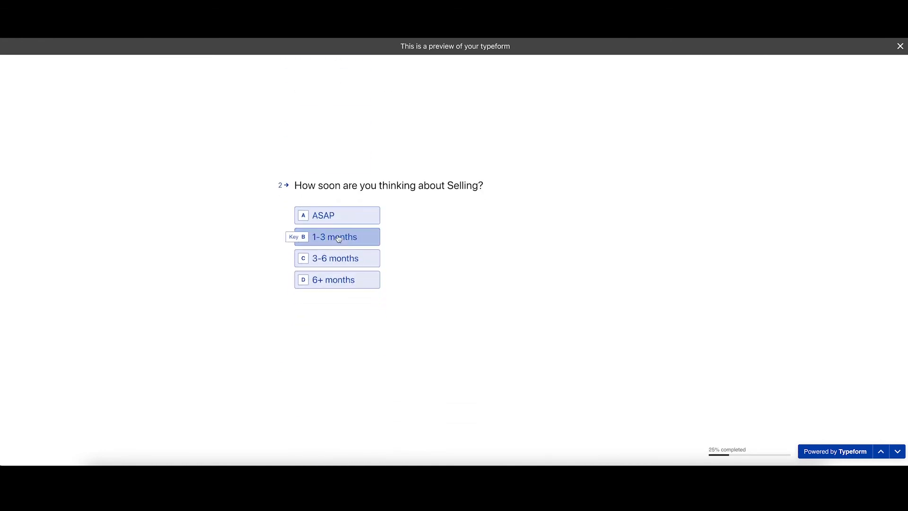
click(336, 236)
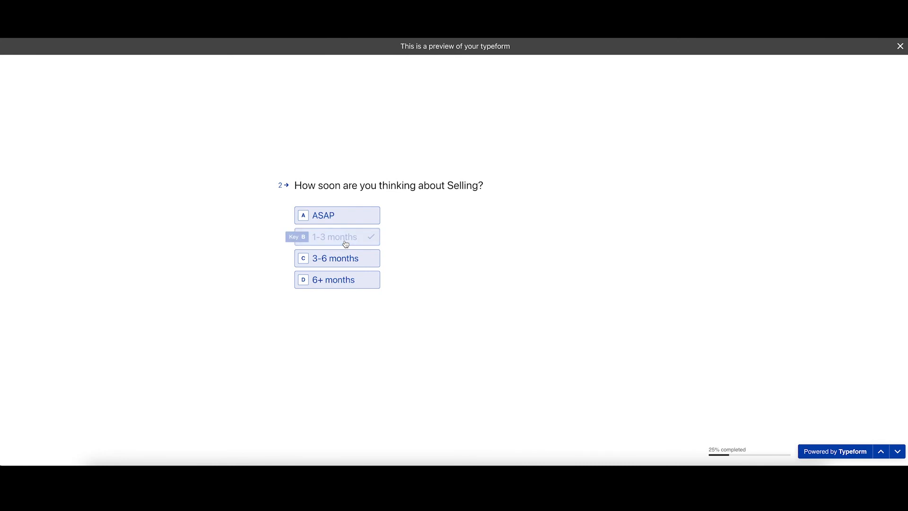
click(336, 236)
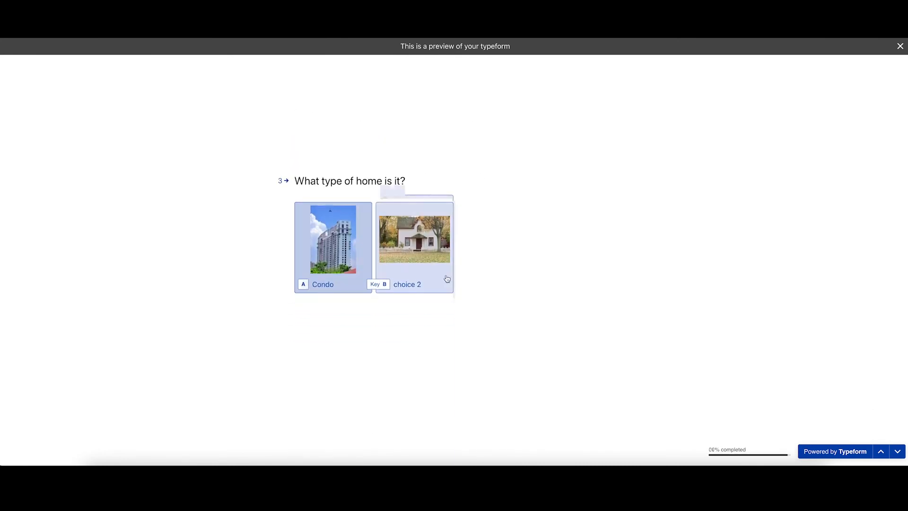
click(414, 247)
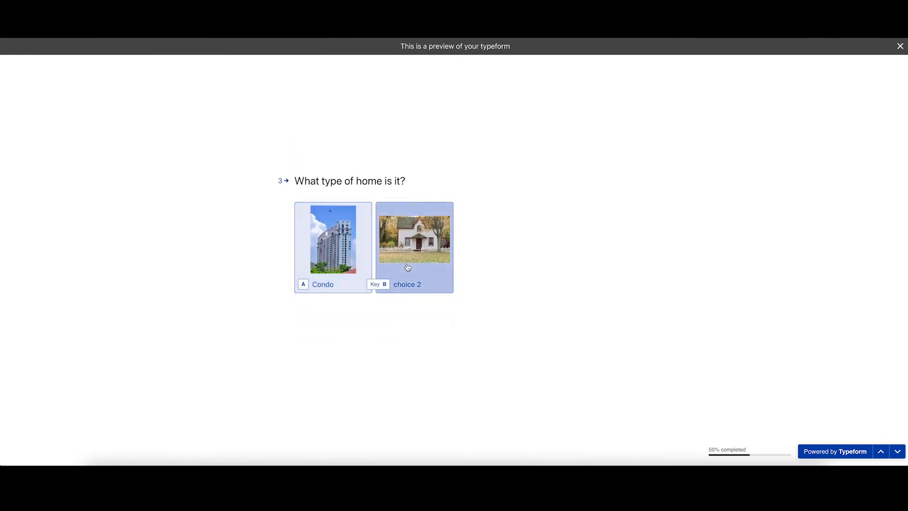
click(333, 238)
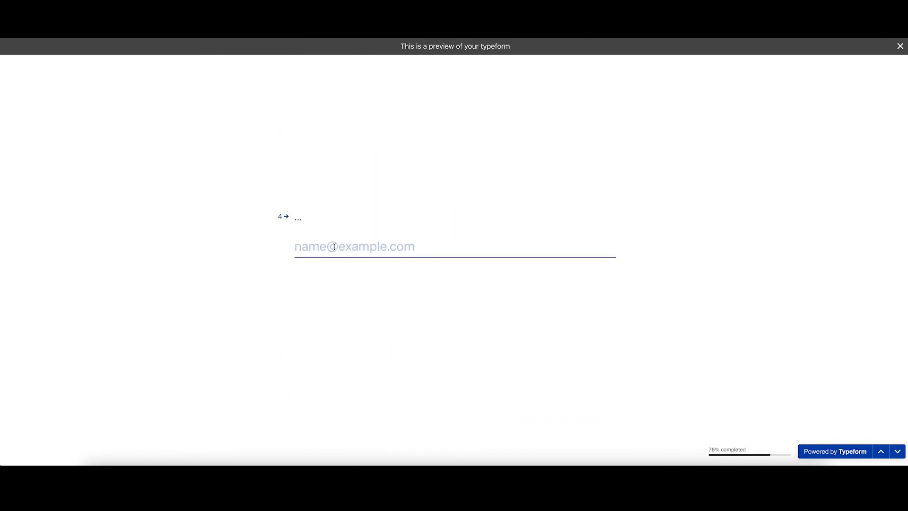
mouse_move(886, 438)
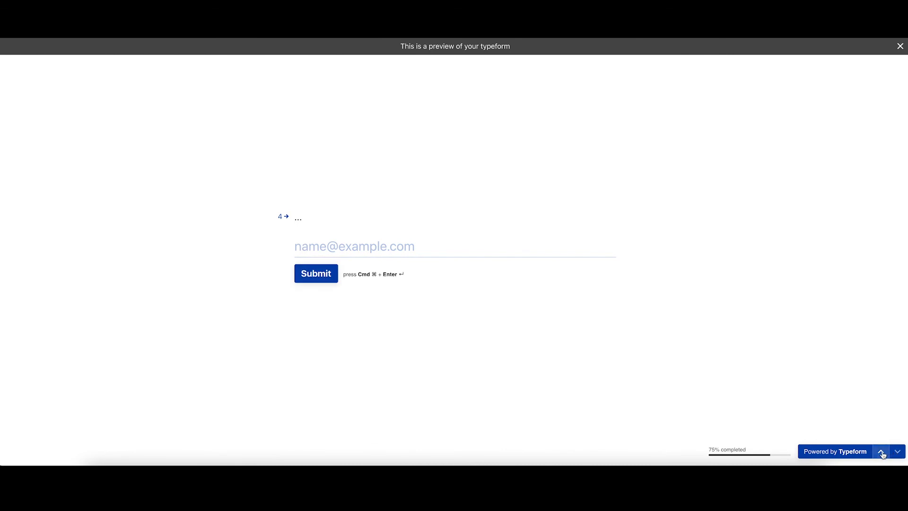
Step: Return to question 1, answer Buying with a 200-300k budget, and continue to home type
click(879, 451)
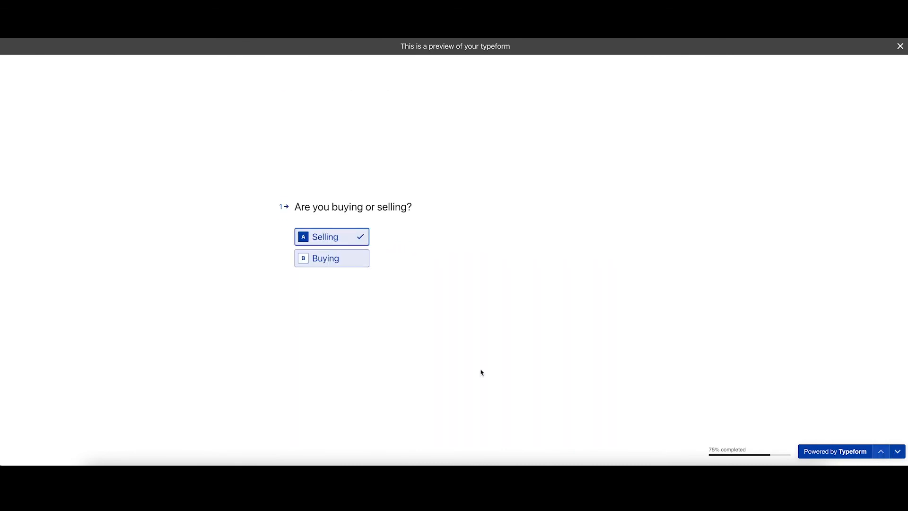
mouse_move(325, 259)
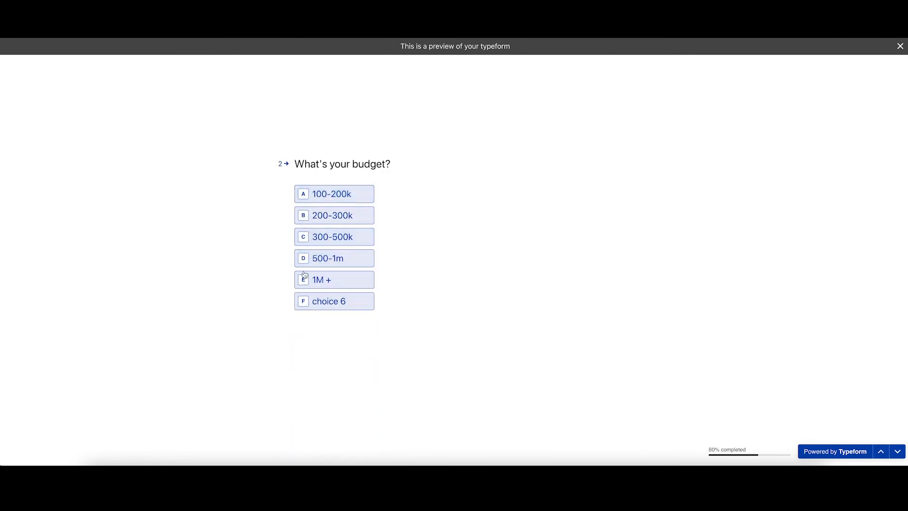
mouse_move(403, 256)
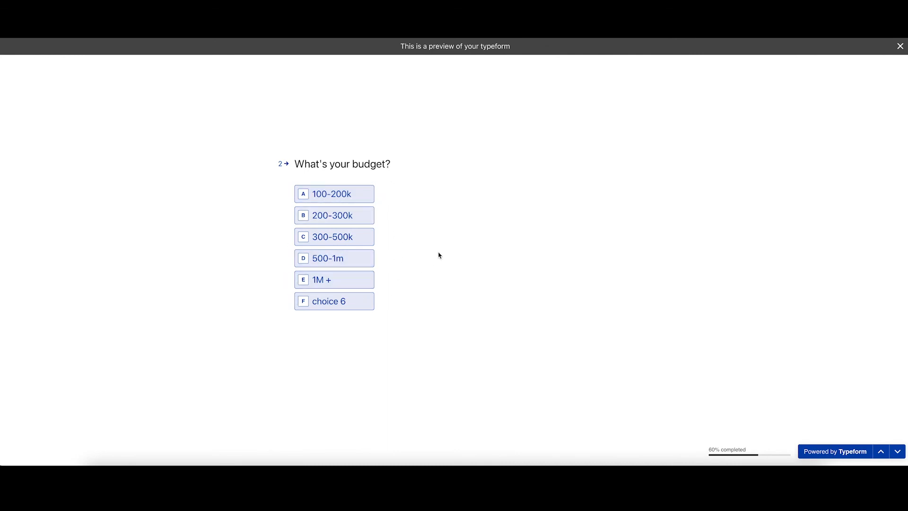
mouse_move(545, 300)
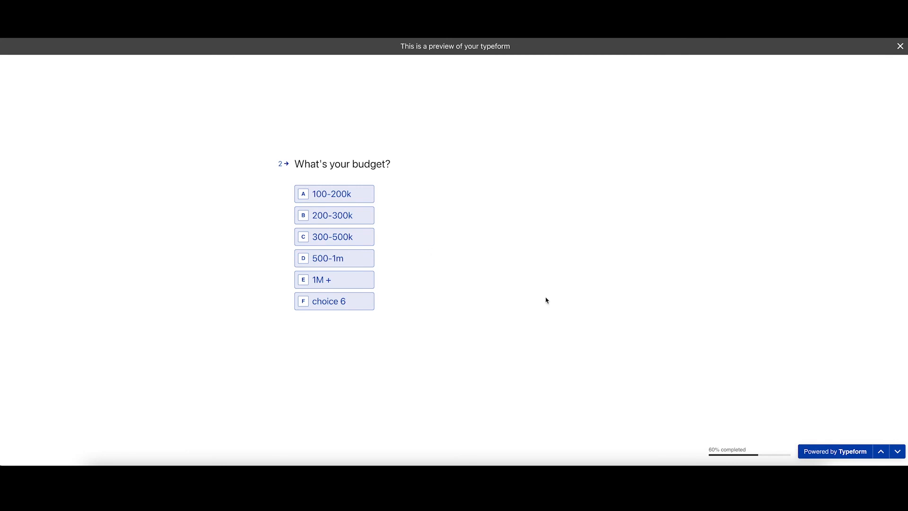
mouse_move(457, 294)
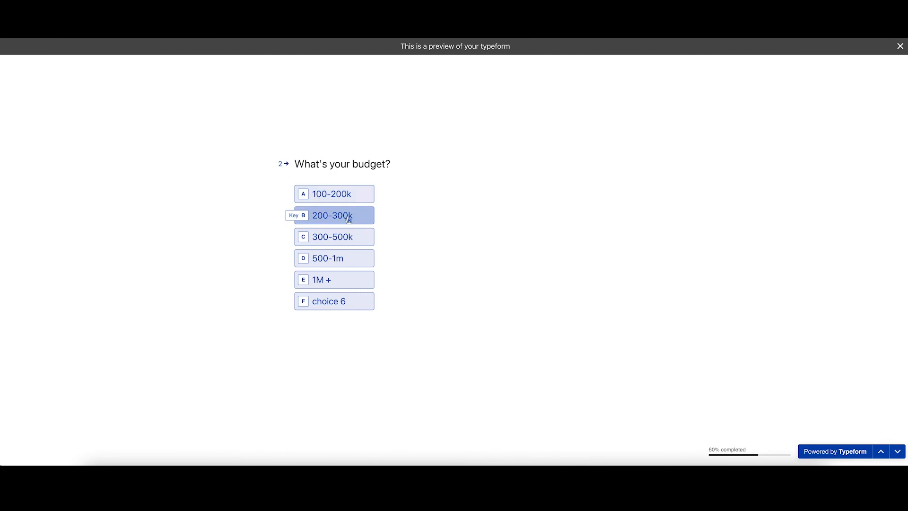
click(334, 214)
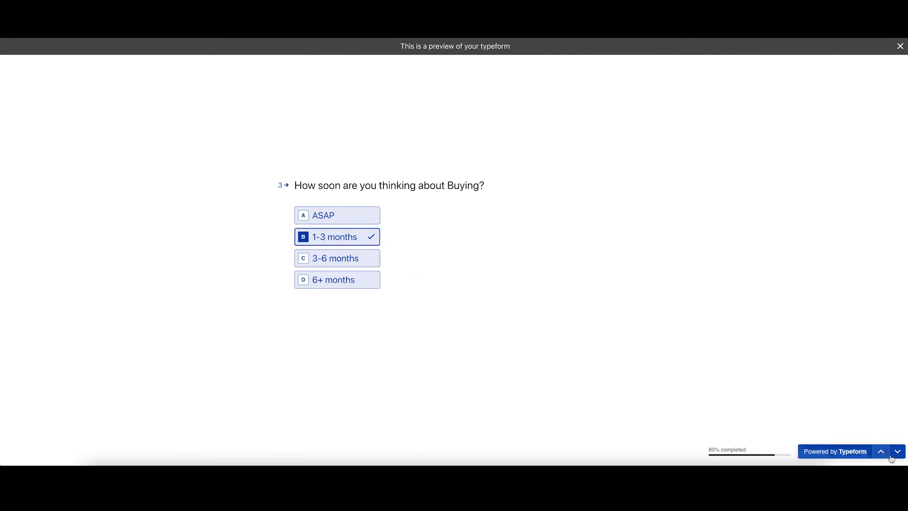
click(897, 451)
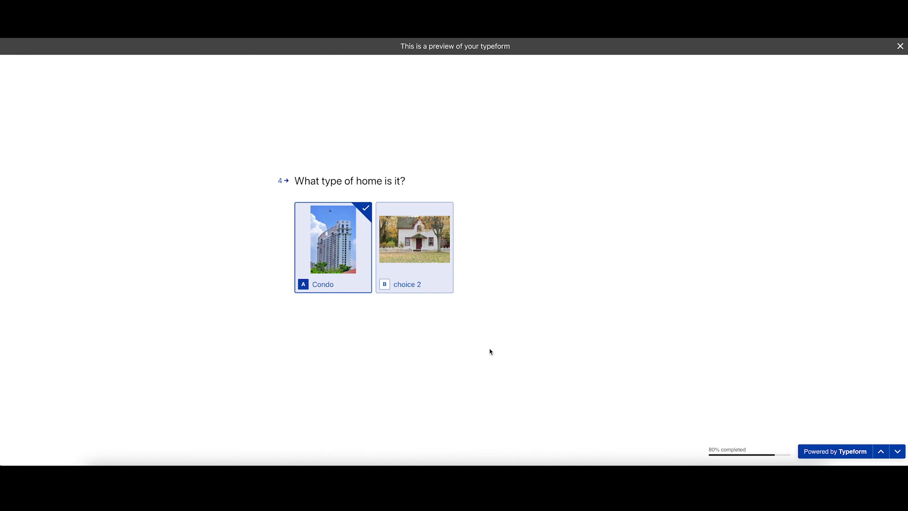
mouse_move(245, 170)
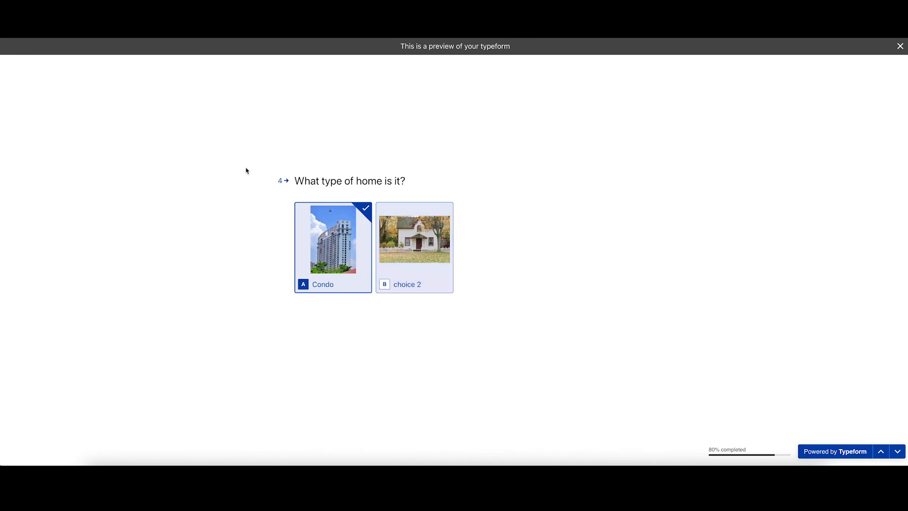
mouse_move(229, 165)
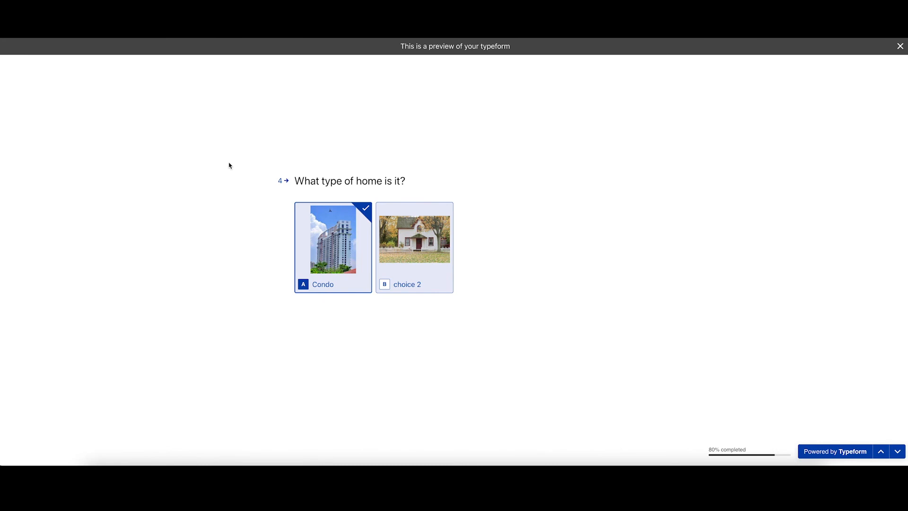